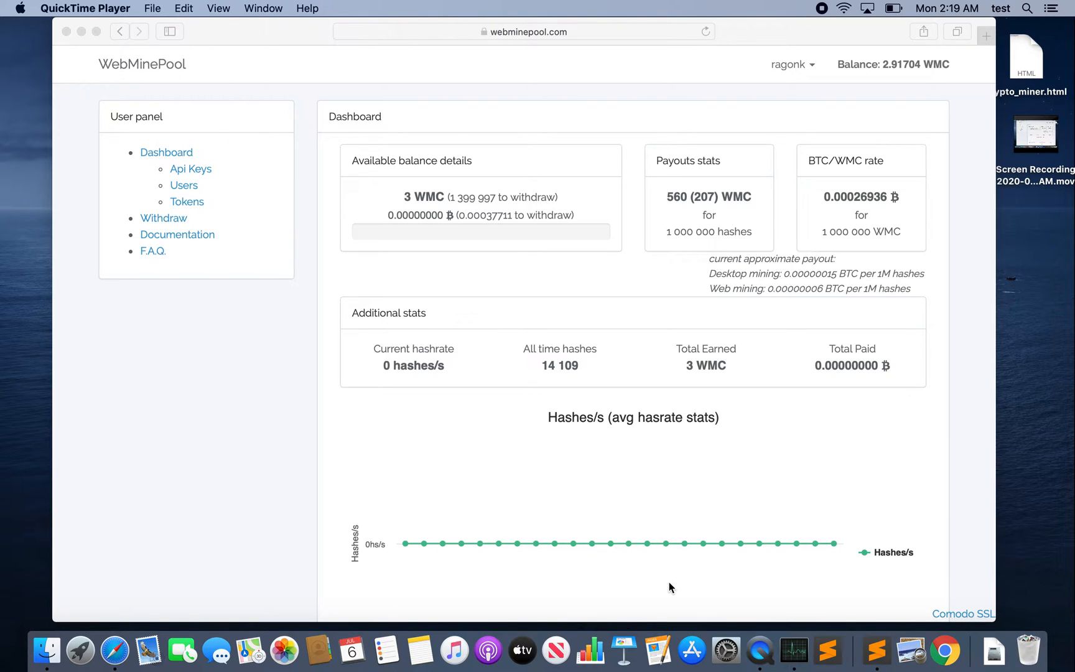
mouse_move(549, 290)
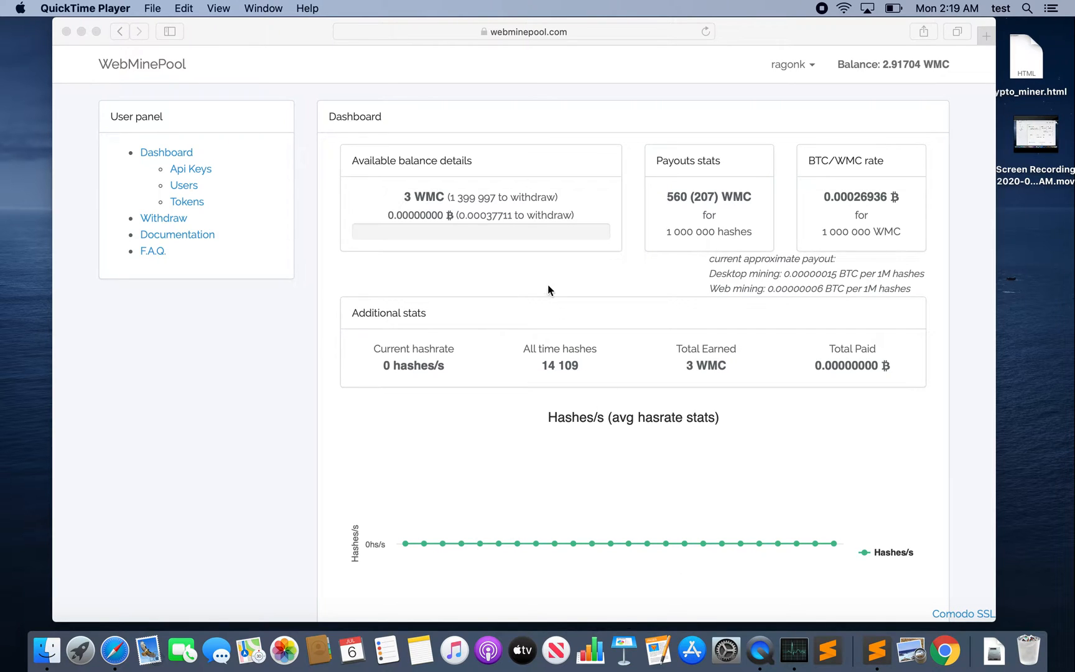
mouse_move(388, 97)
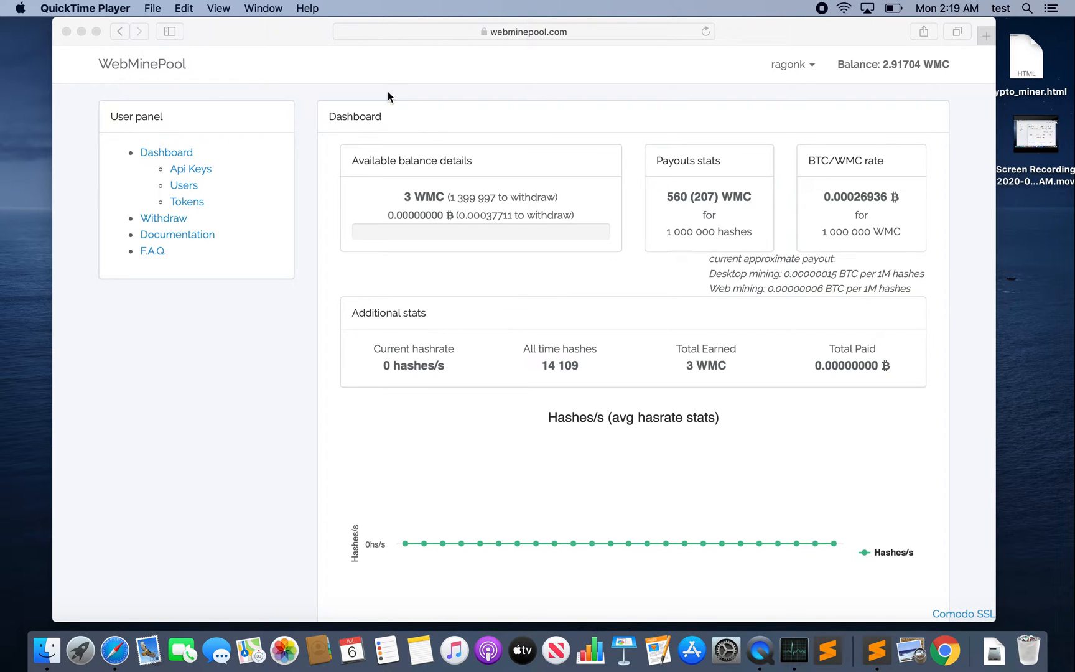
mouse_move(339, 76)
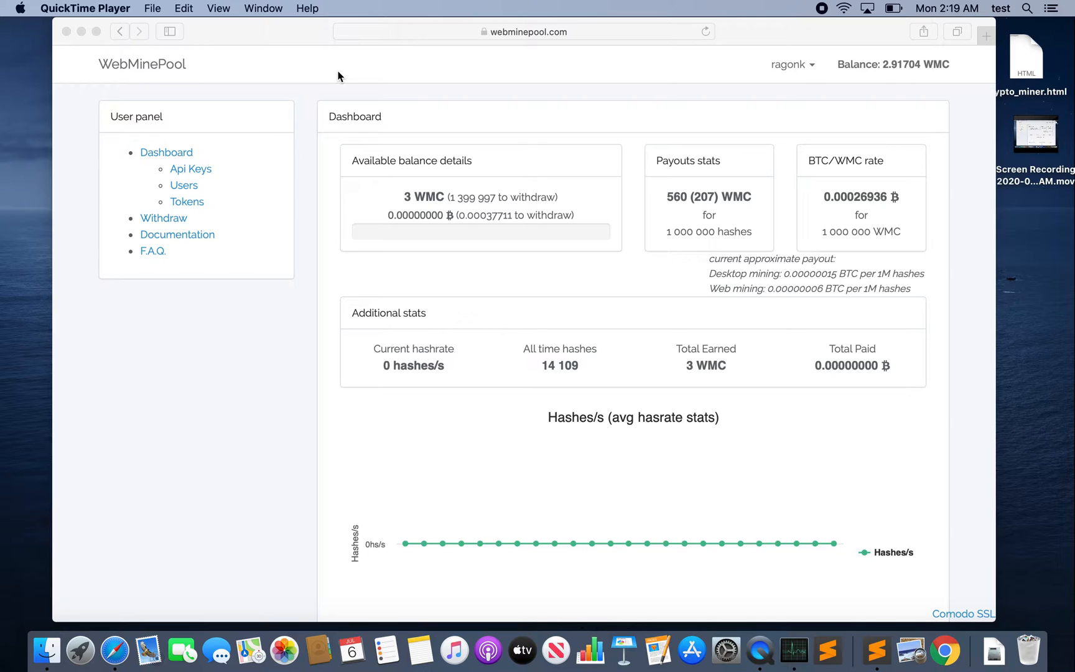
mouse_move(225, 71)
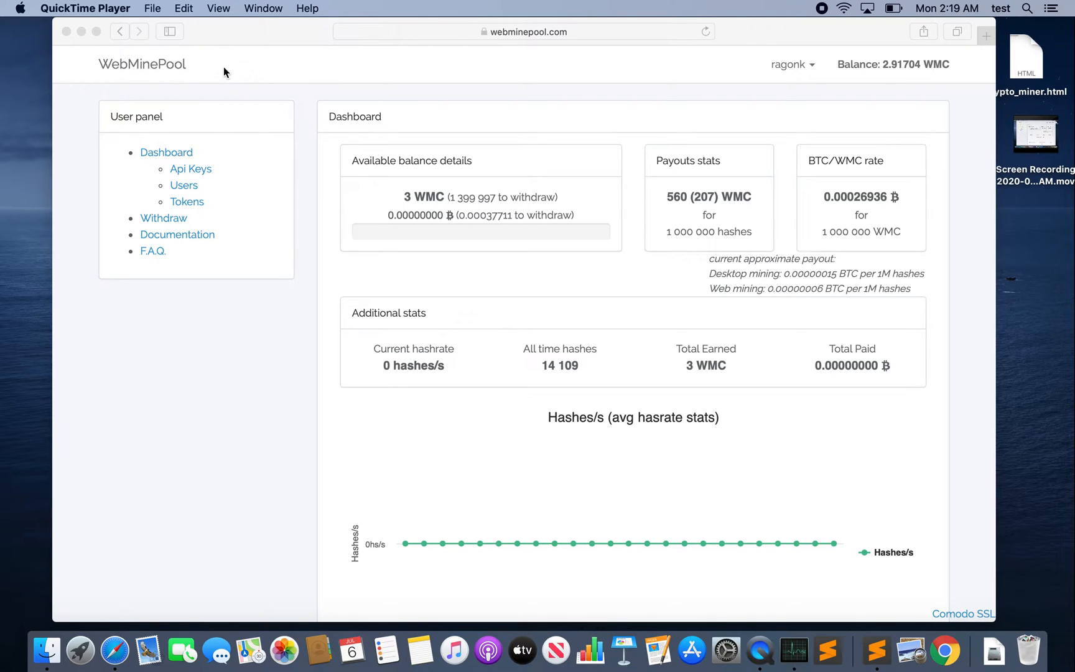
mouse_move(199, 67)
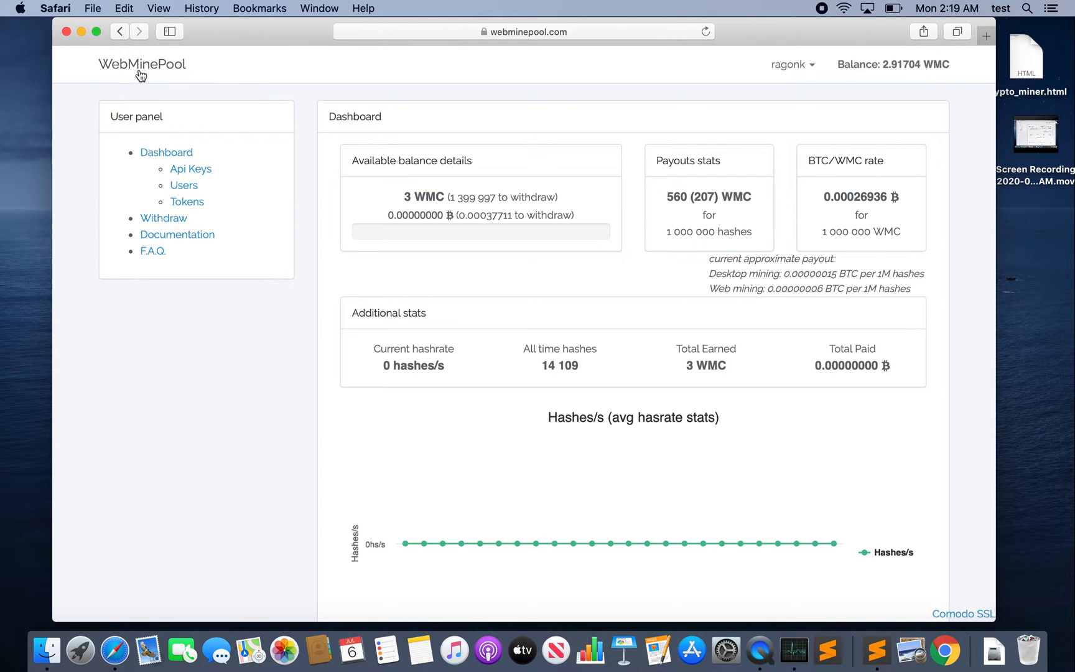
mouse_move(282, 94)
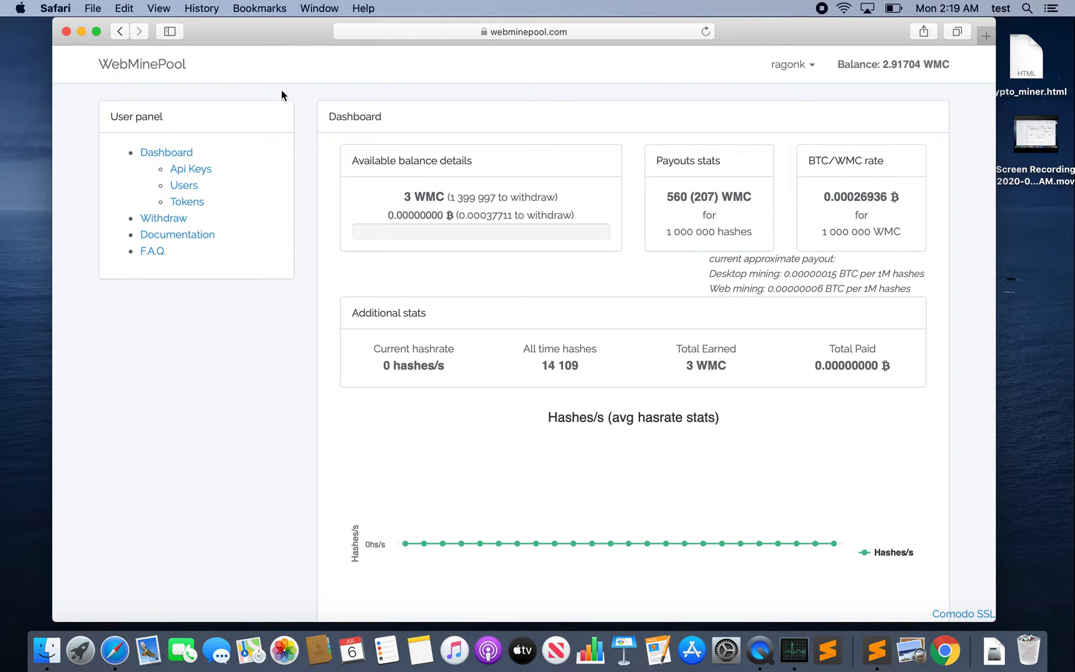
mouse_move(338, 194)
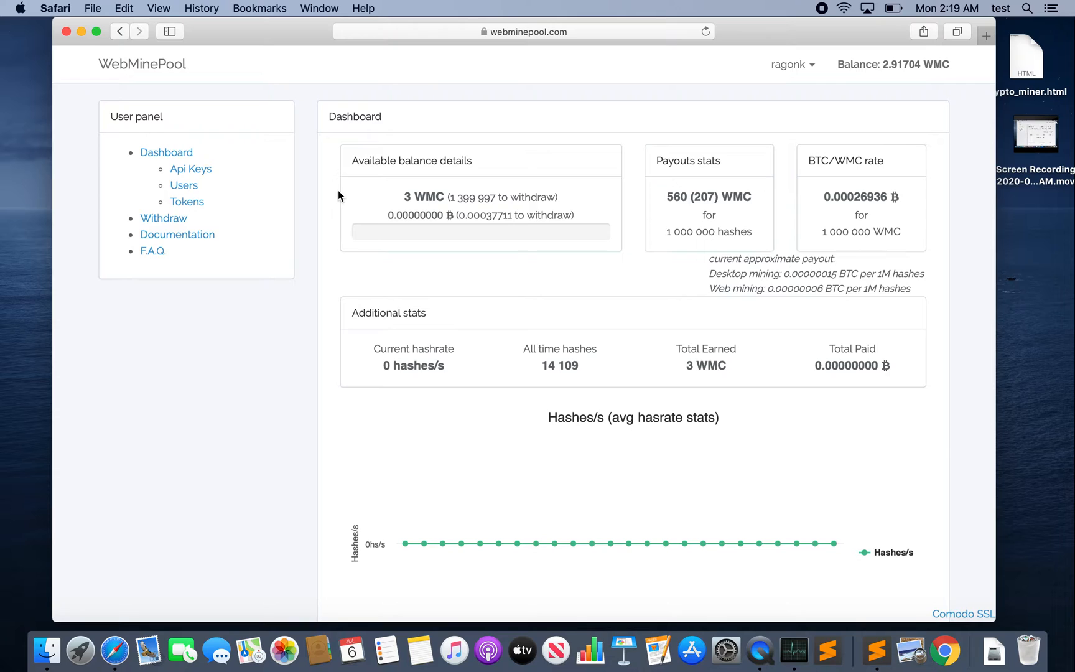
mouse_move(325, 143)
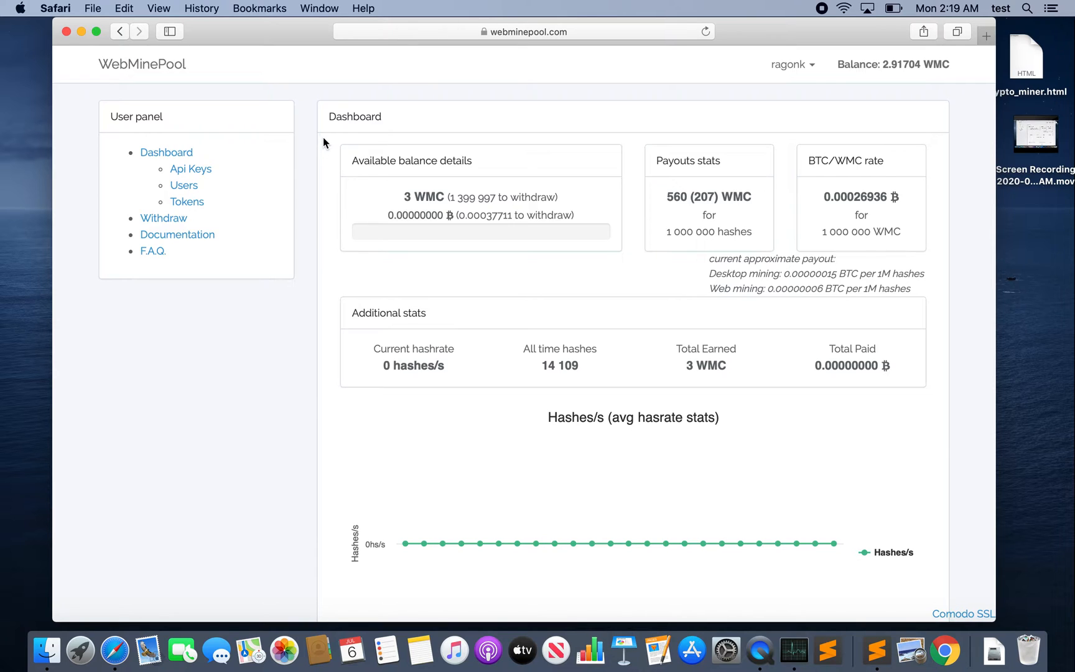
mouse_move(767, 206)
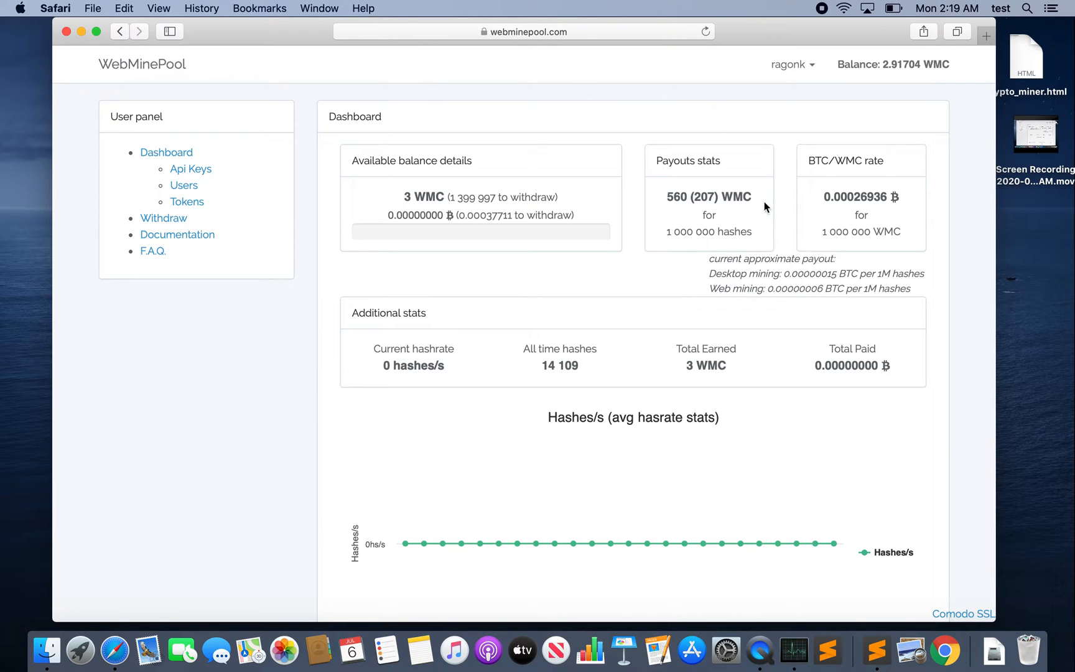
mouse_move(769, 194)
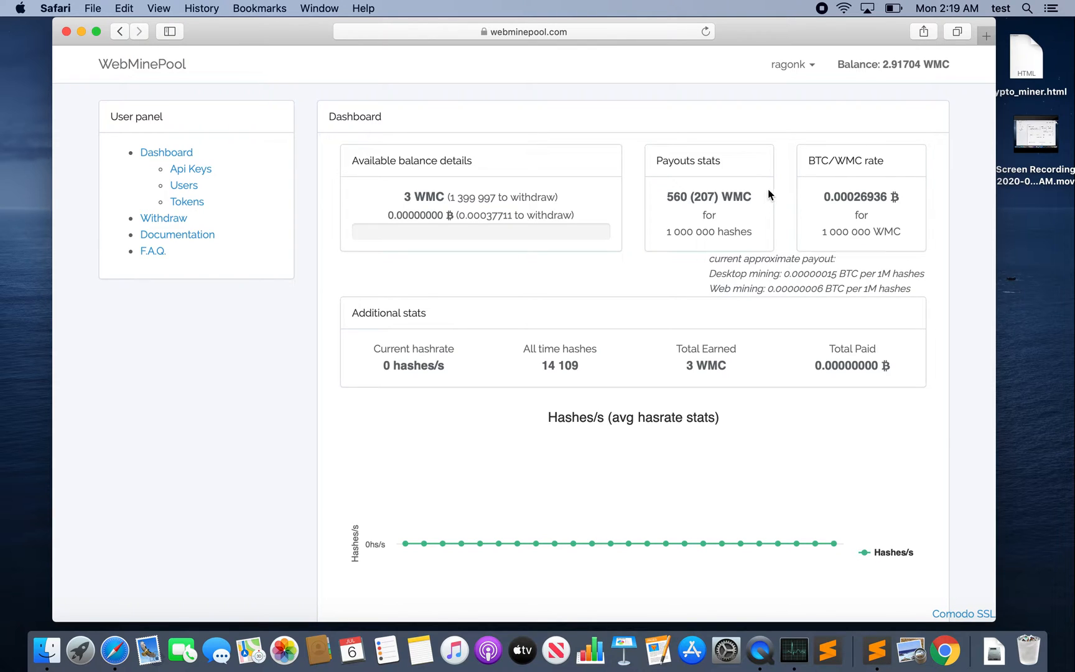
Step: Log out of the WebMinePool account and search Google for webminepool
click(792, 65)
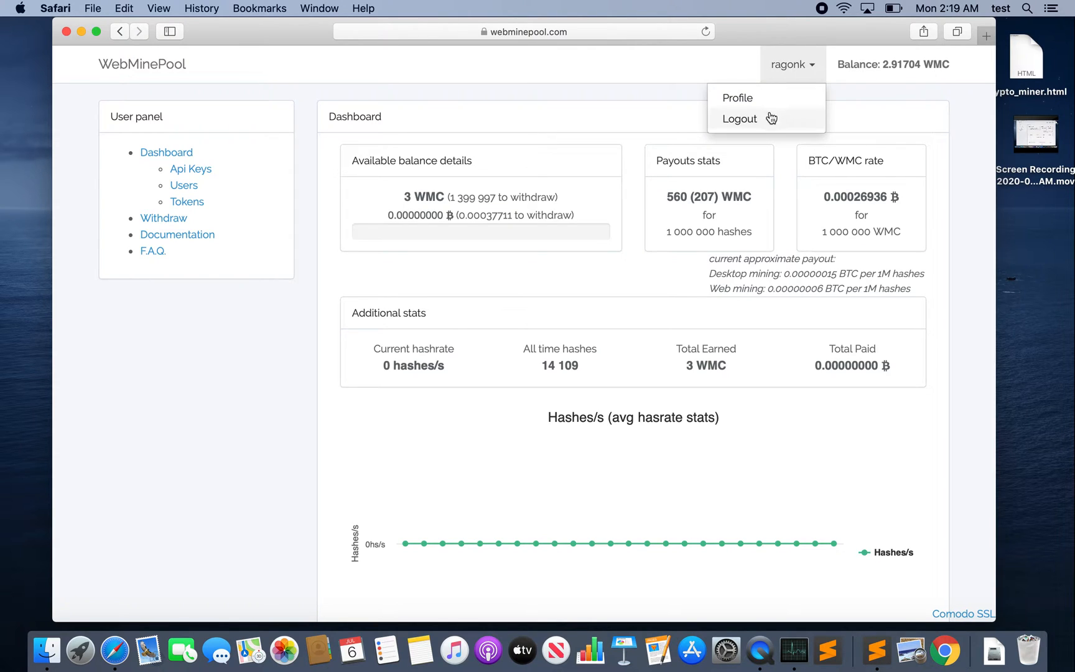
click(740, 118)
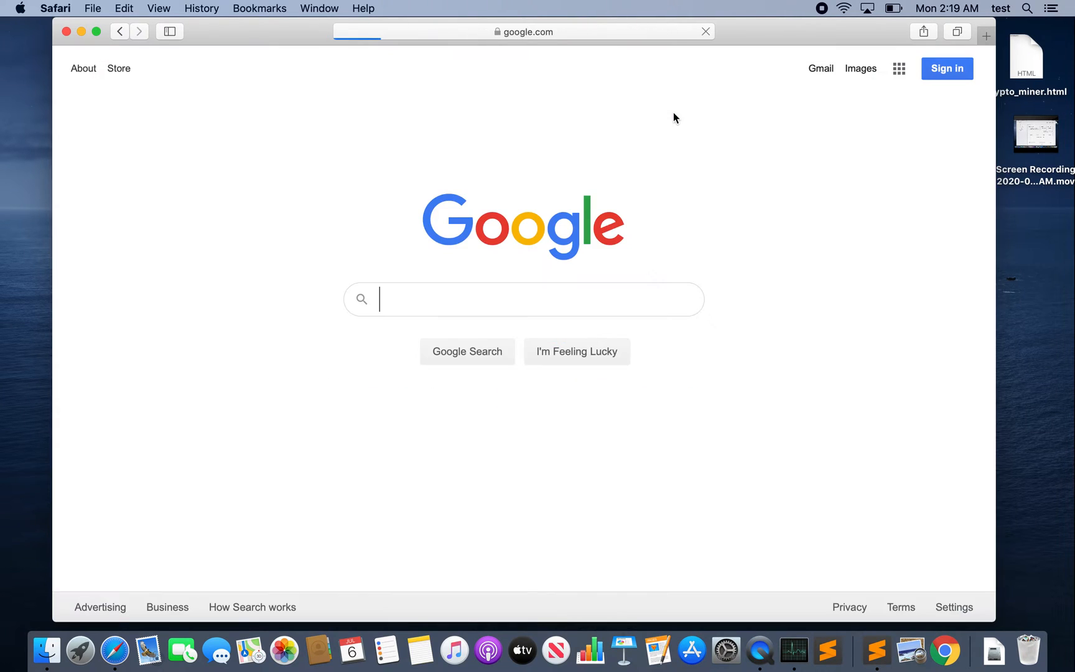
text(webmion)
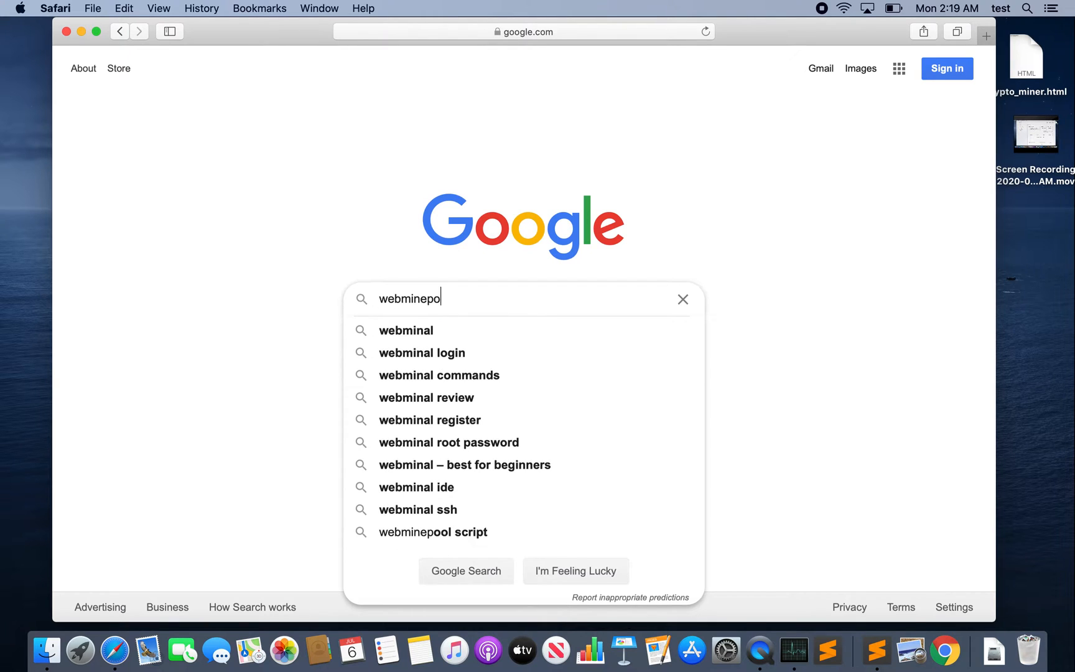
key(Enter)
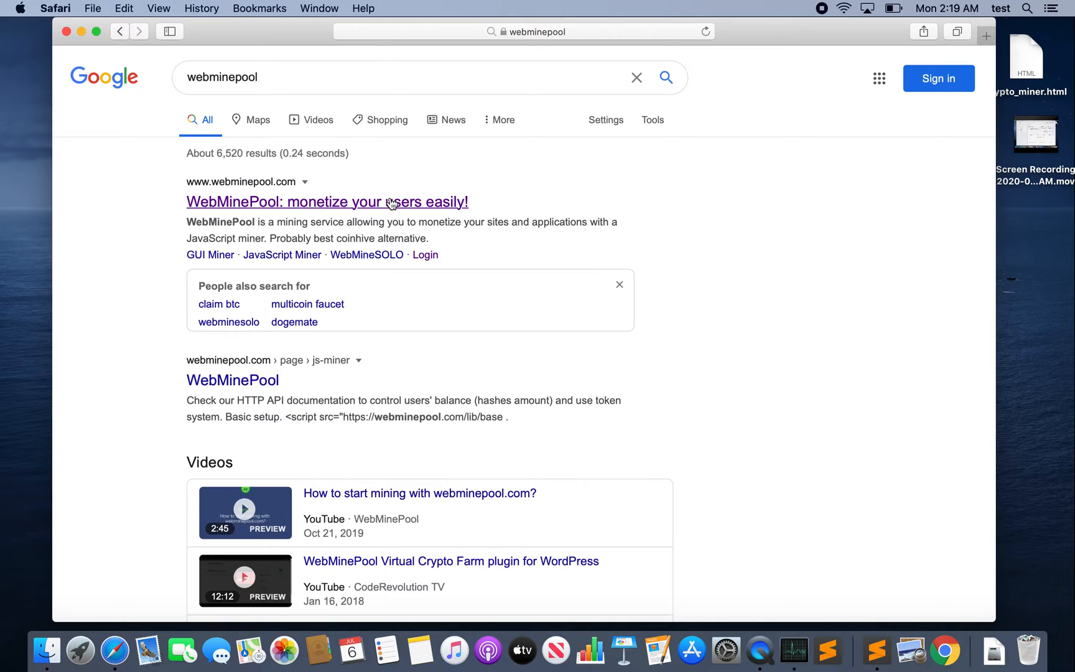
Step: Open the WebMinePool site from the results and go to its Register page
click(335, 202)
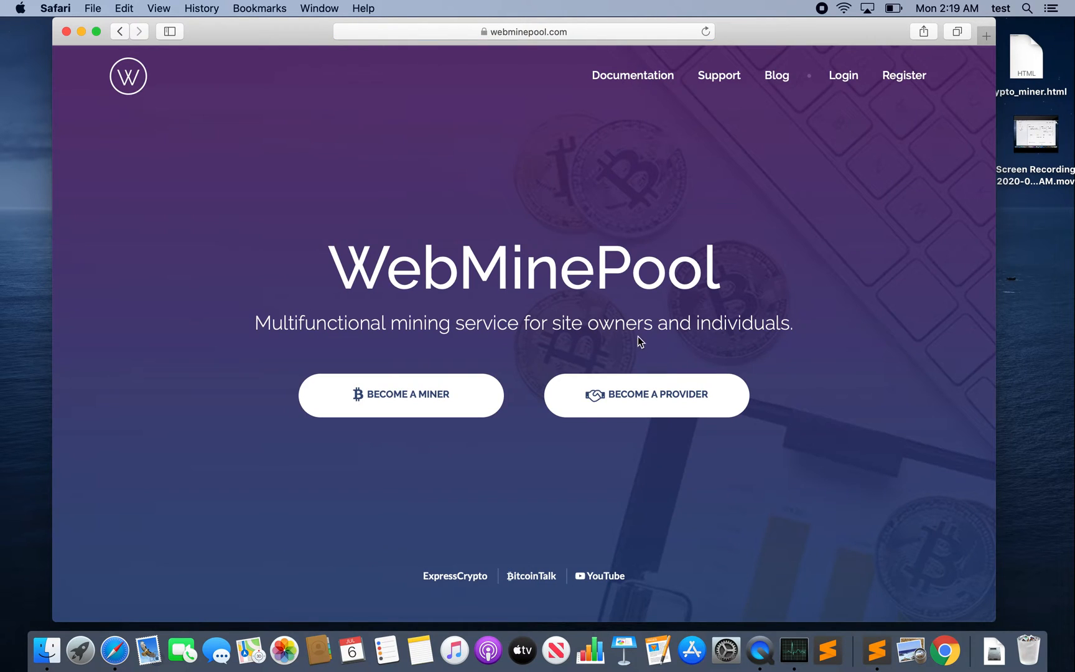
click(904, 76)
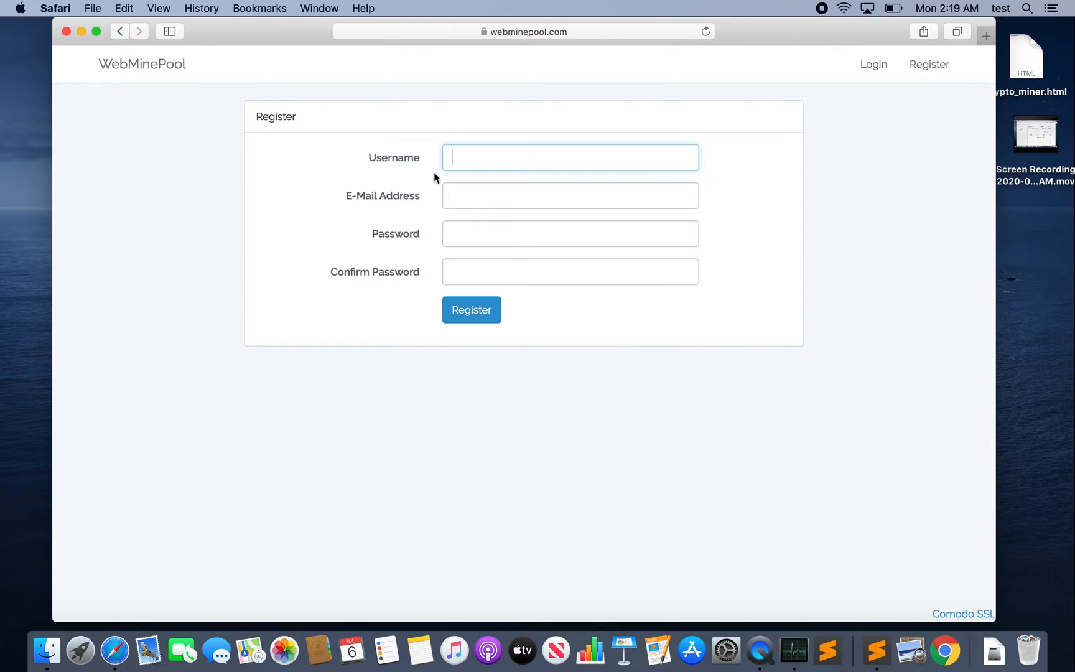
mouse_move(524, 237)
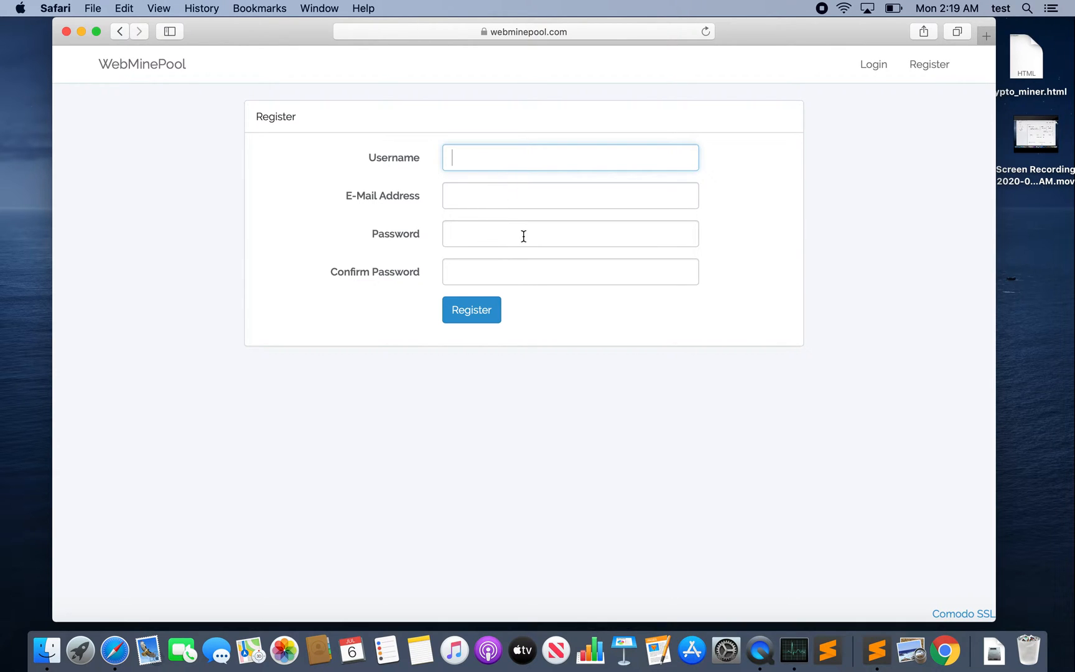
mouse_move(806, 300)
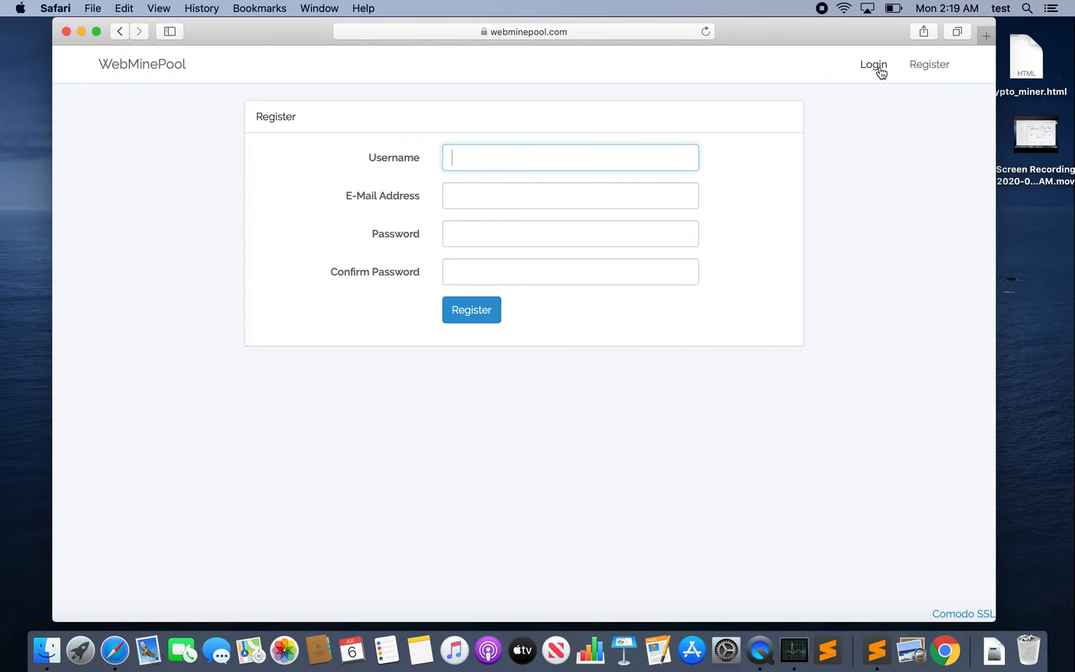
click(873, 65)
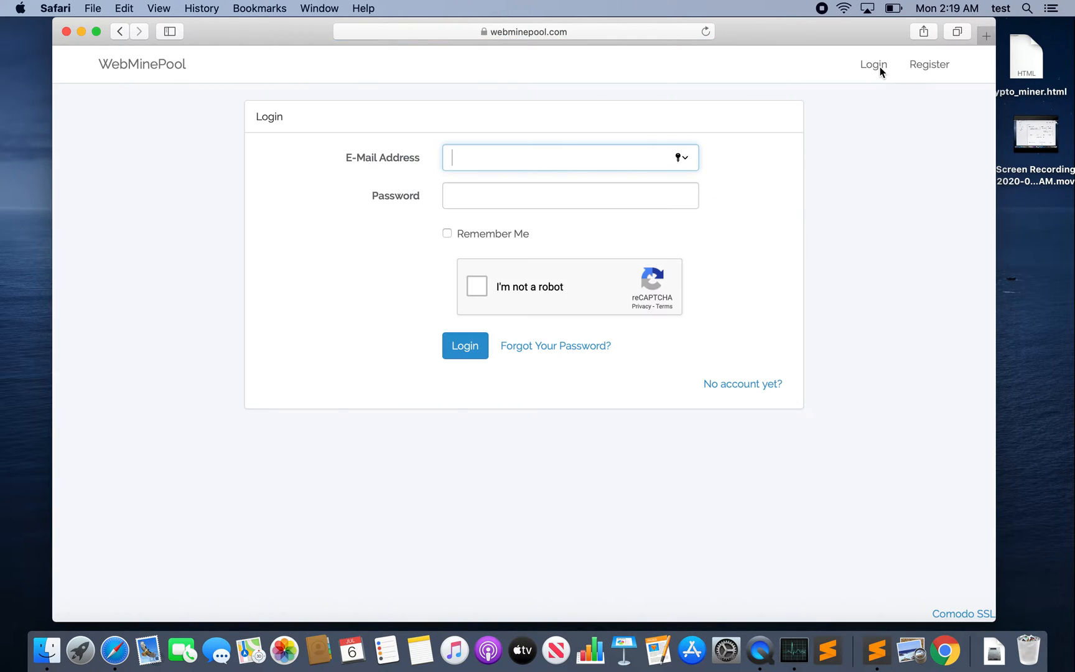
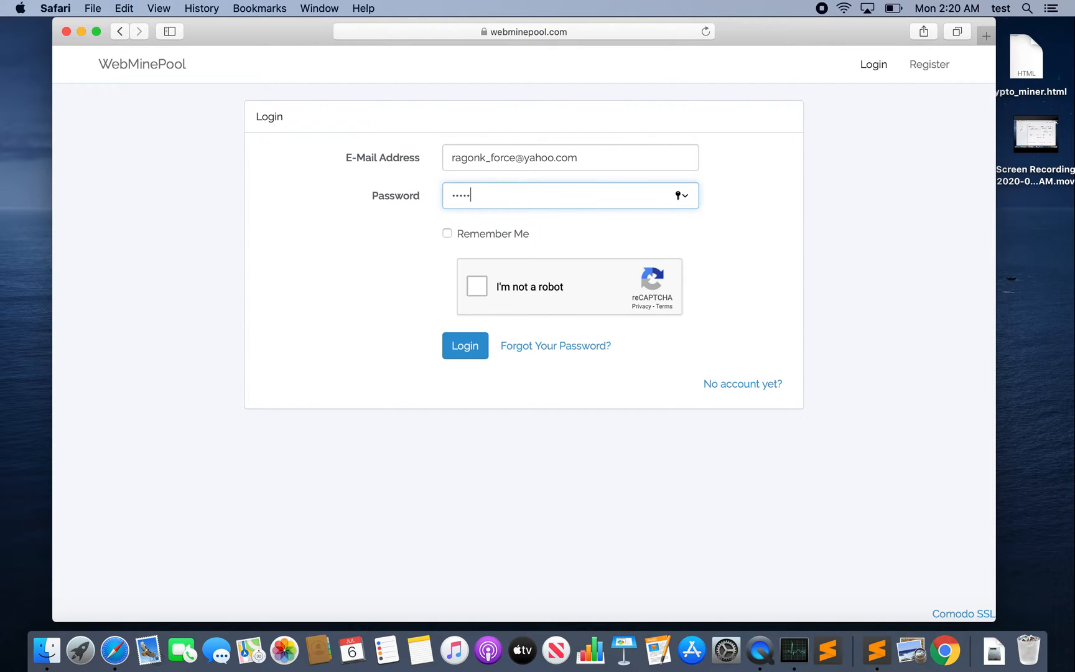
text(••••)
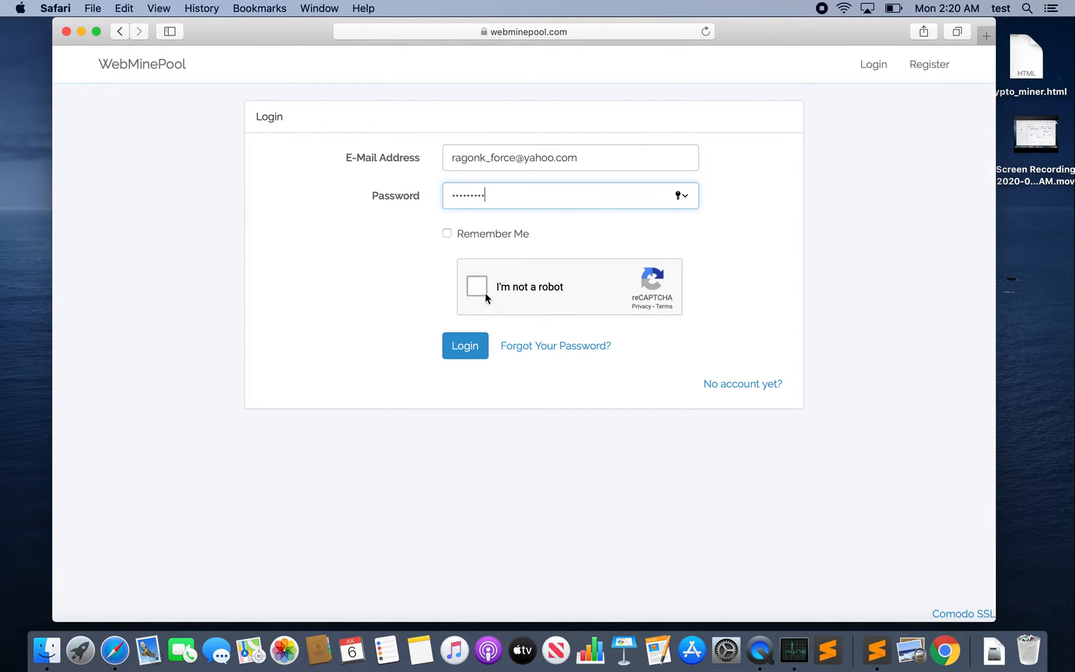
Step: Pass the traffic-lights captcha and submit the login
click(477, 286)
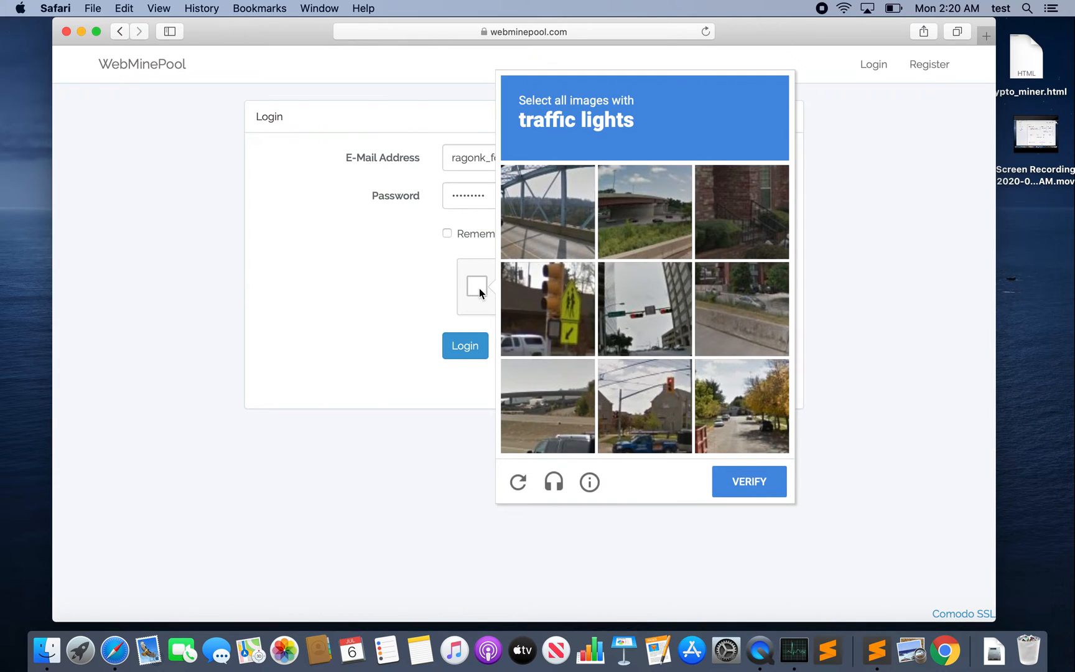
click(547, 308)
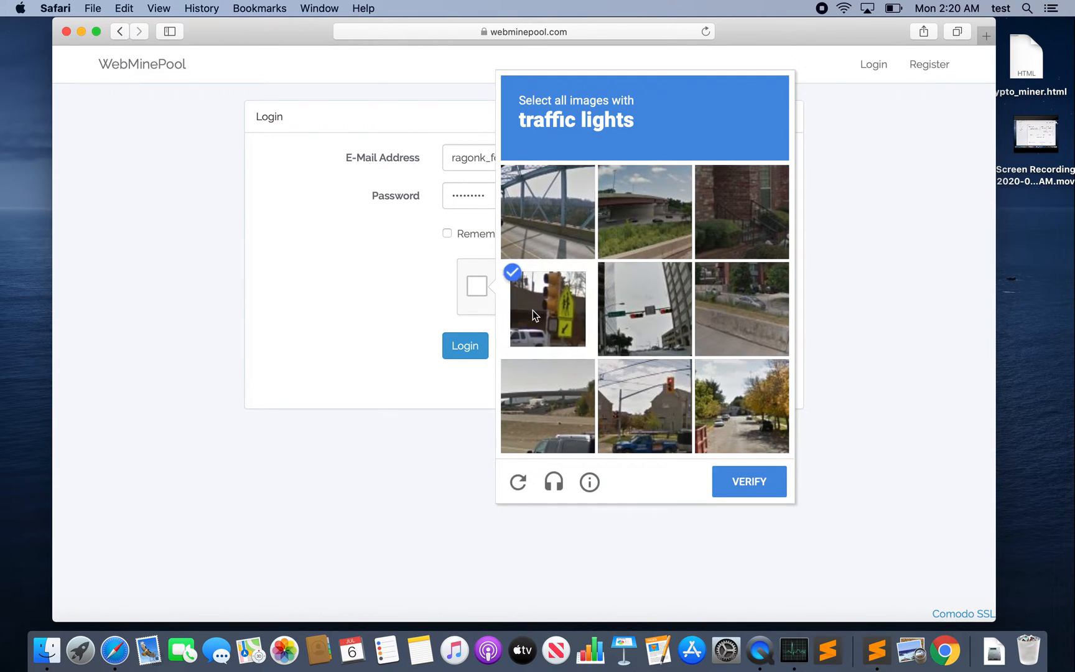
click(645, 406)
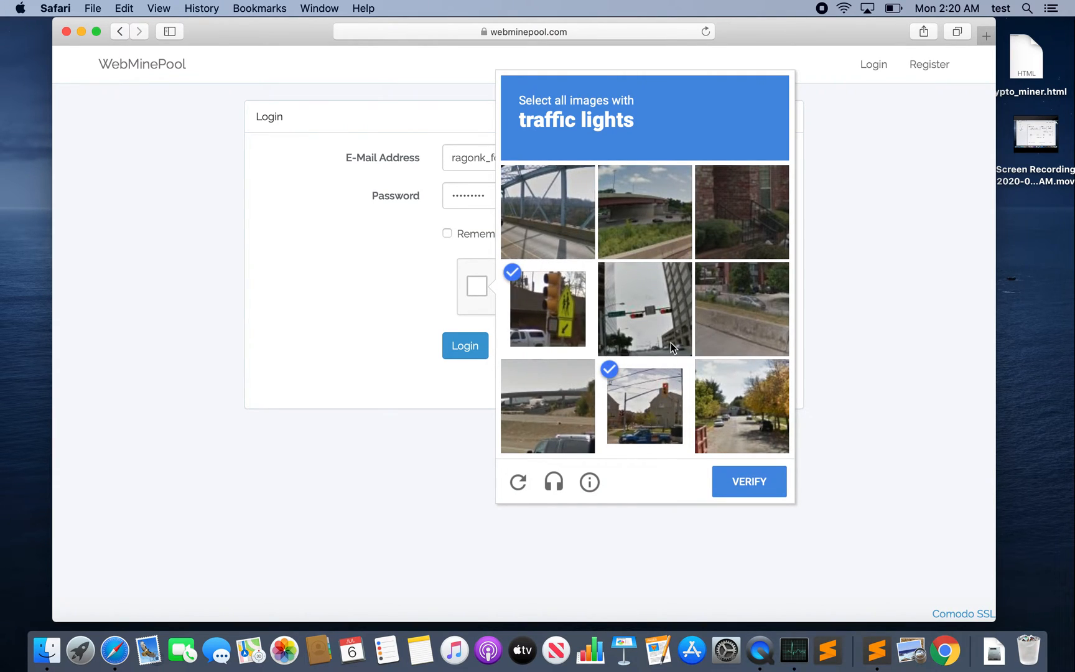
click(644, 309)
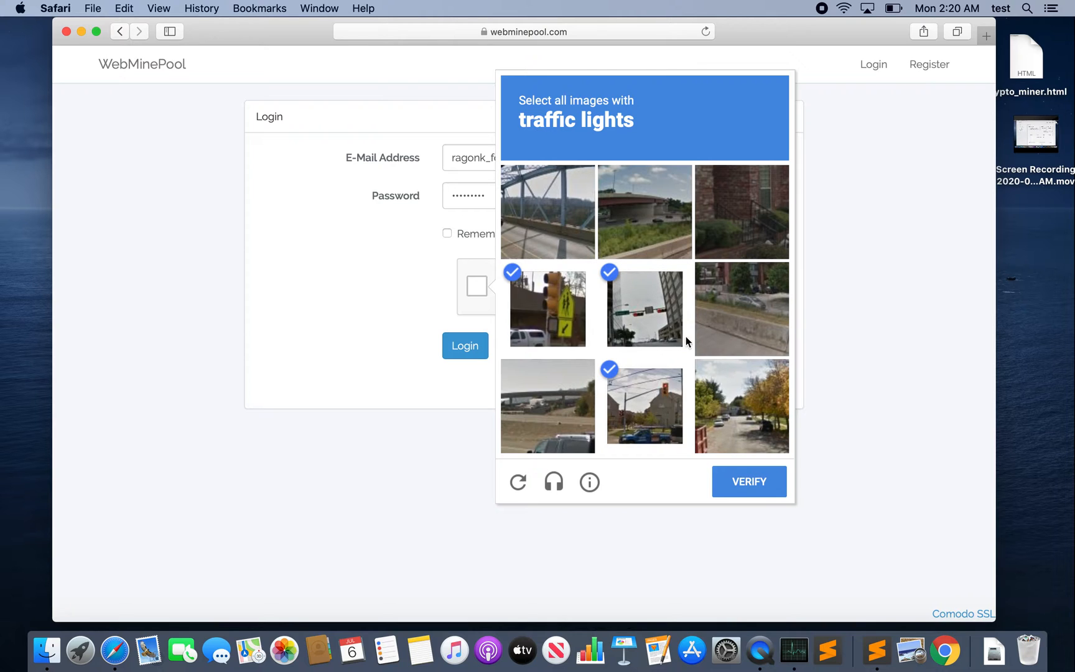
click(749, 481)
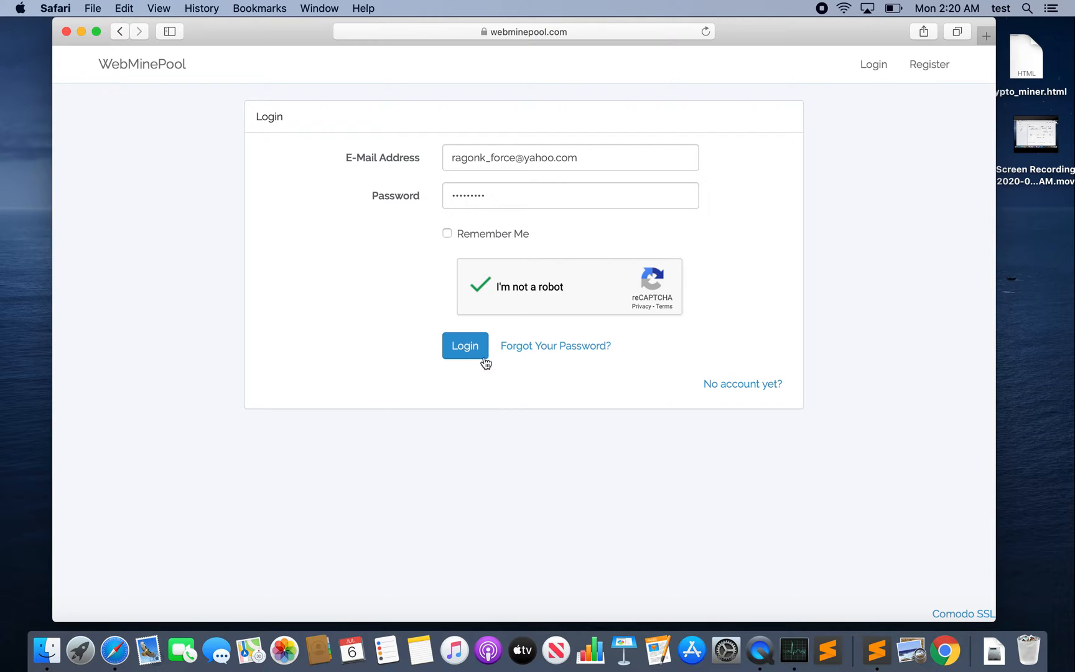
click(466, 346)
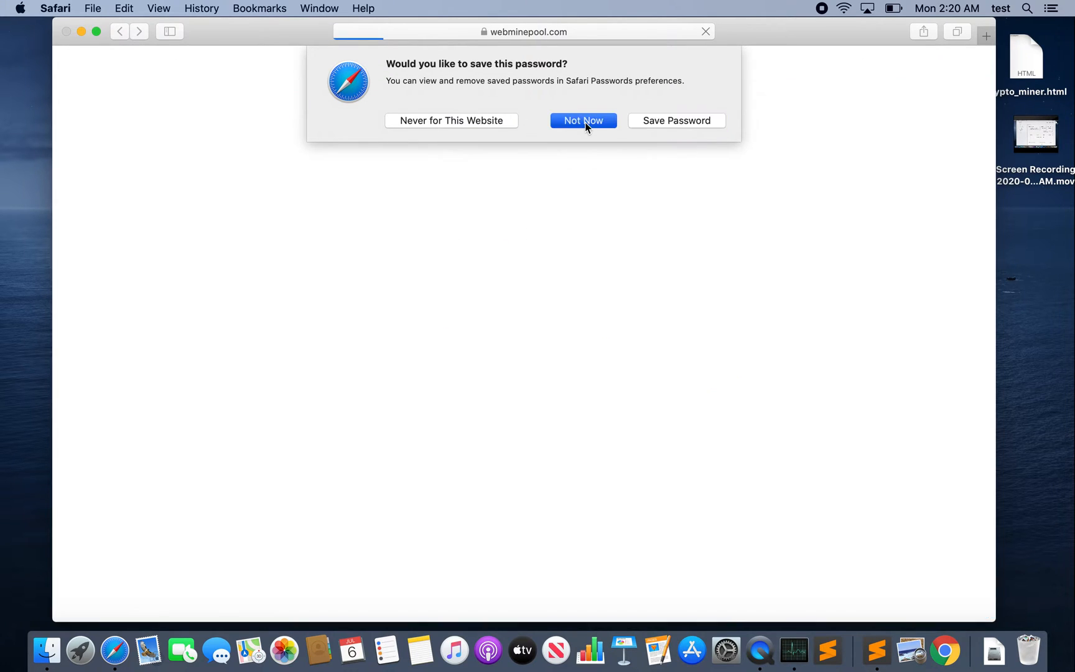
Step: Decline Safari's save-password offer and land on the dashboard with 2.91704 WMC and 0 hashes/s
click(584, 121)
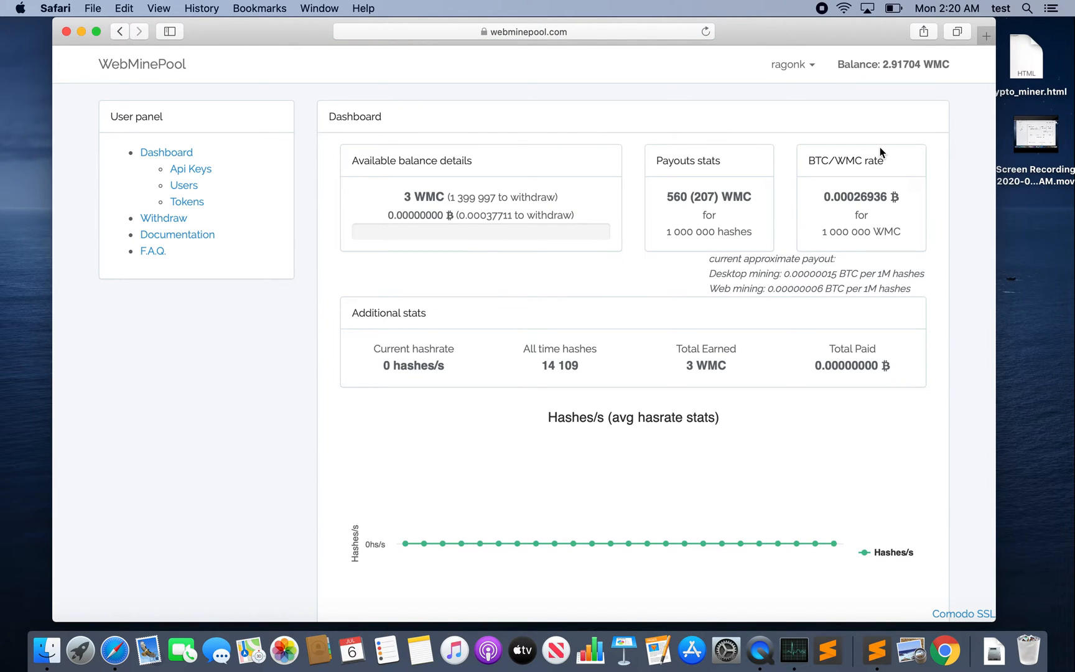
mouse_move(844, 210)
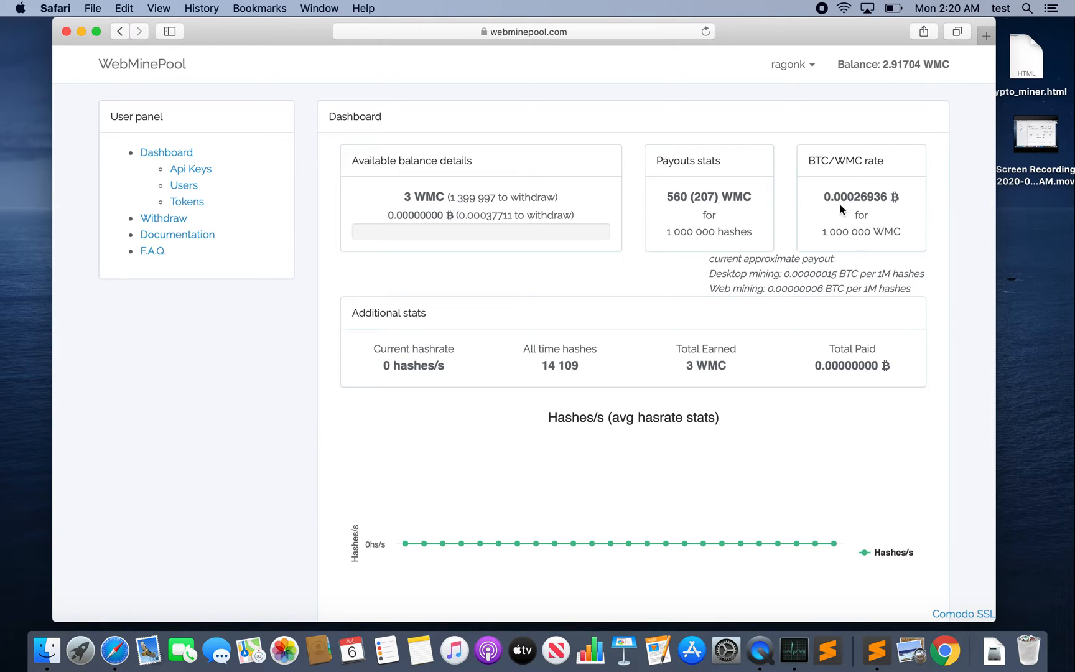
mouse_move(836, 118)
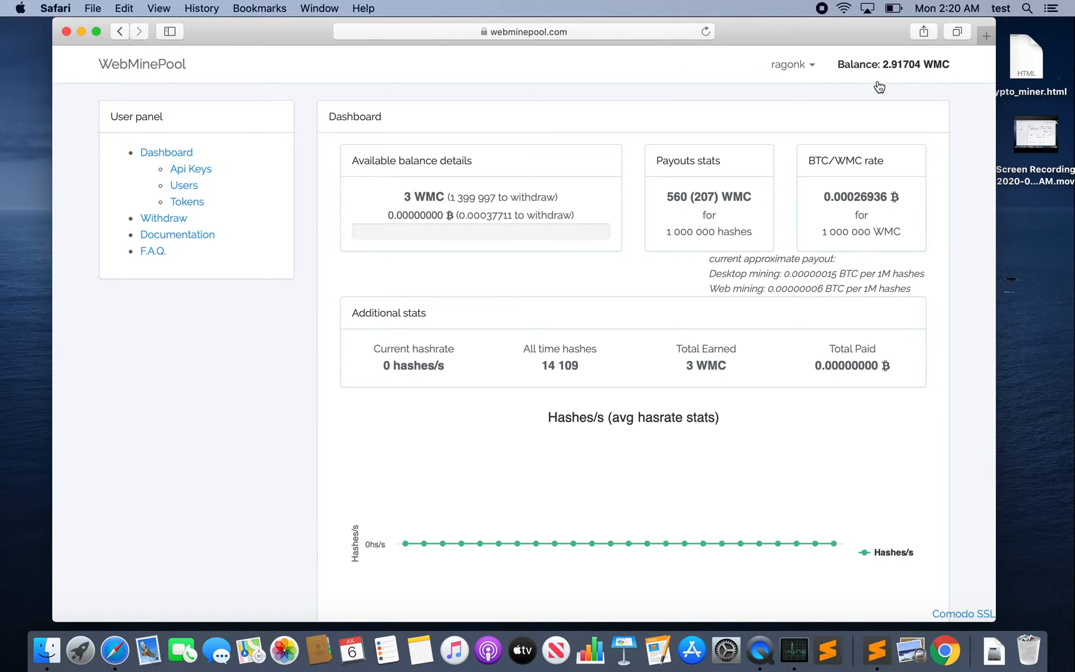
mouse_move(891, 80)
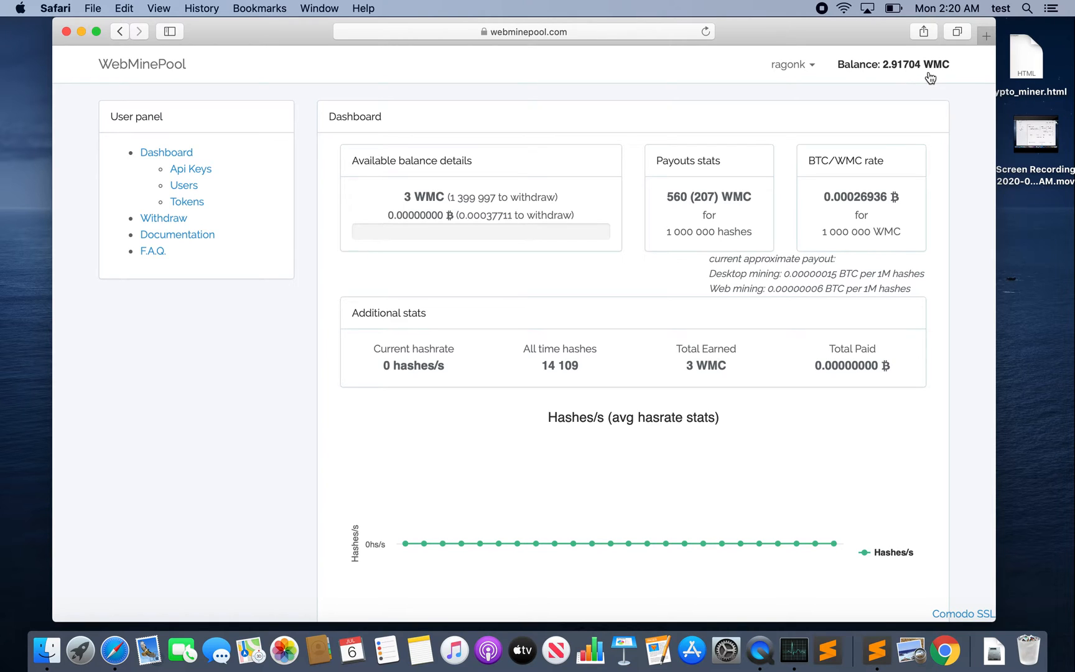
mouse_move(942, 74)
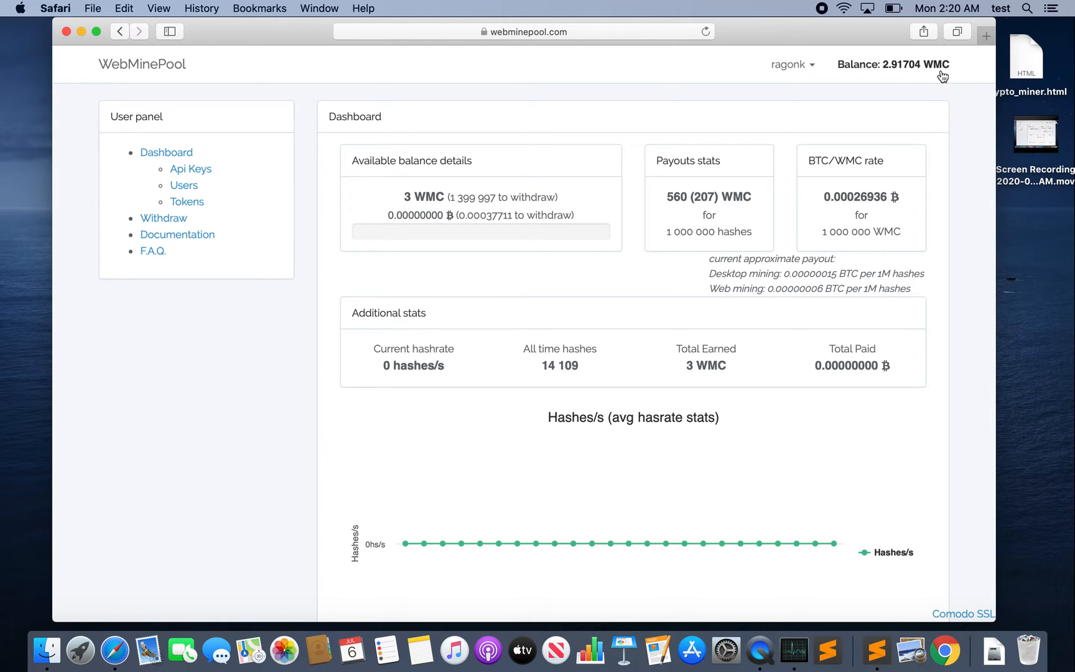
mouse_move(929, 77)
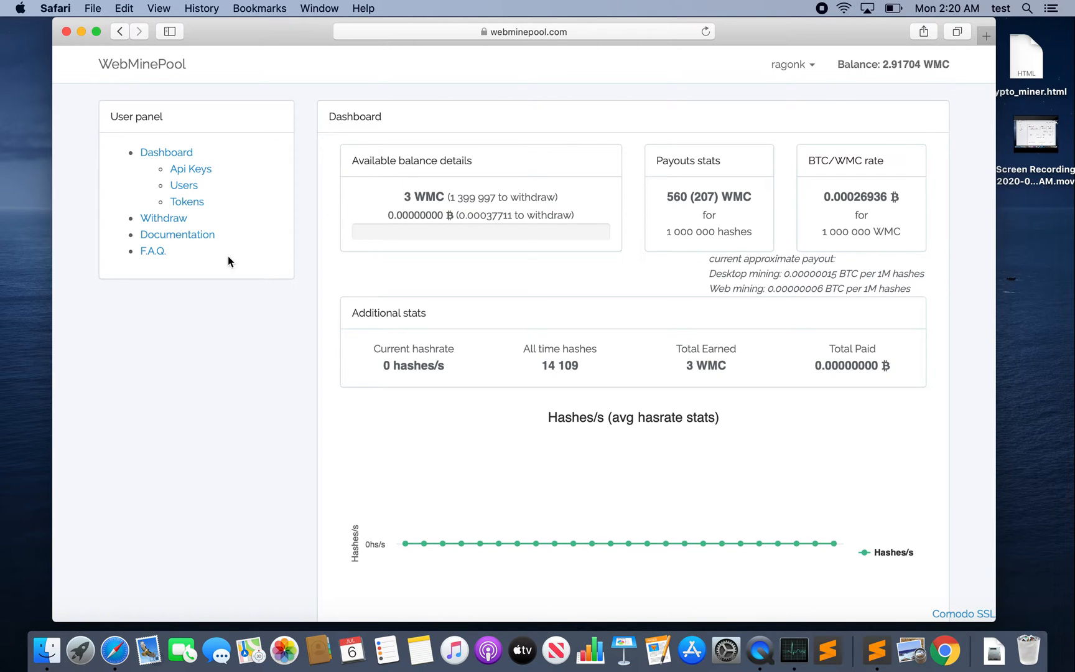
Step: Read the F.A.Q. 'What is WMC?' answer, highlighting the WMC definition and price sentences
click(705, 31)
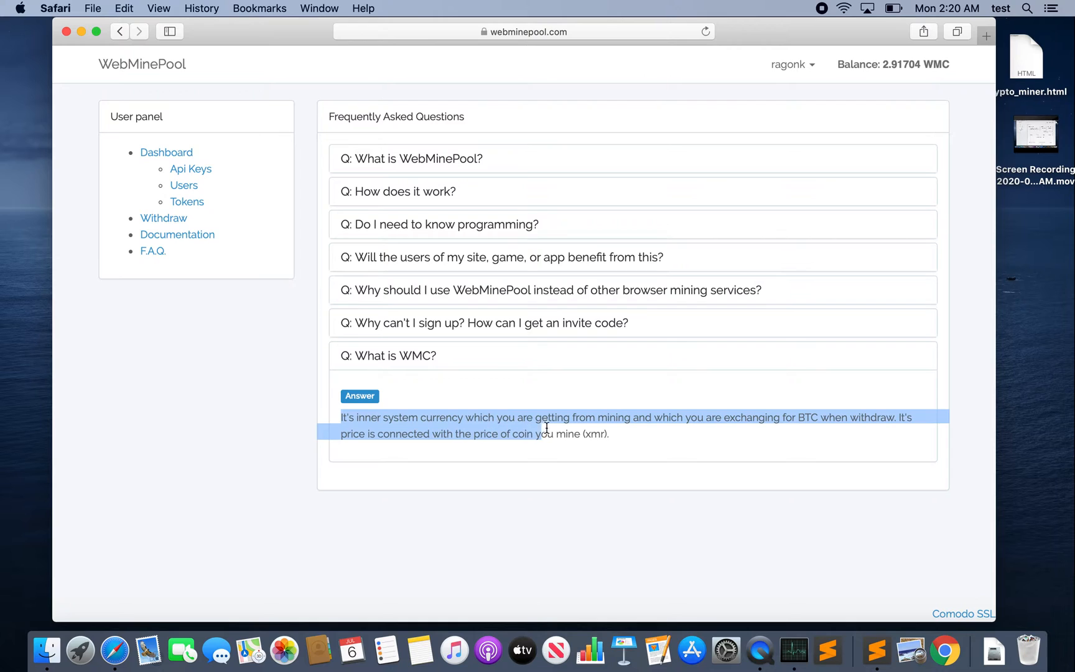
drag(546, 428, 752, 416)
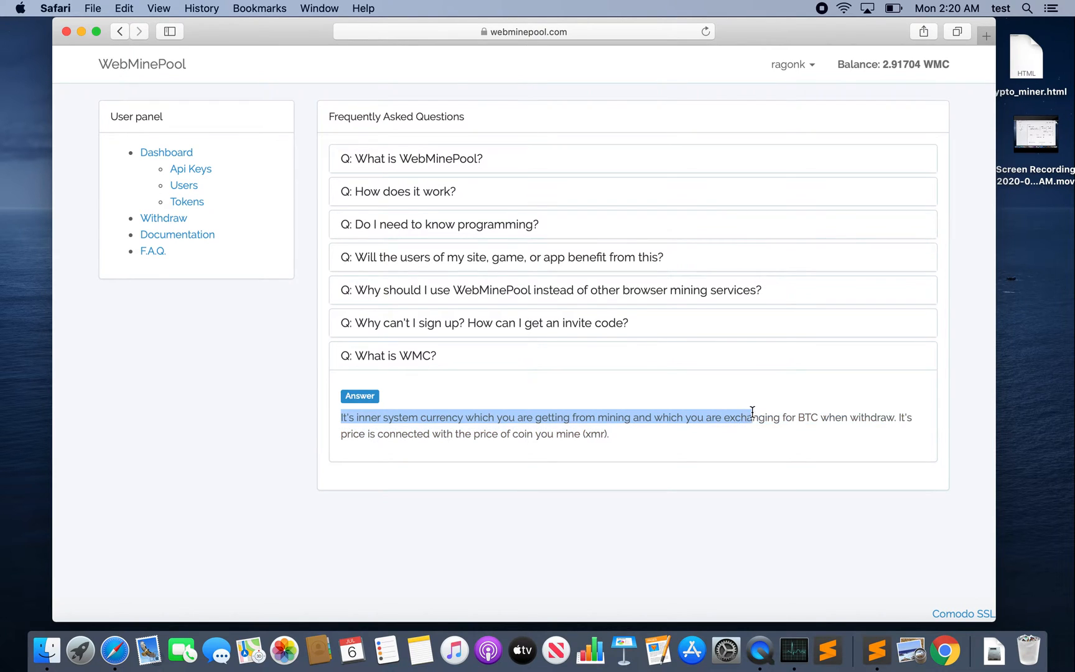
drag(751, 417, 870, 417)
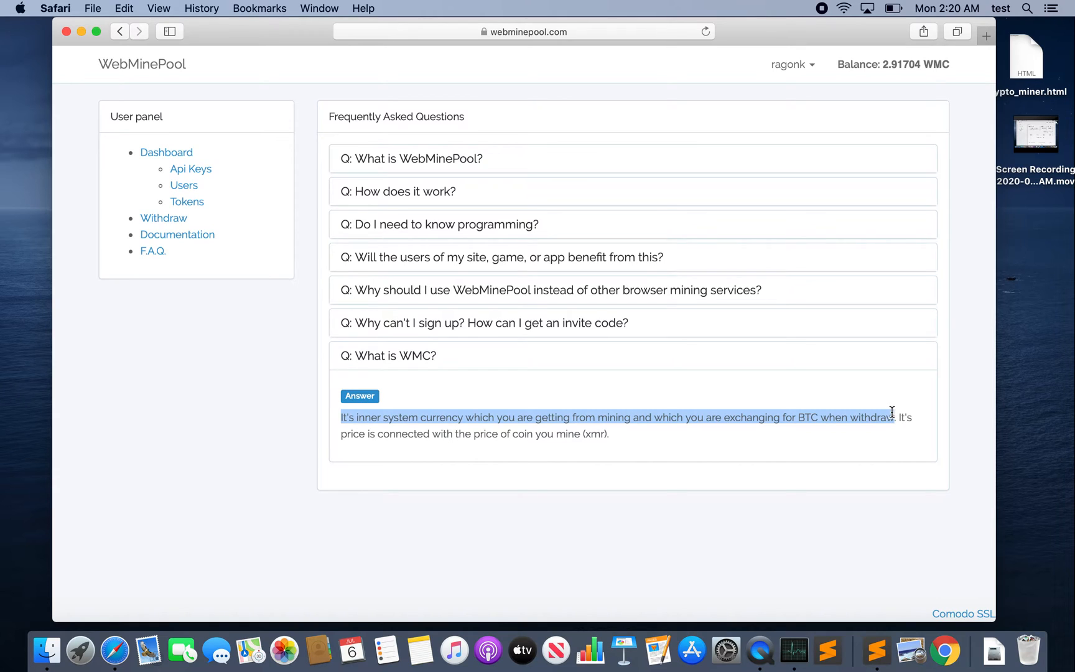
mouse_move(629, 418)
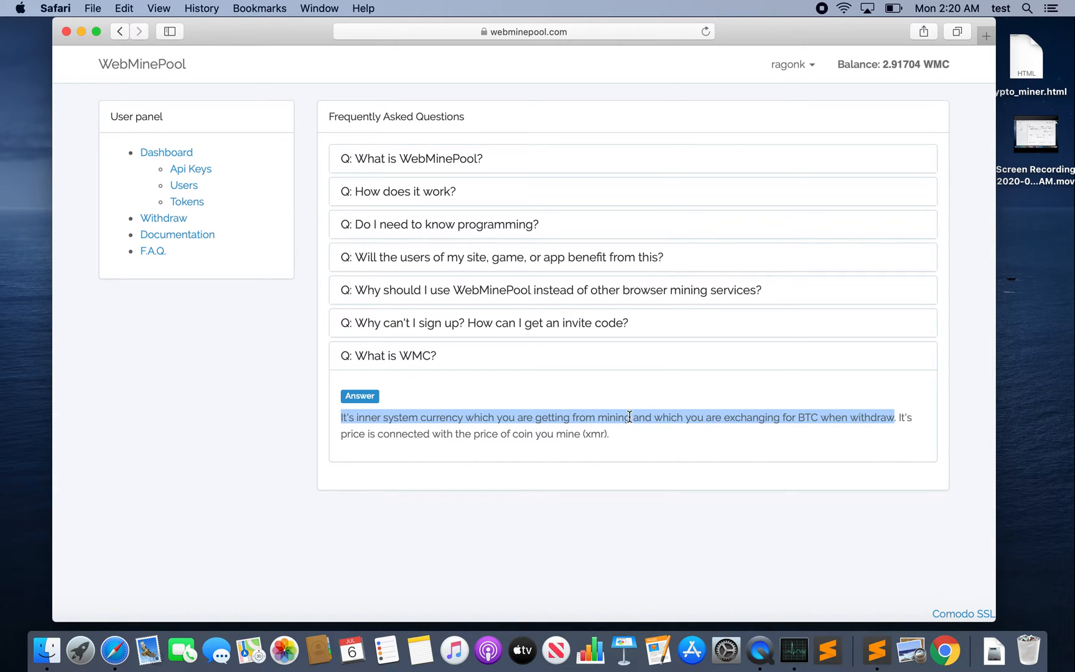
mouse_move(817, 418)
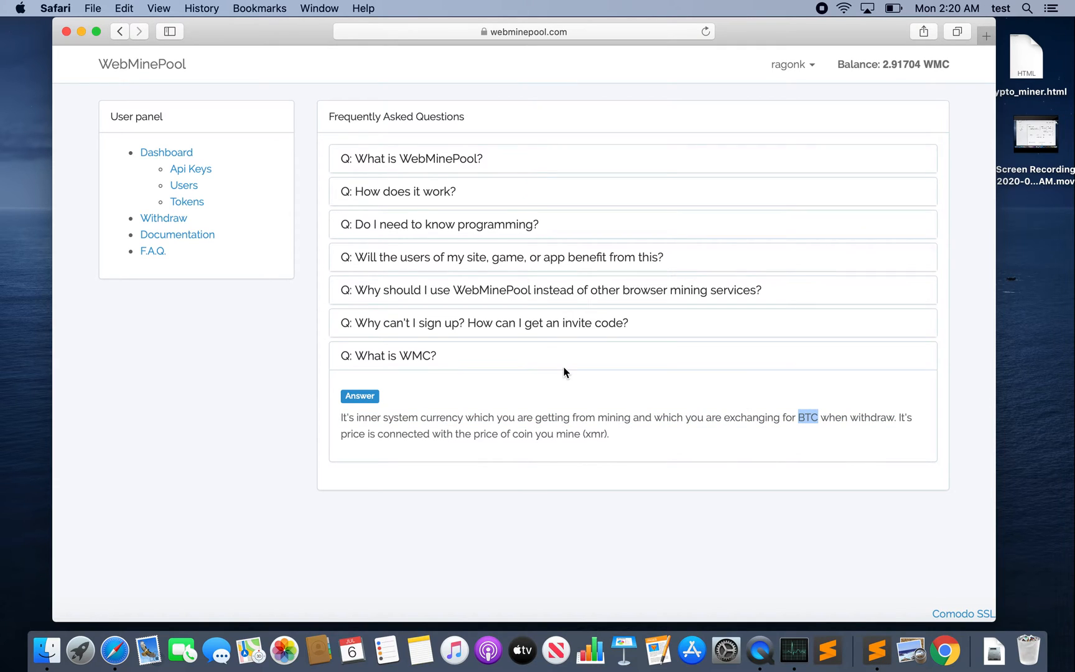
mouse_move(615, 442)
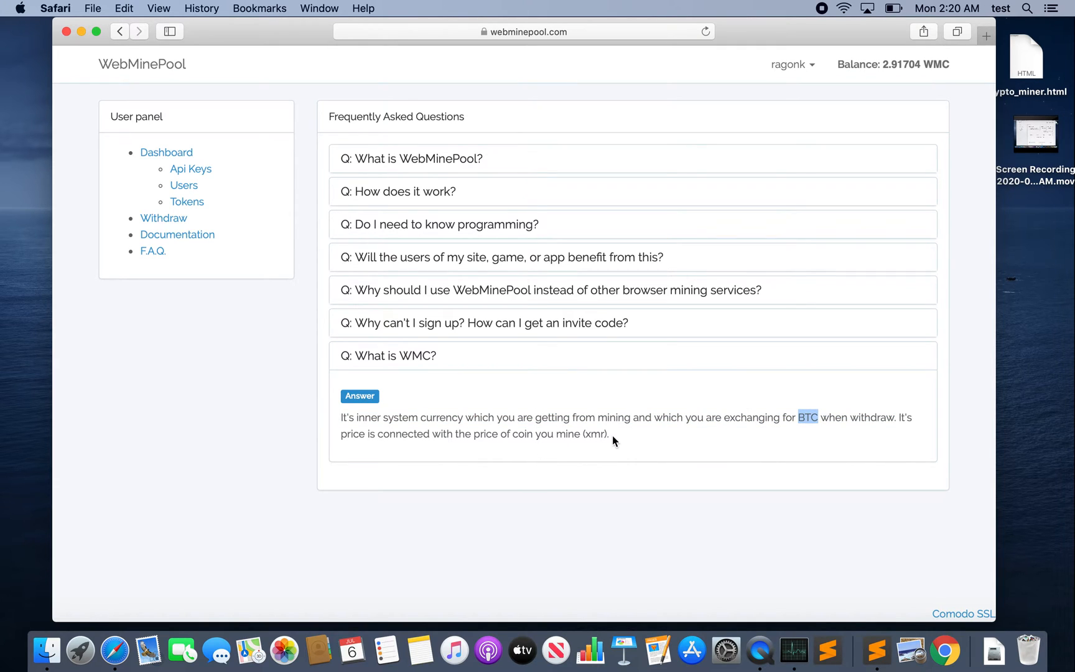
drag(367, 433, 609, 433)
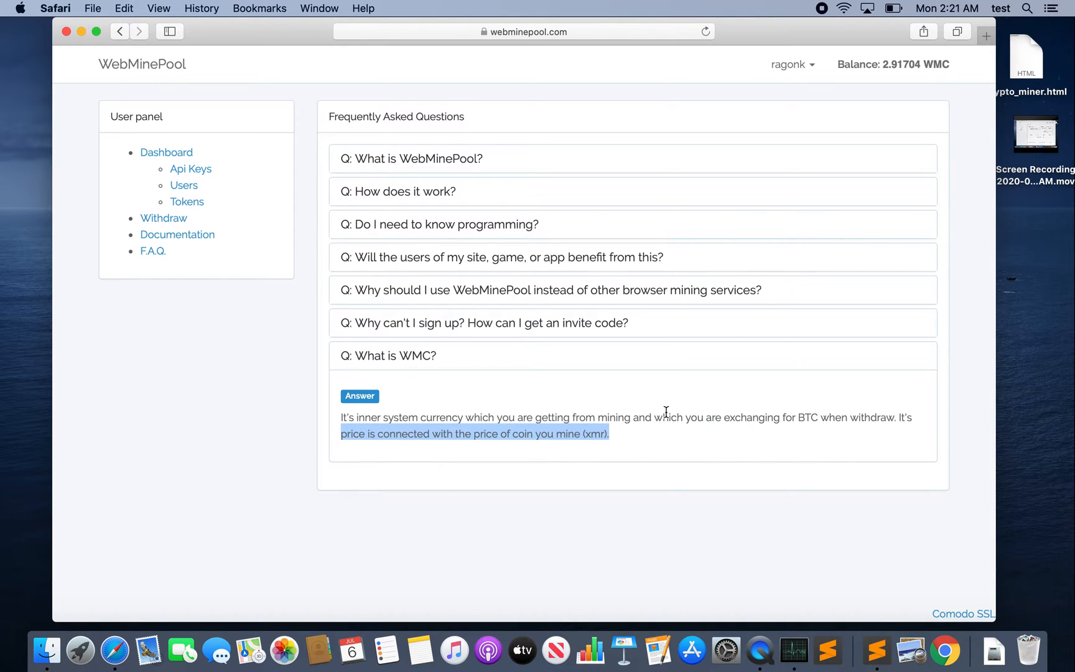
mouse_move(938, 73)
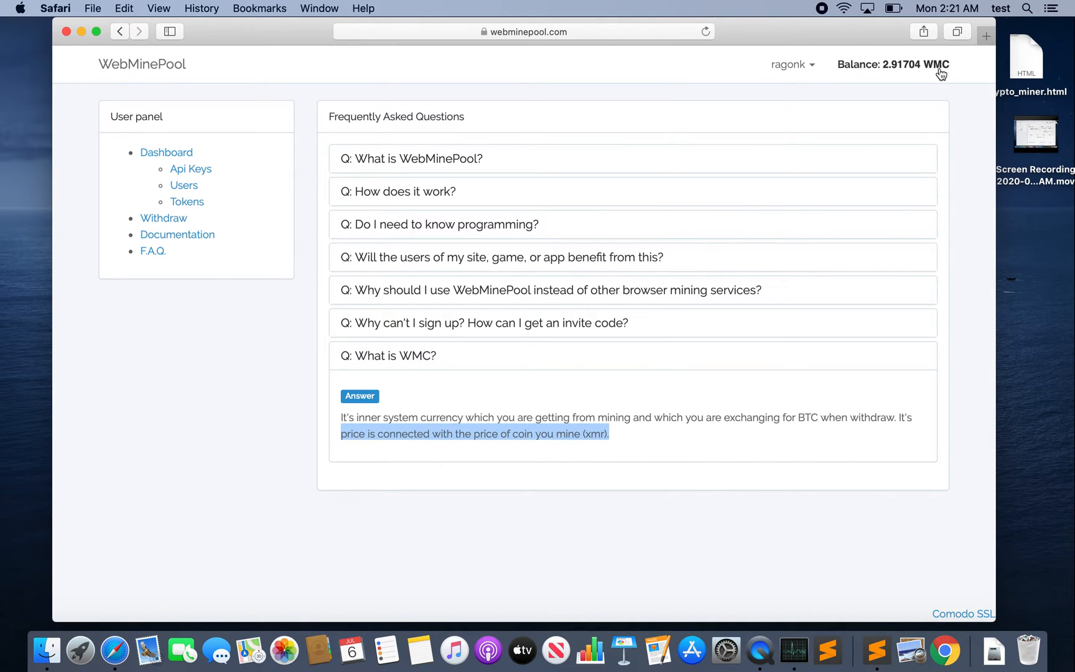
mouse_move(741, 429)
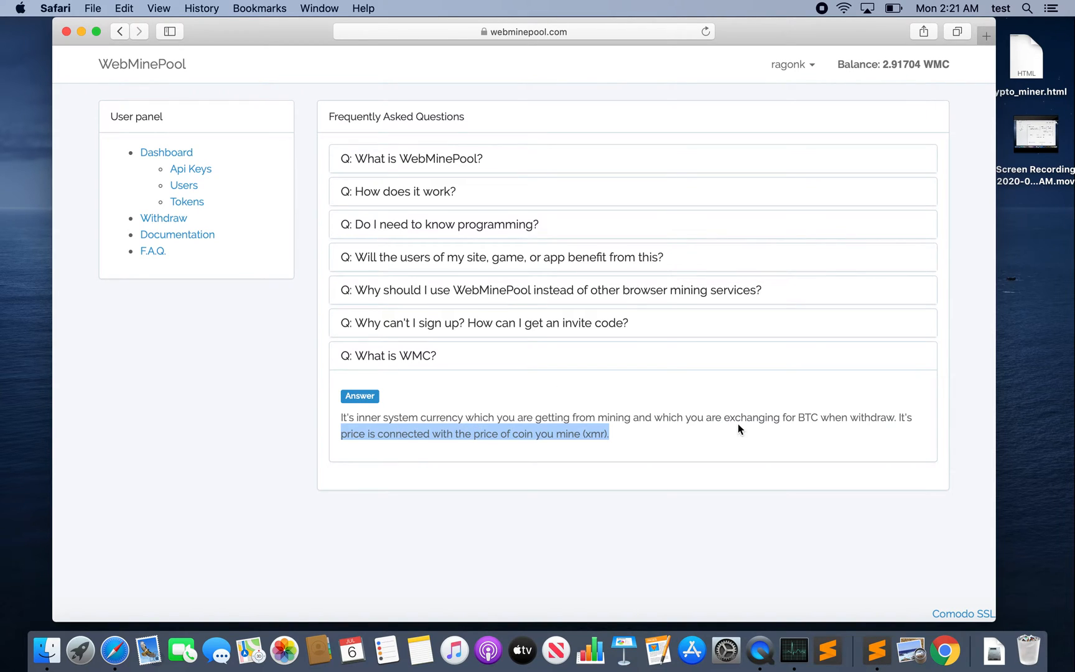
mouse_move(802, 423)
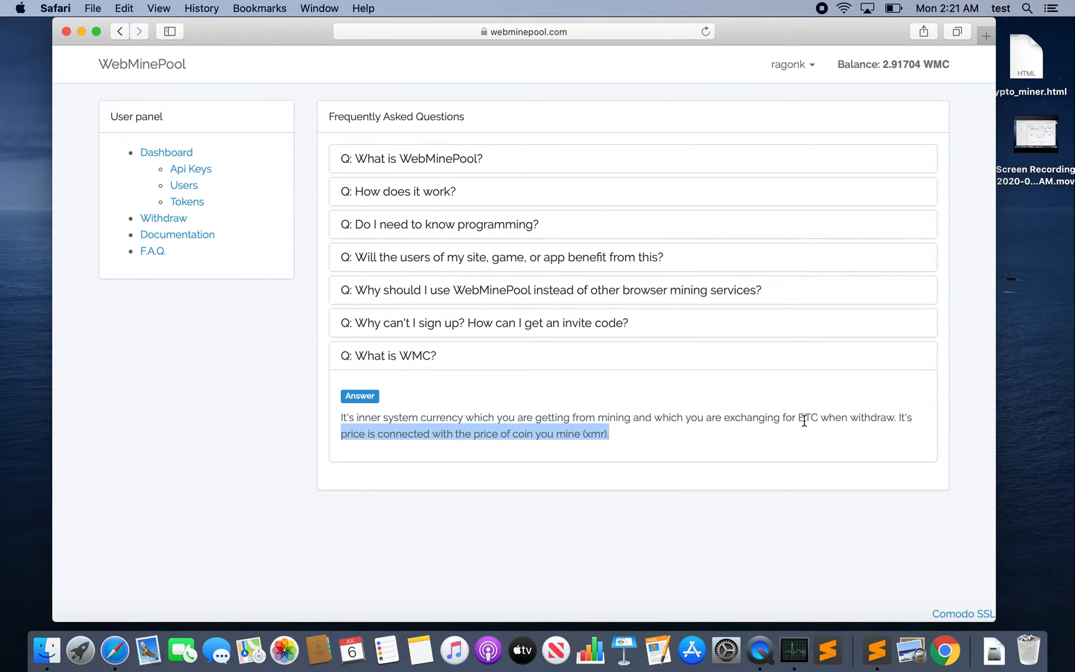
click(620, 435)
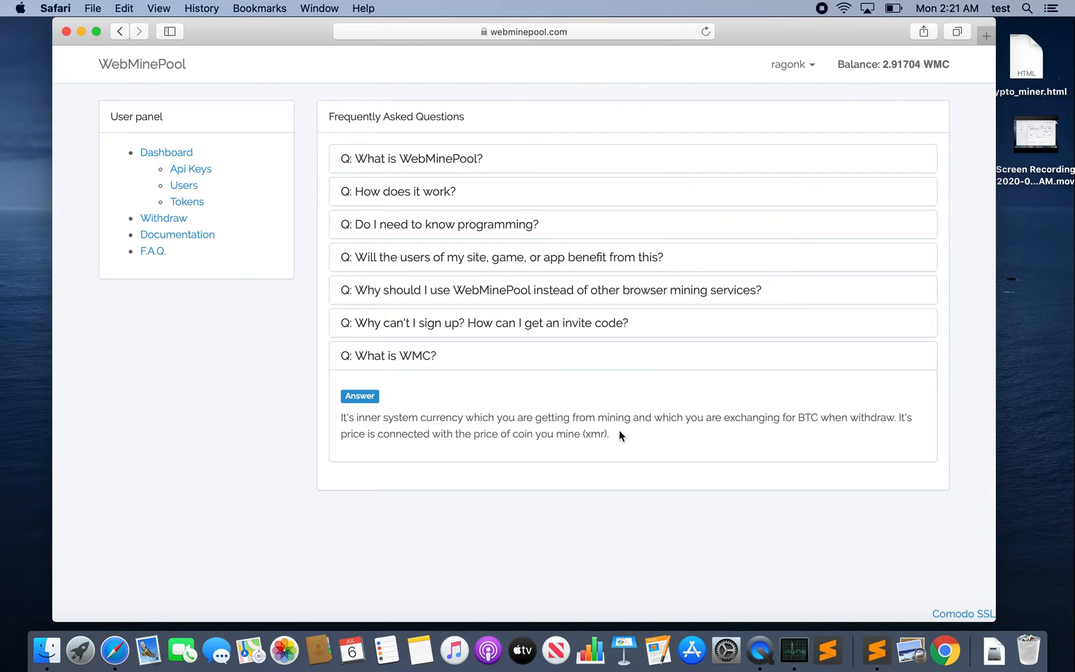
mouse_move(631, 443)
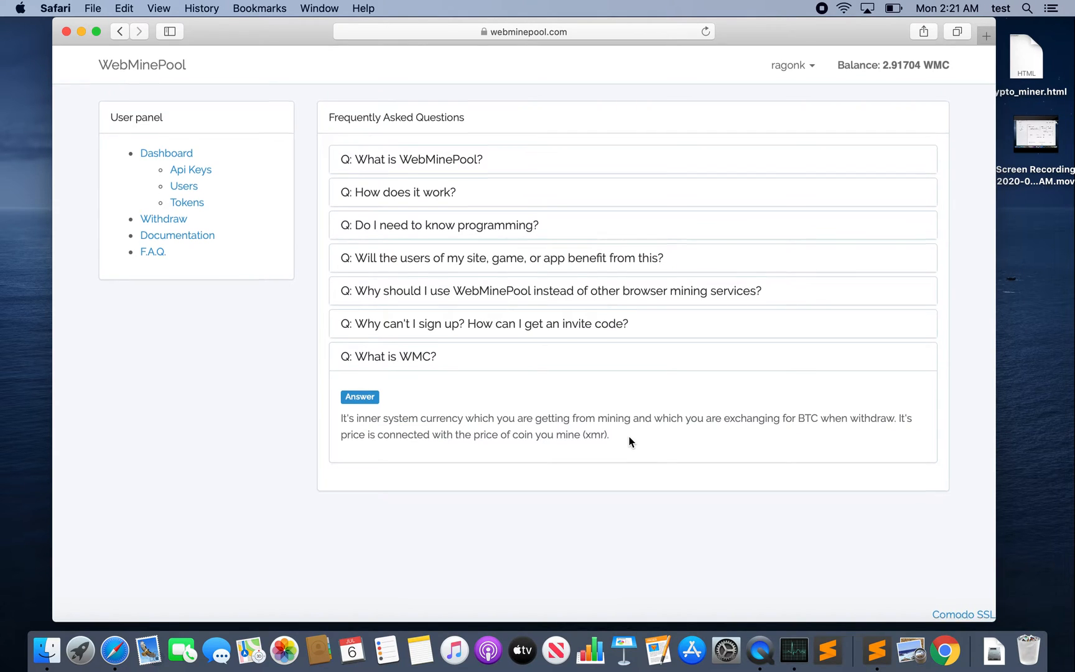
mouse_move(179, 155)
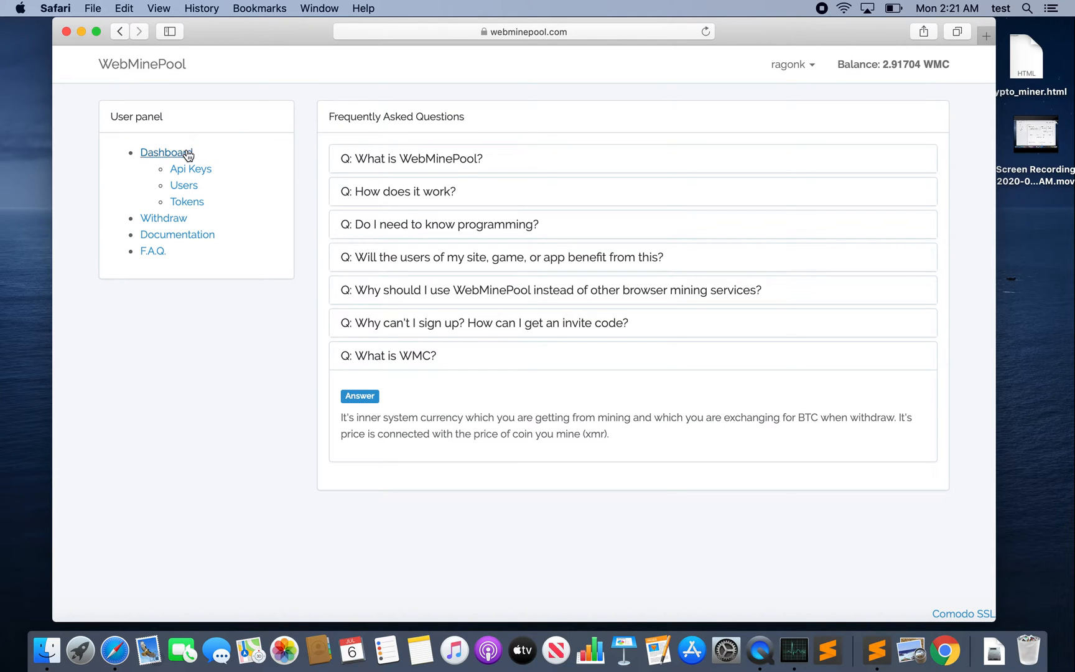
Step: Return to the dashboard showing the 0.00026936 BTC per 1,000,000 WMC rate
click(167, 153)
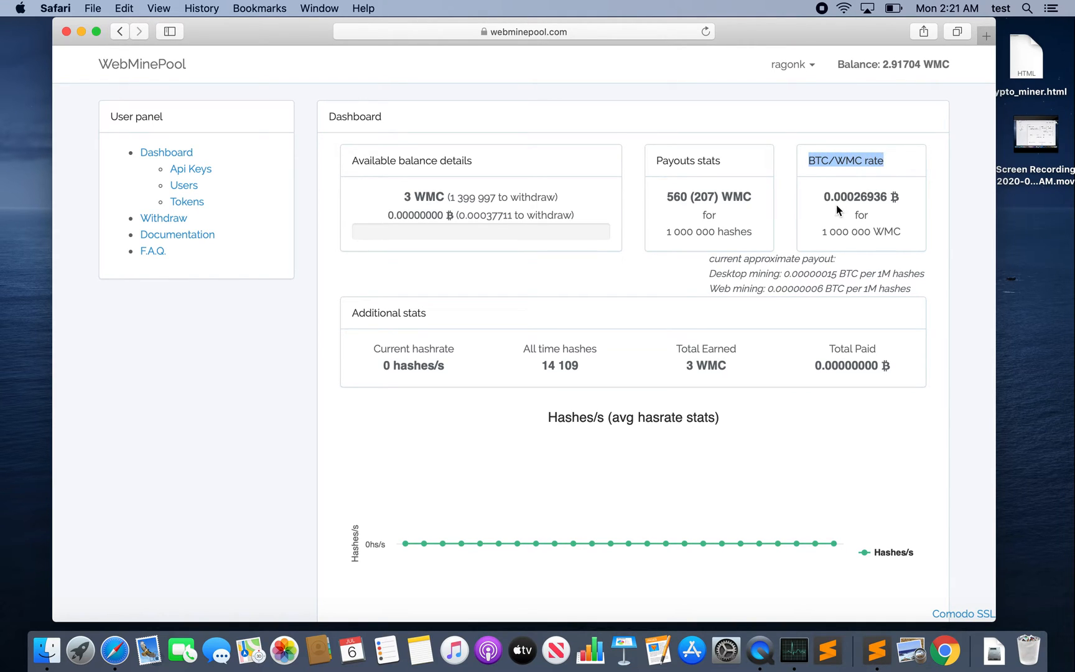
mouse_move(867, 200)
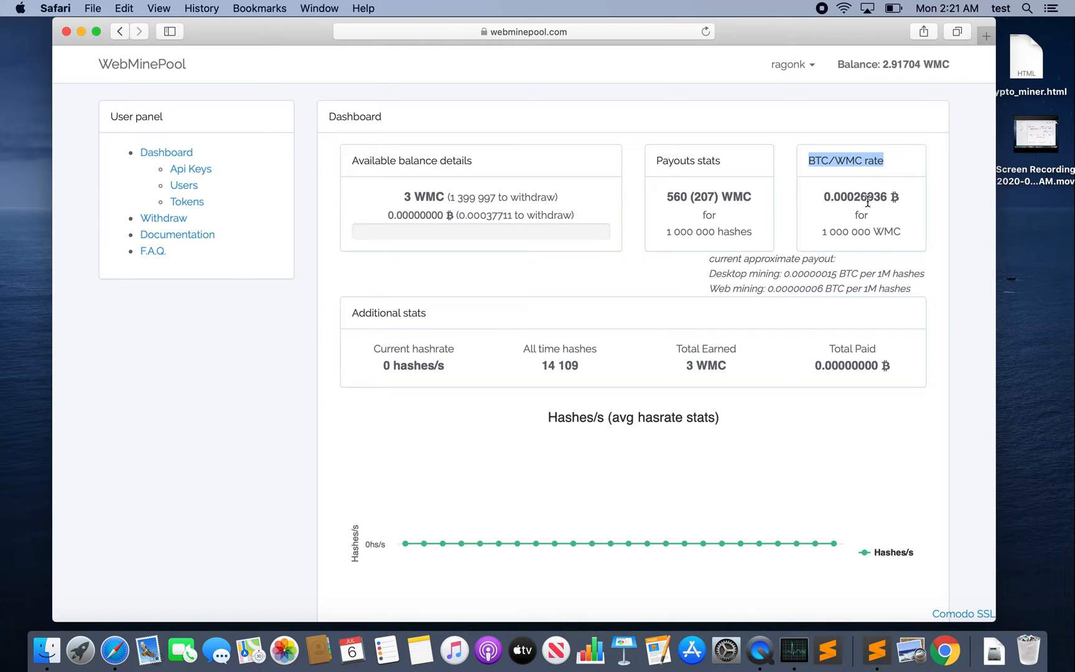
mouse_move(871, 231)
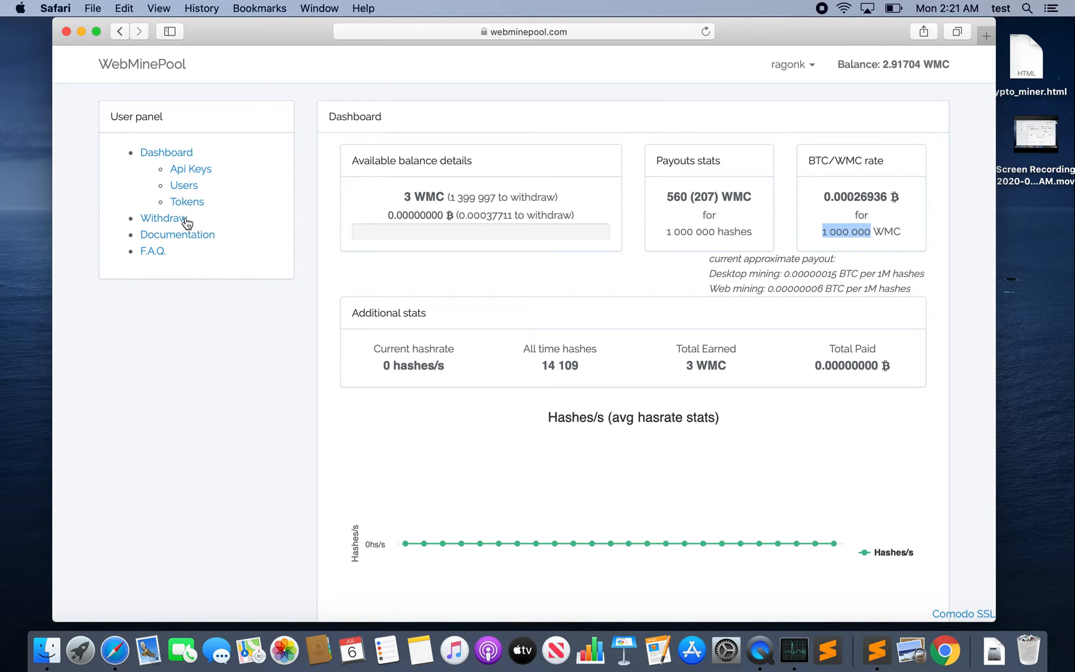
Step: View the Withdraw page with 2.91704 WMC available via ExpressCrypto
click(163, 219)
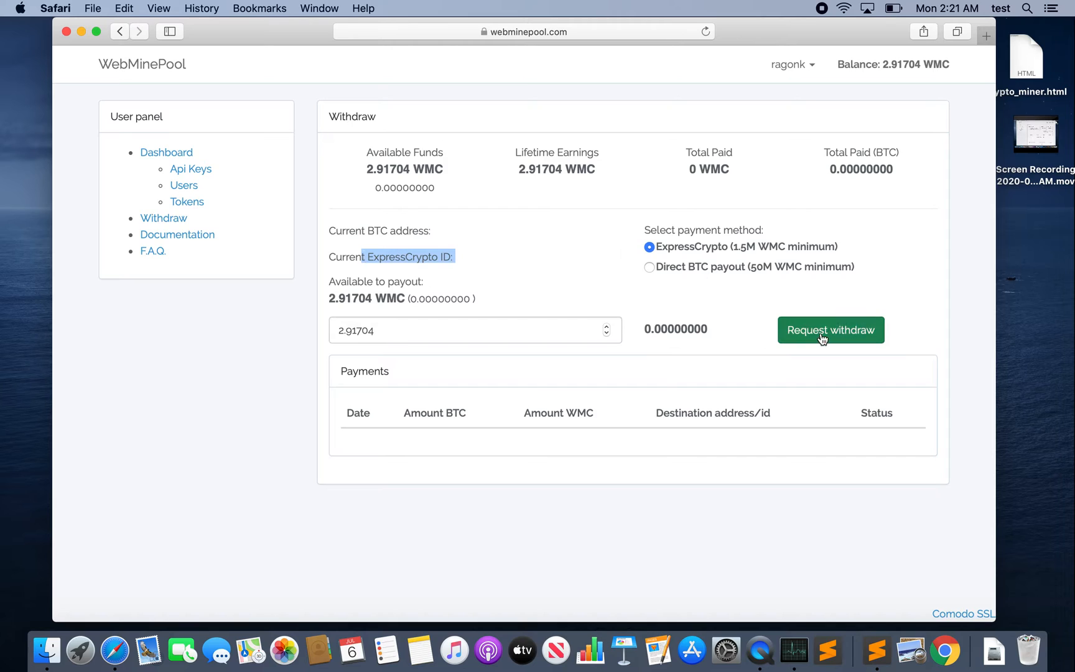
mouse_move(416, 237)
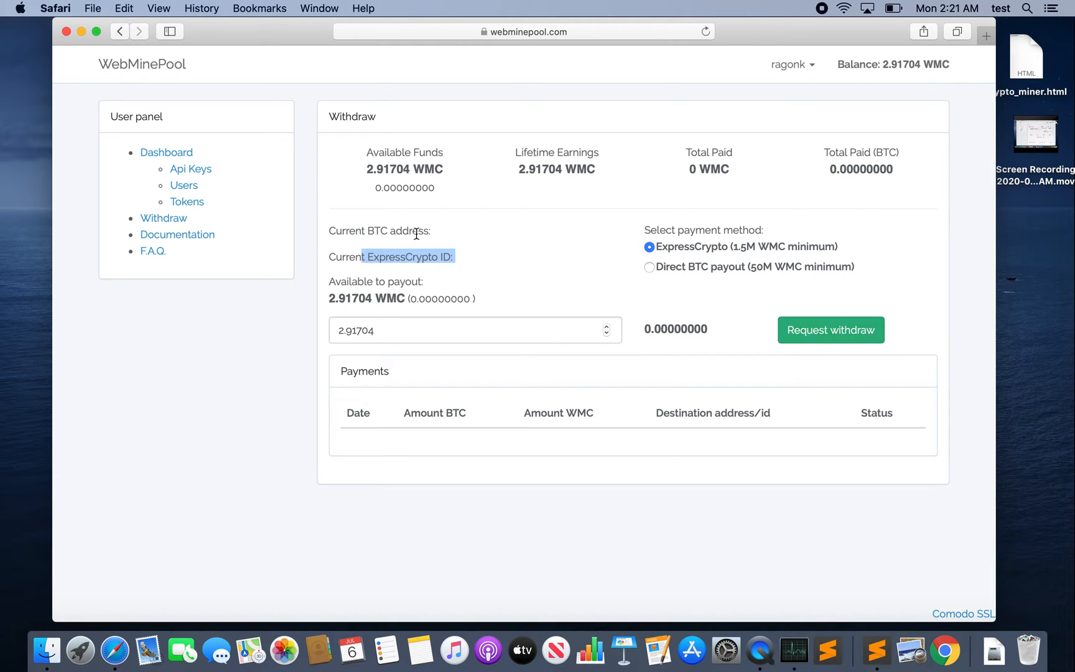
click(792, 65)
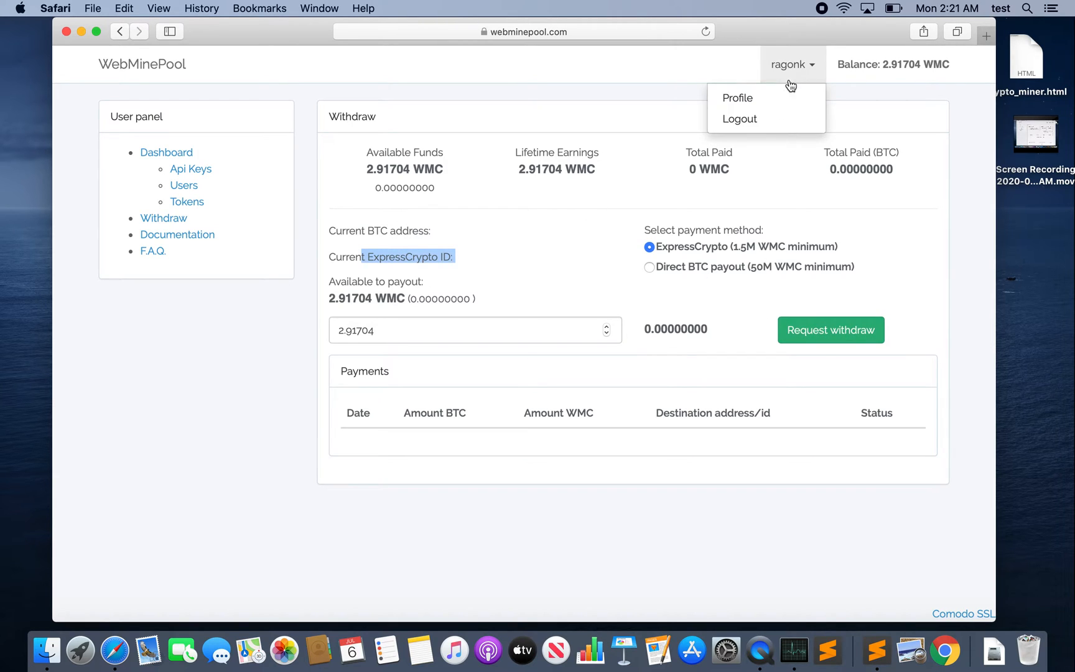
Step: Review the Profile page's empty BTC address and ExpressCrypto ID fields
click(737, 99)
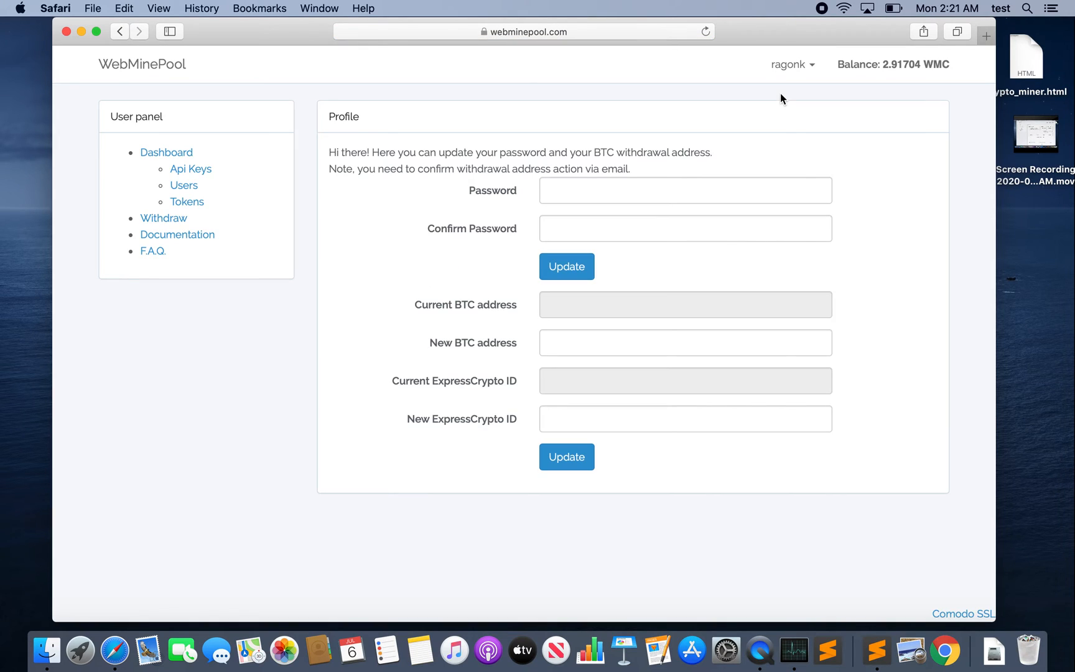
click(686, 342)
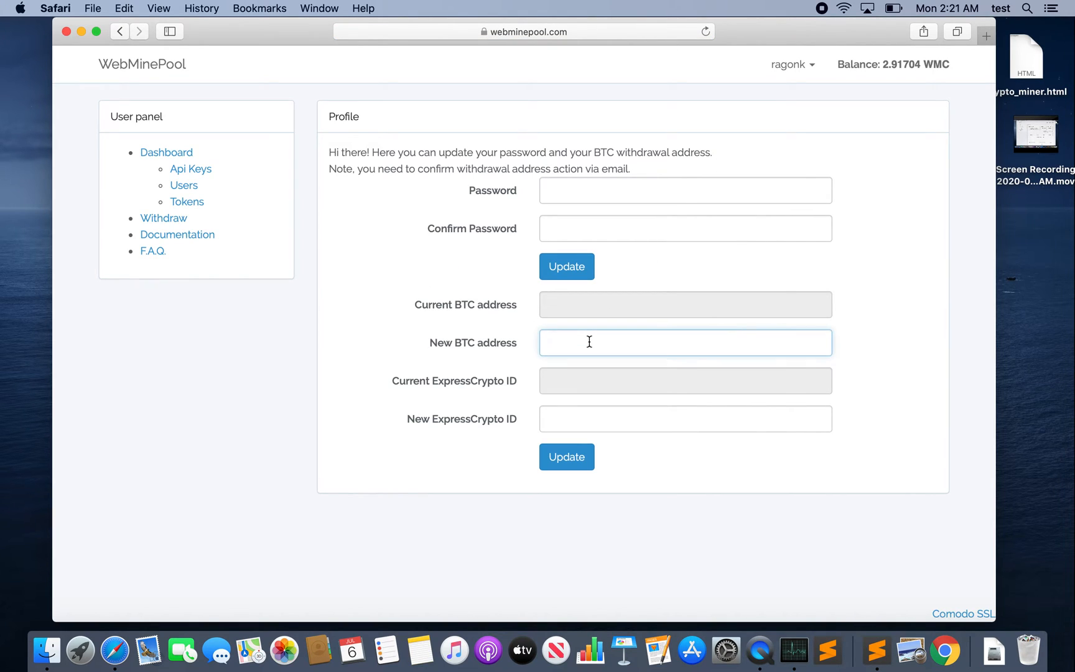
click(686, 420)
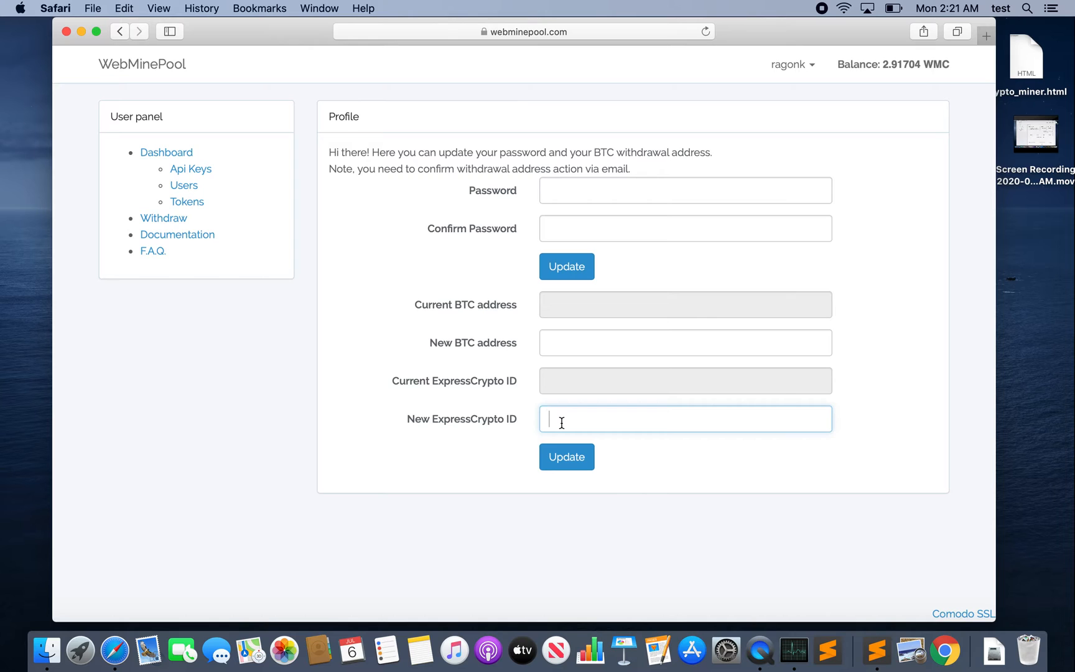
mouse_move(650, 258)
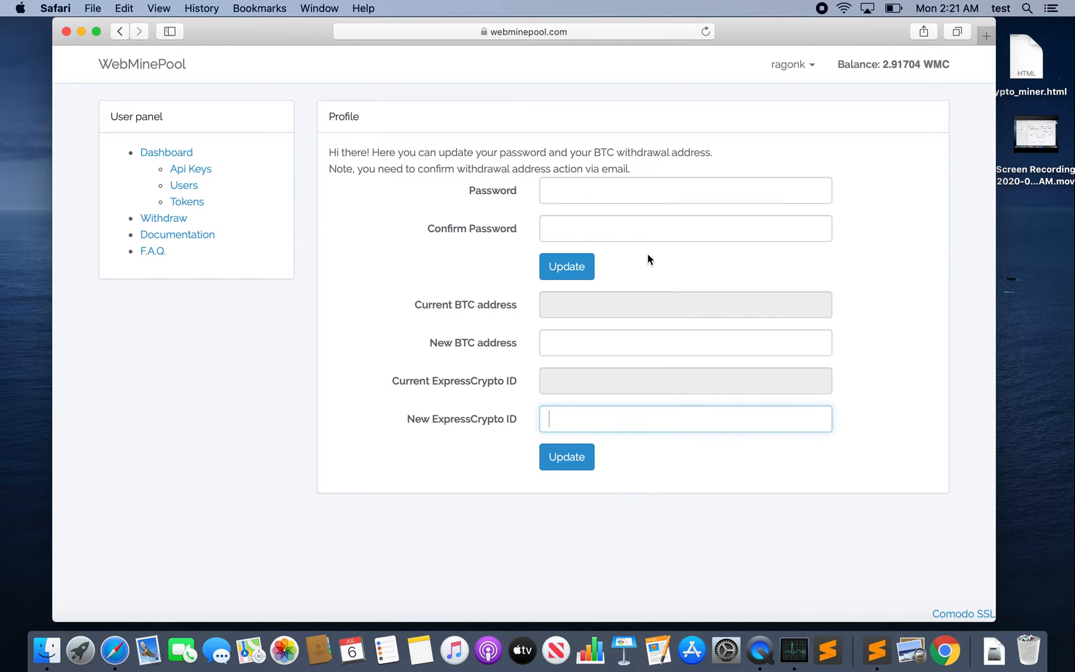
mouse_move(853, 260)
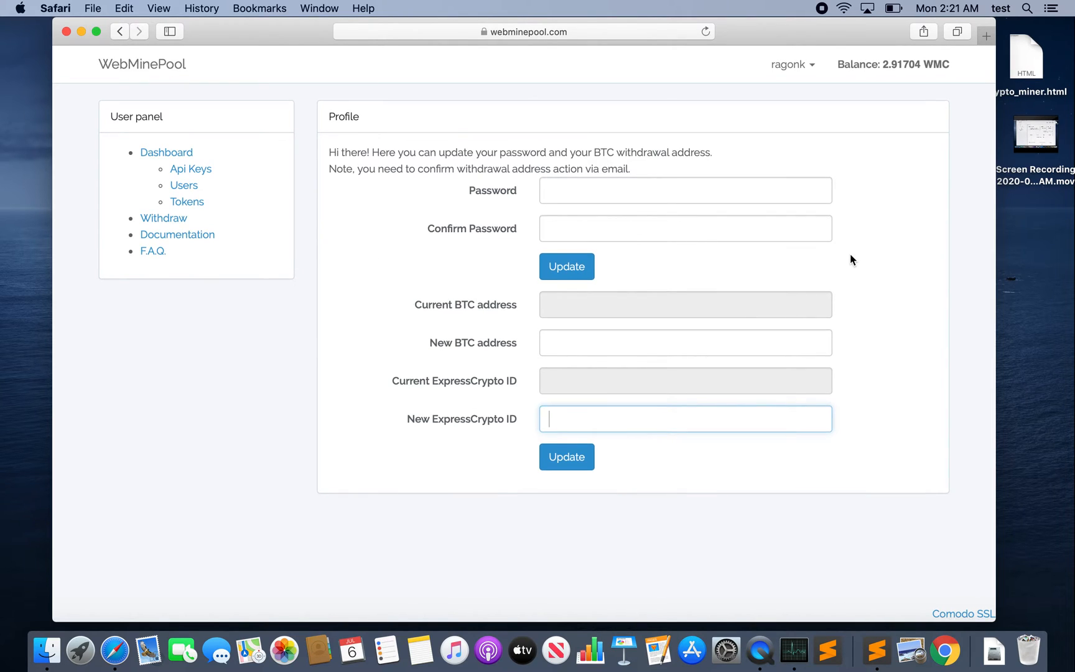
mouse_move(857, 375)
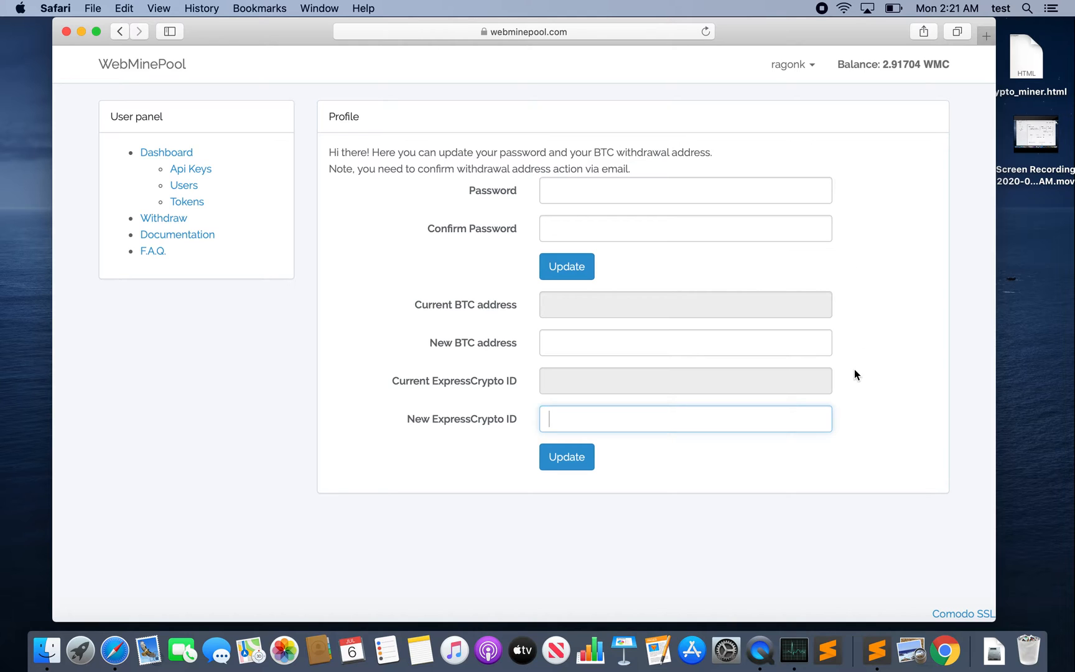
mouse_move(876, 650)
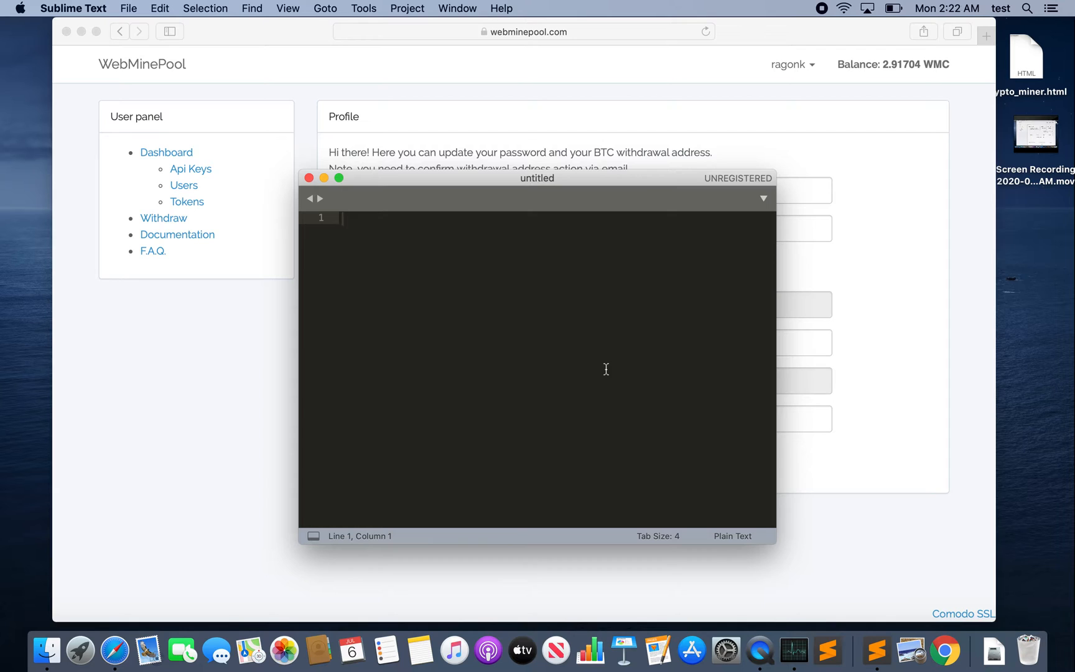
Step: Save the new file as miner.html on the Desktop
click(127, 9)
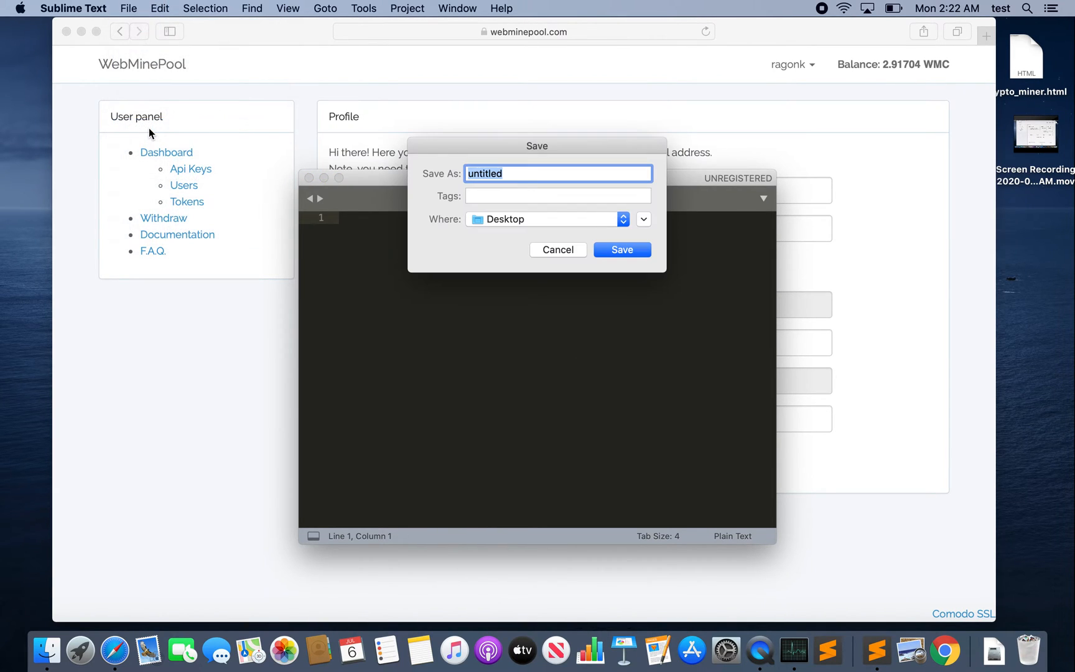
text(miner.html)
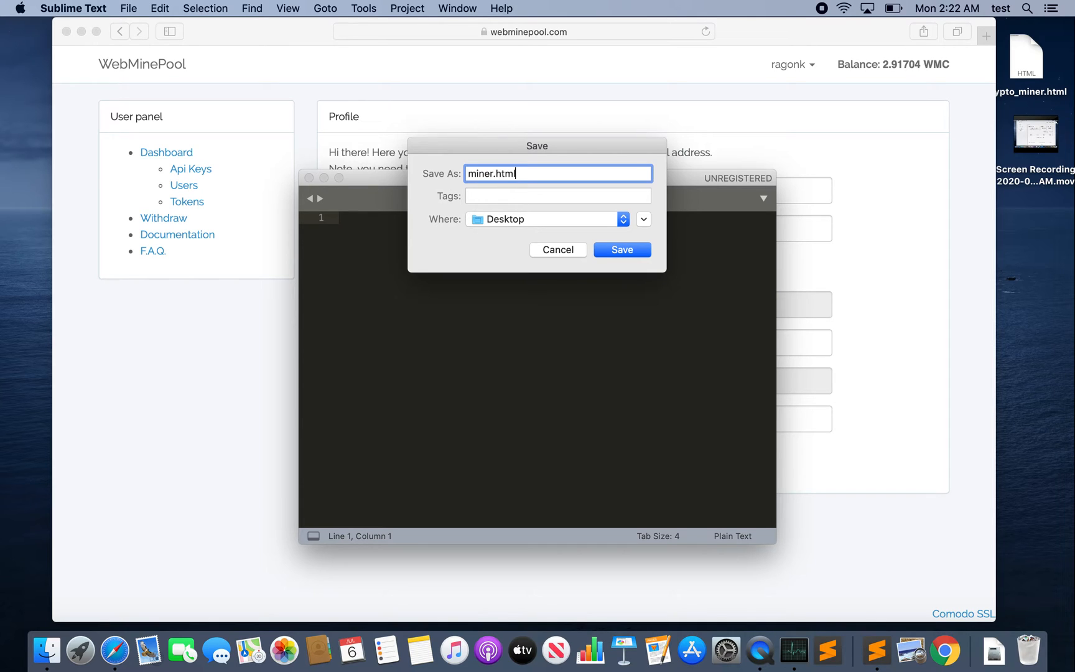
click(622, 249)
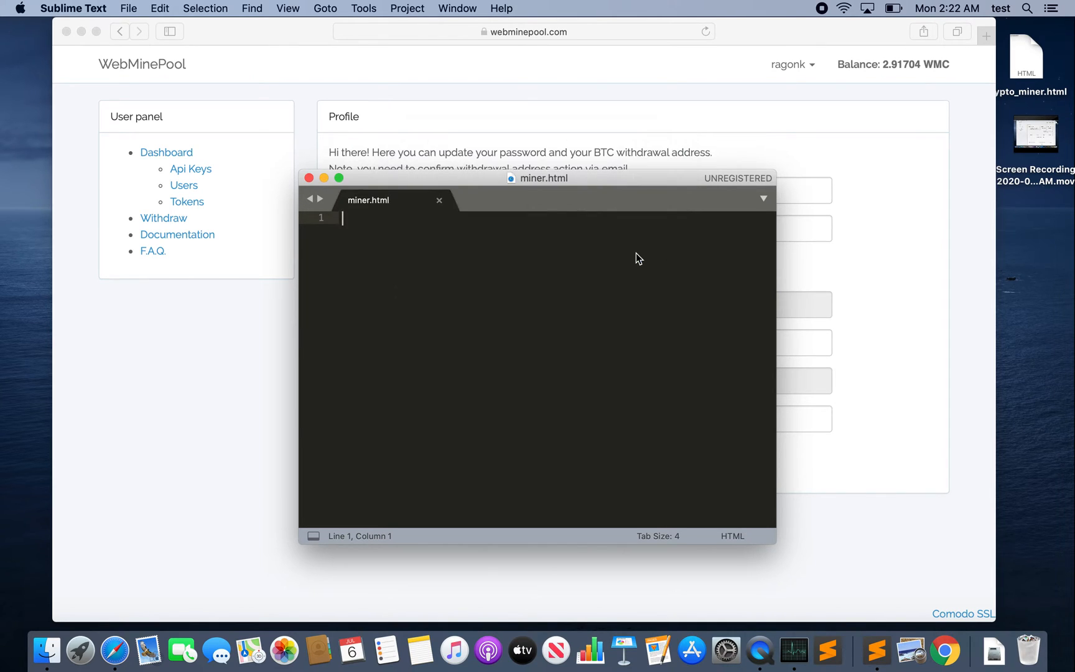
Step: Write an HTML skeleton with an <h1>Am I mining BTC?</h1> heading and save it
text(<body>)
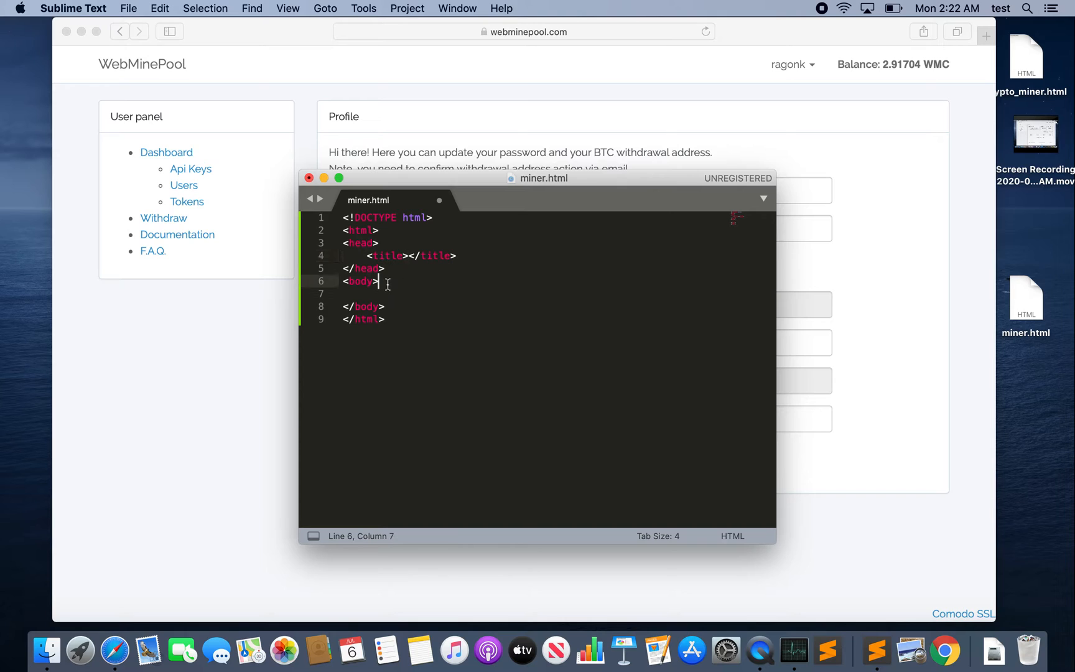
text(<h1>A</h1>)
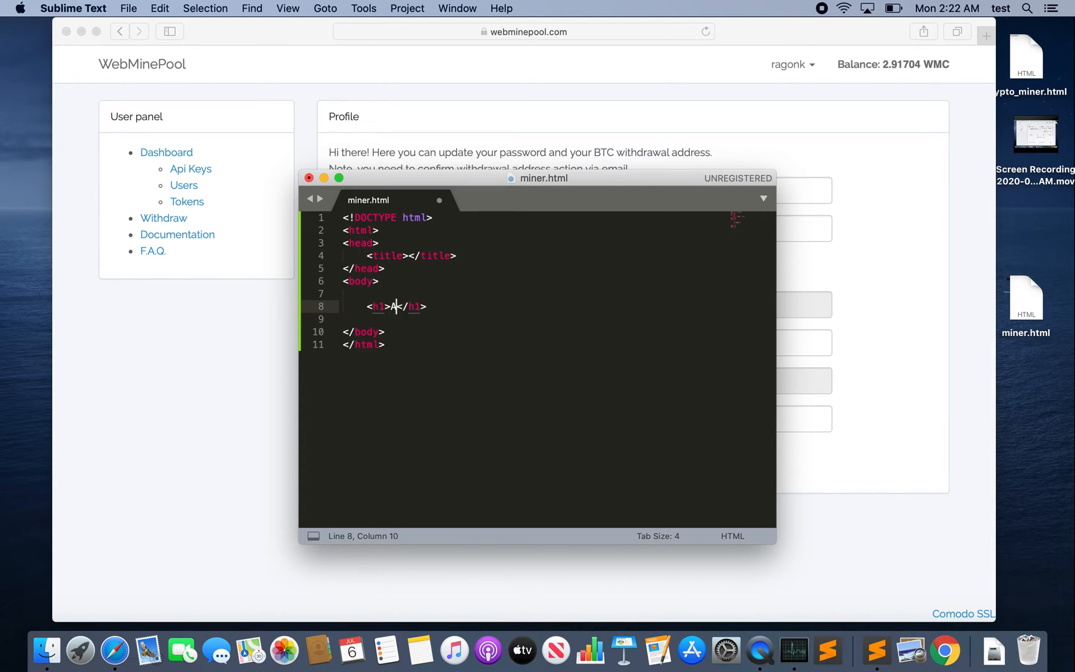
text(m I mining)
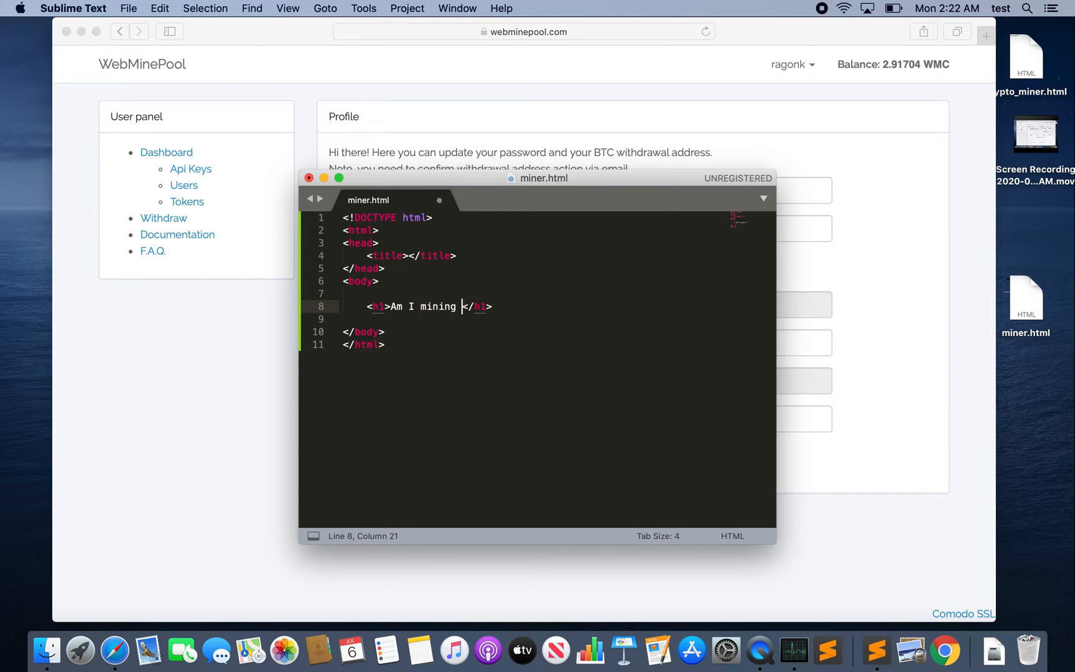
text(BTC?)
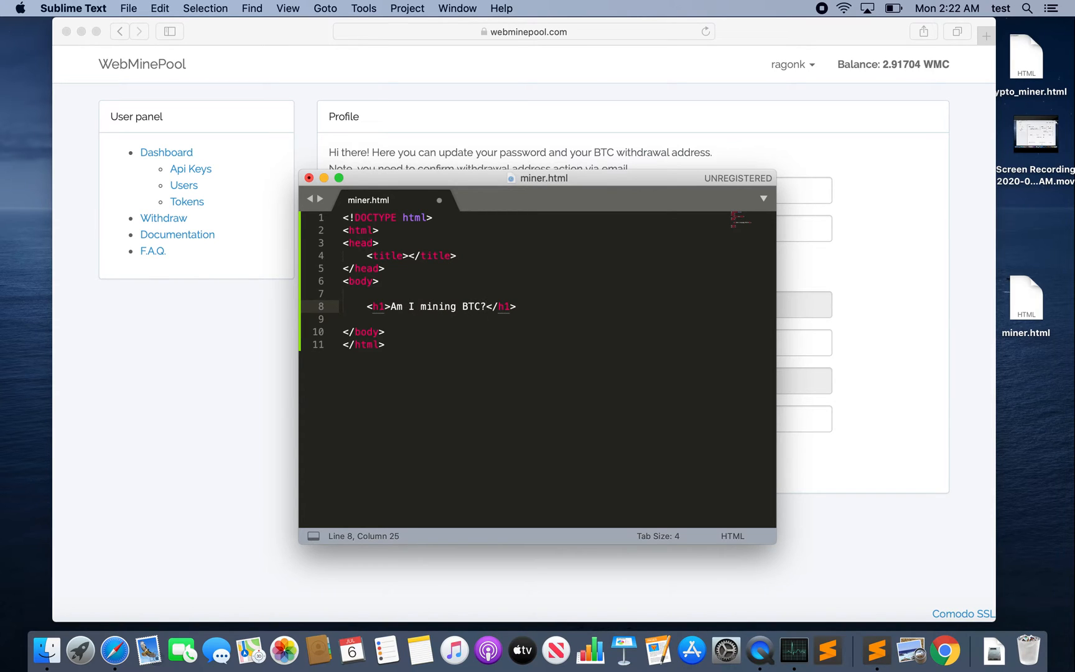
key(cmd+s)
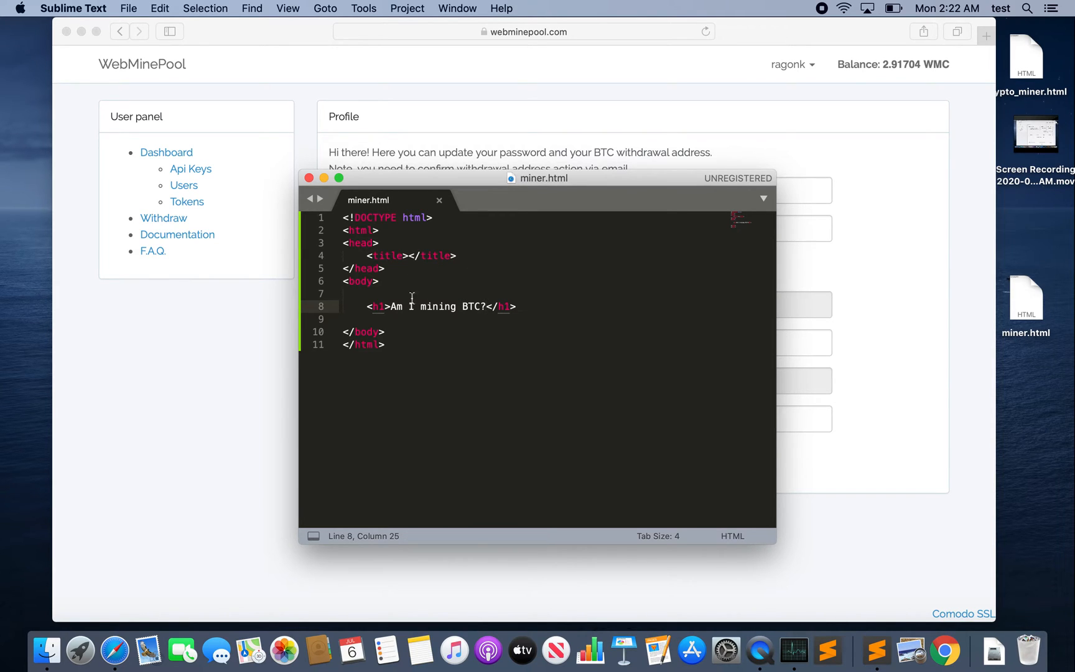
mouse_move(485, 253)
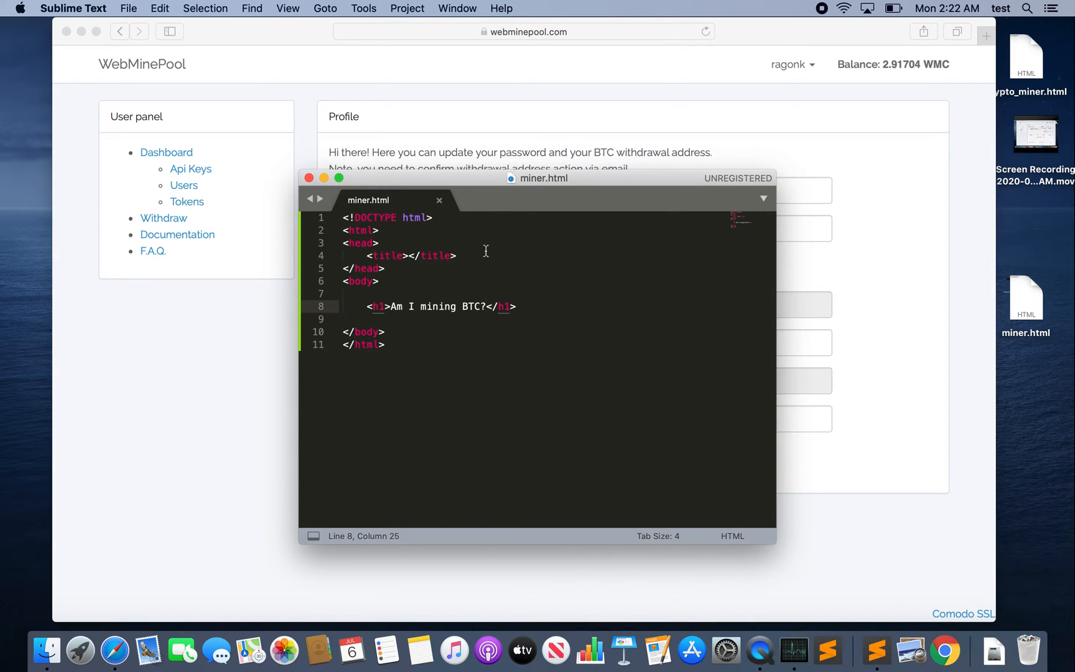
mouse_move(302, 170)
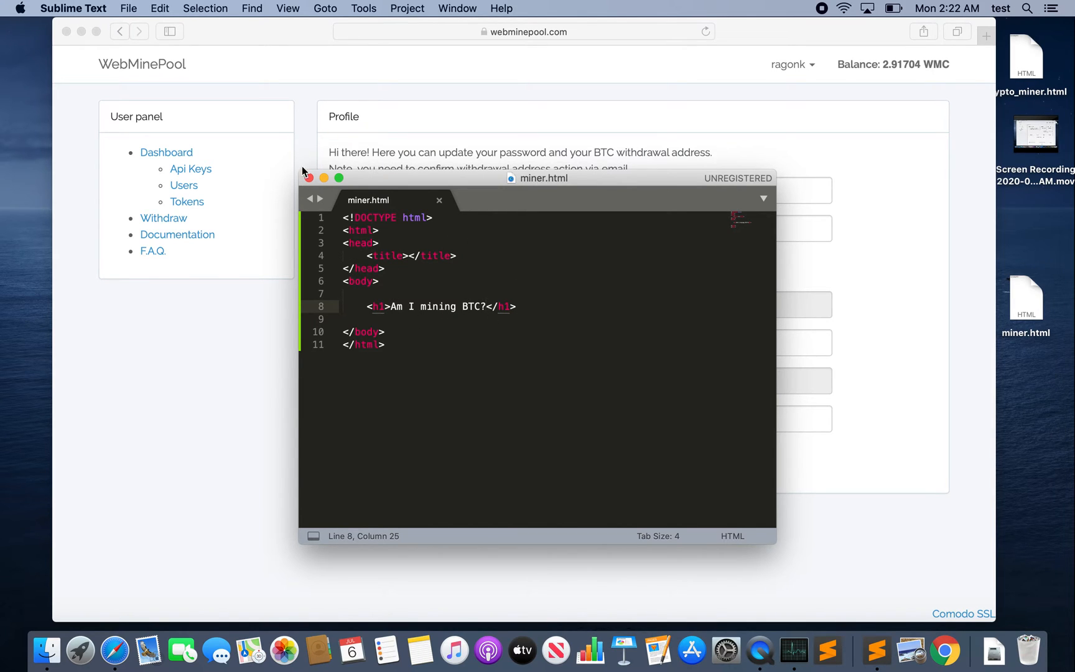
Step: Close the editor and open miner.html from the Desktop in Safari
click(1027, 299)
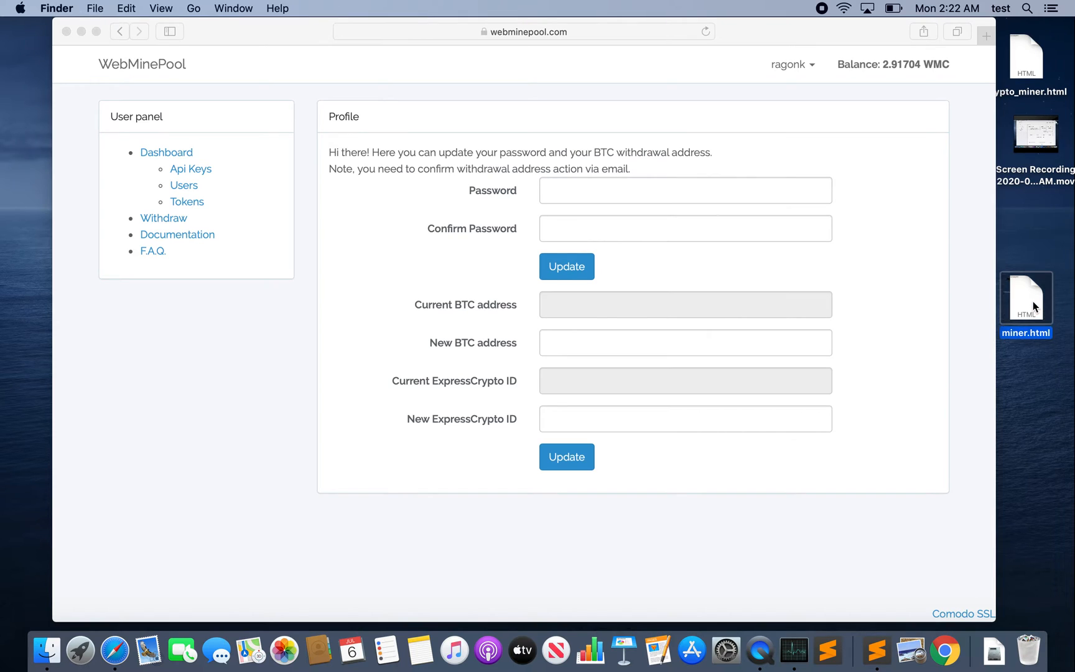
double_click(1027, 299)
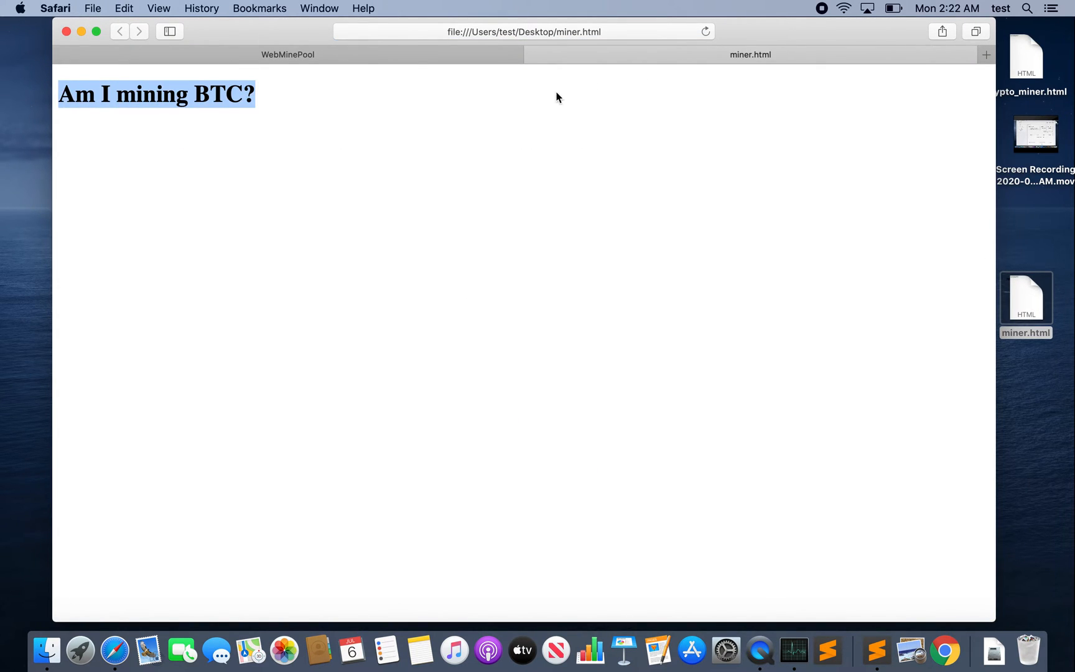
mouse_move(393, 179)
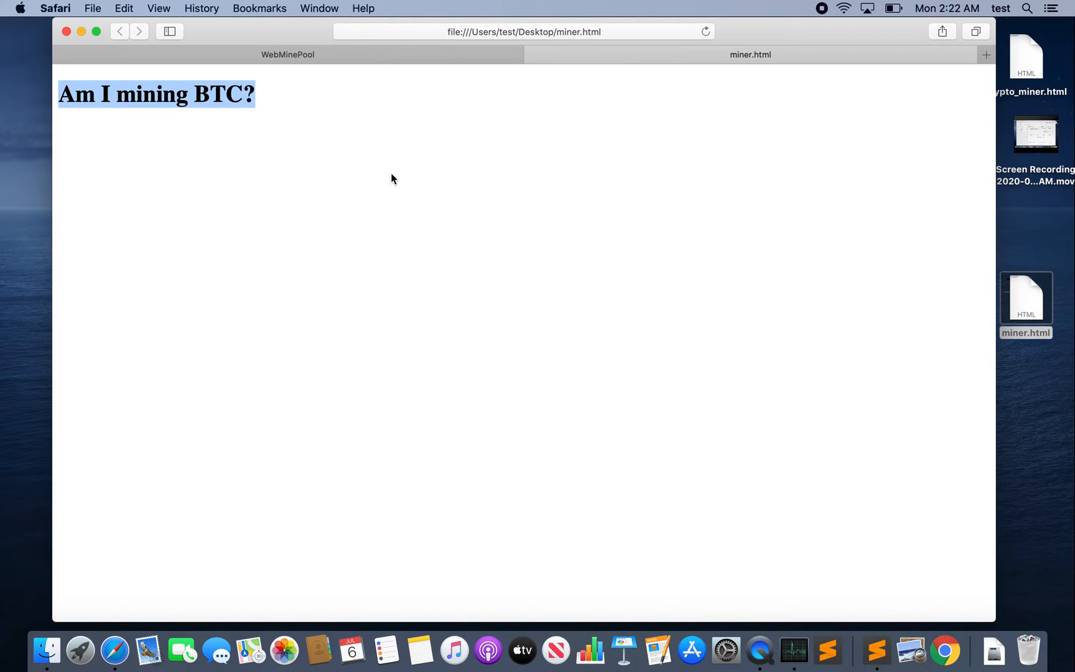
mouse_move(509, 249)
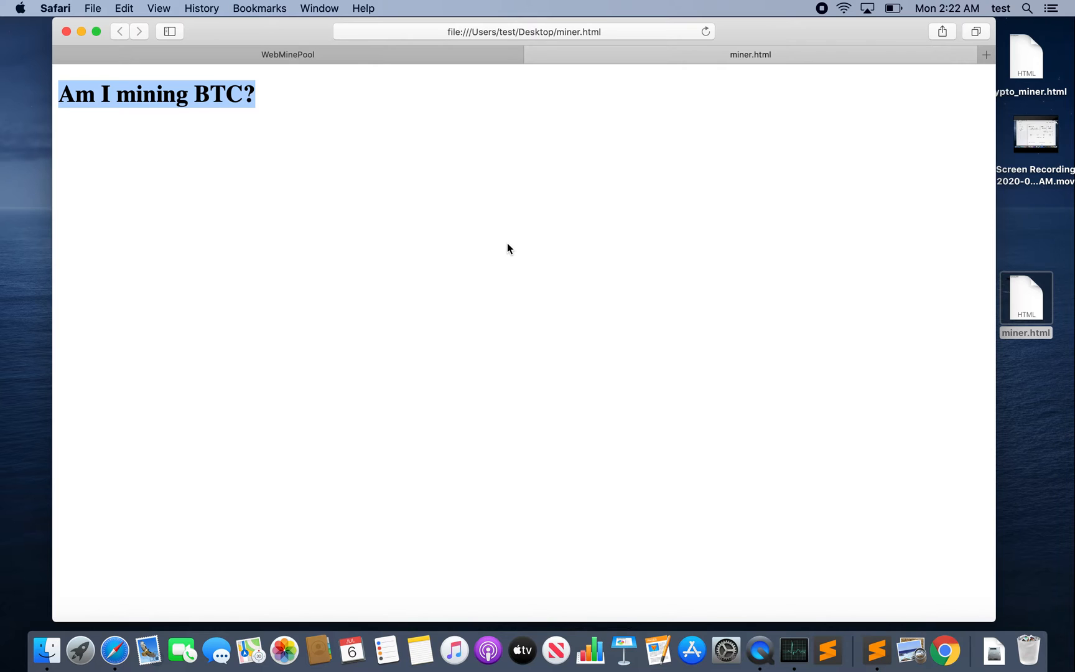
mouse_move(787, 510)
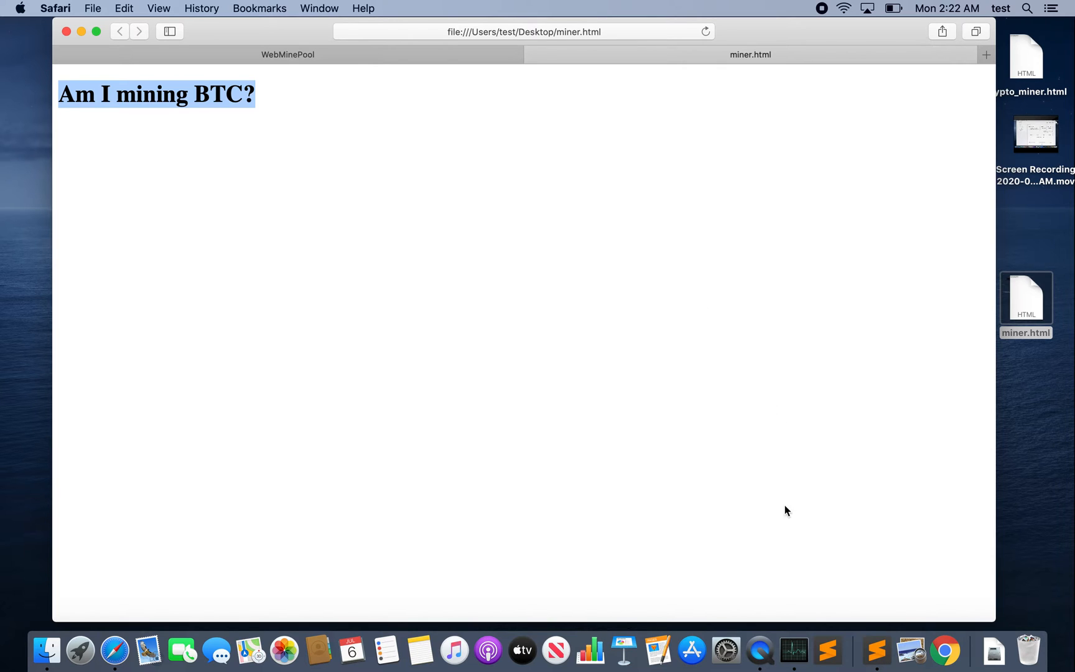
mouse_move(794, 659)
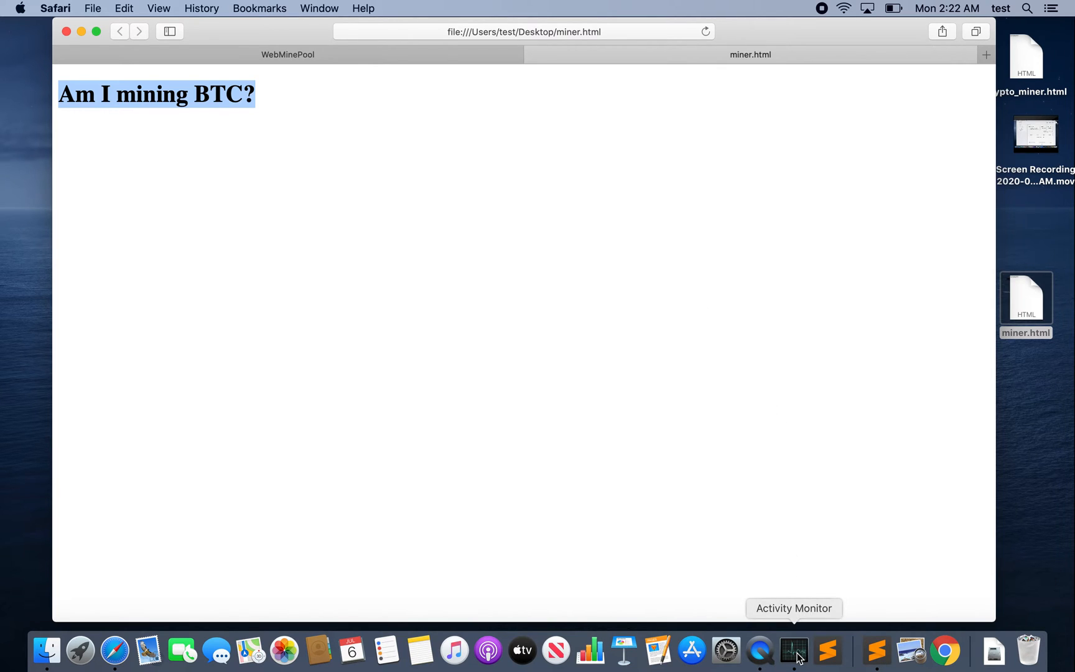
Step: Check the Activity Monitor process list, where the WebMinePool tab uses almost no CPU
click(793, 657)
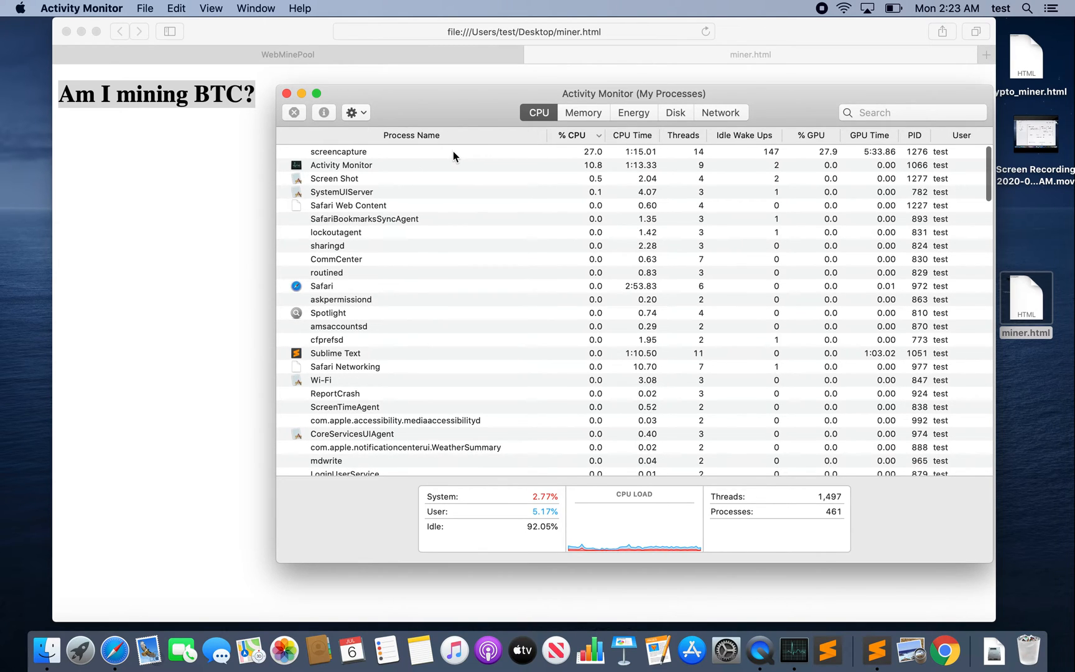
click(338, 152)
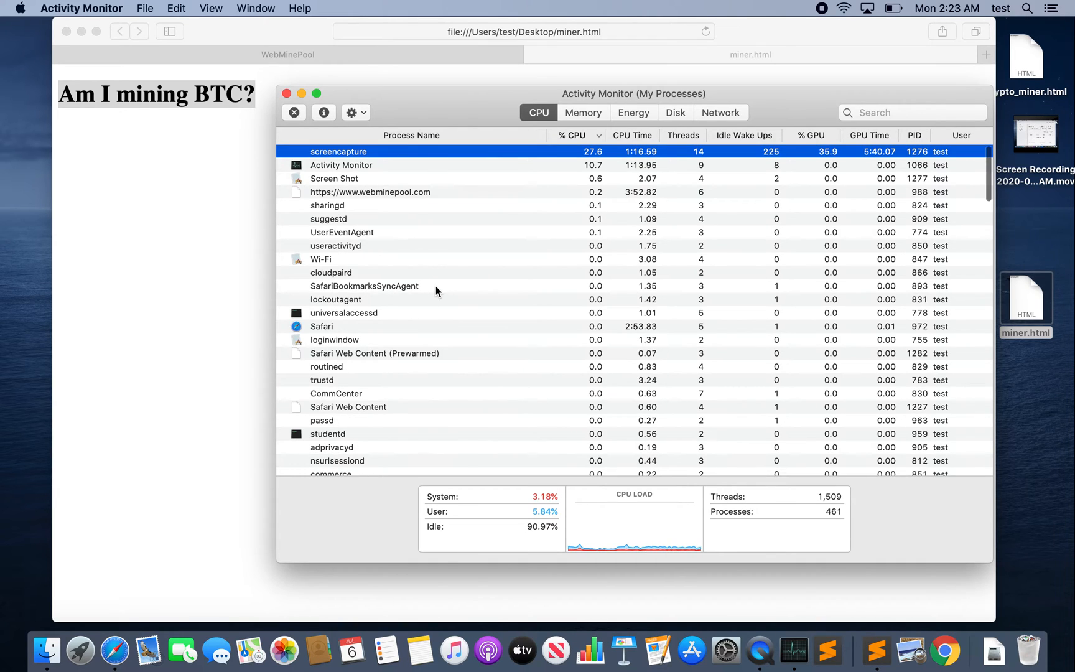
mouse_move(593, 165)
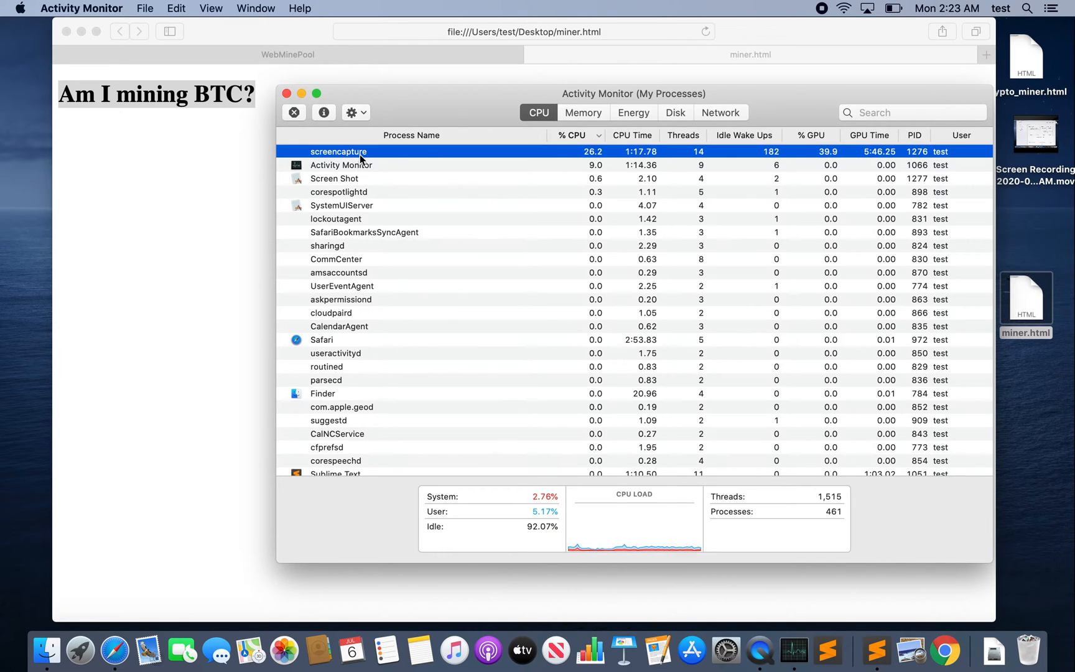
mouse_move(767, 603)
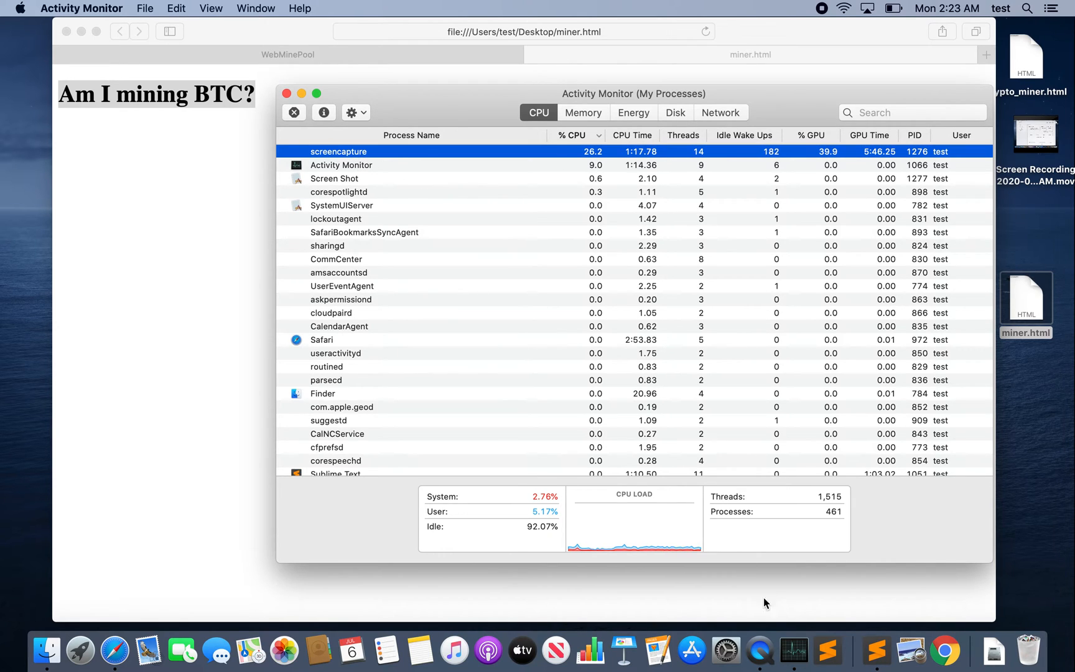
mouse_move(759, 650)
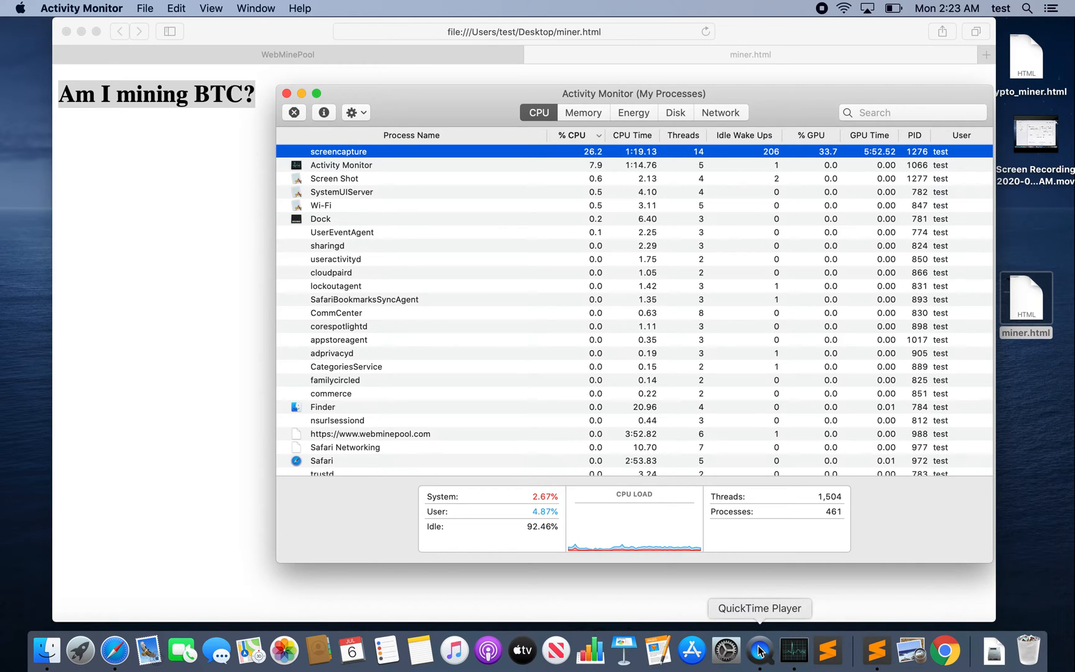
mouse_move(513, 214)
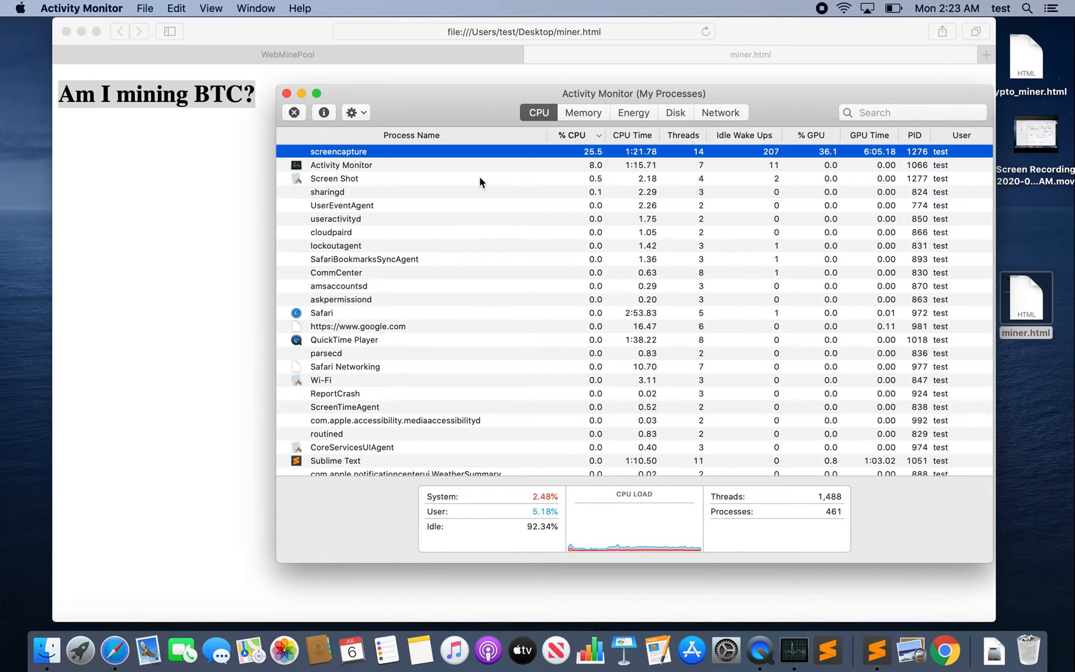
mouse_move(894, 293)
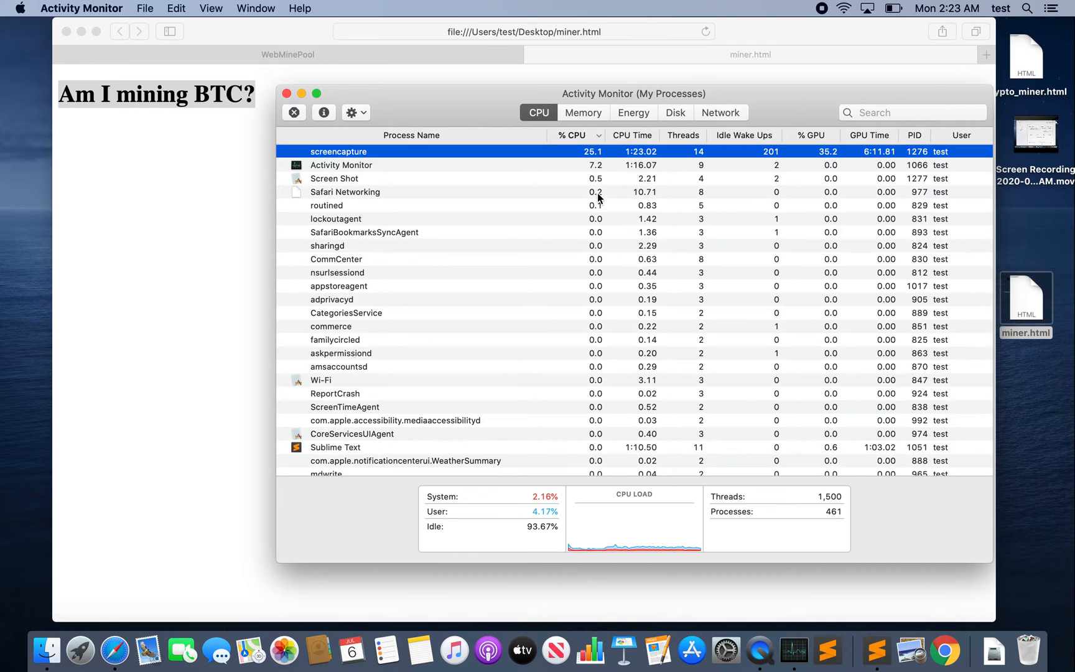
mouse_move(566, 201)
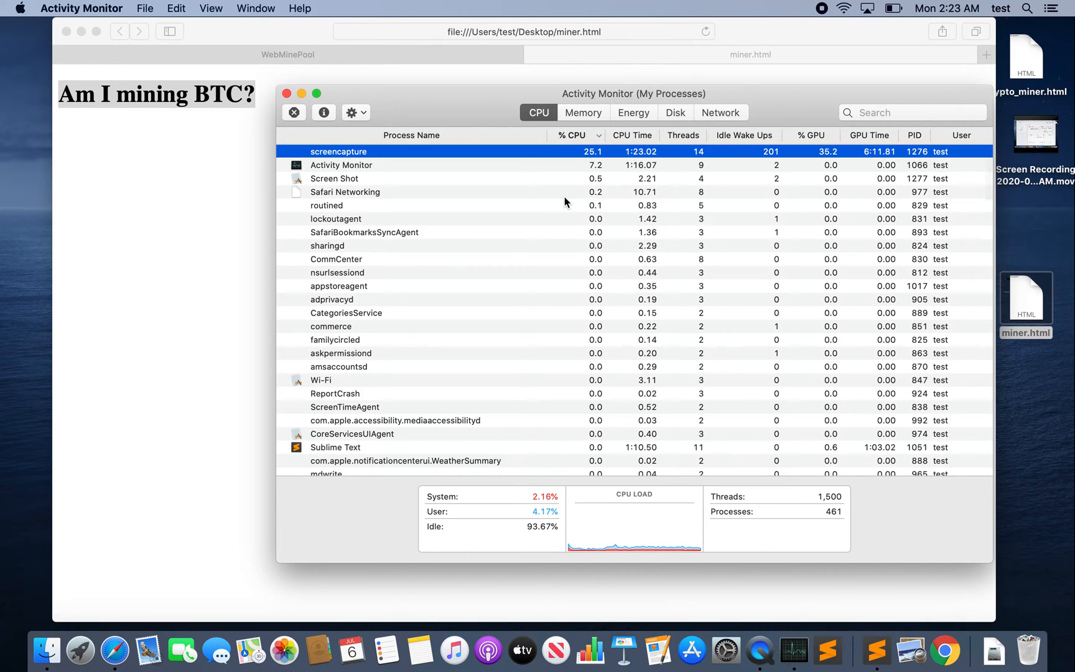
mouse_move(510, 216)
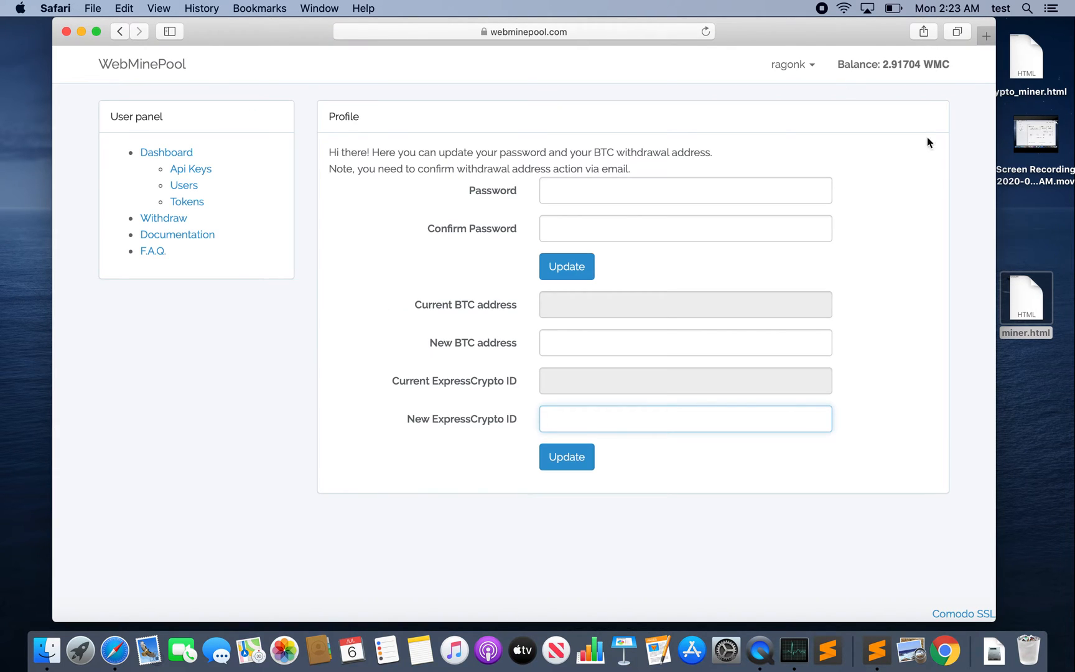
Step: Reopen miner.html from the desktop in Sublime Text via Open With
right_click(1026, 298)
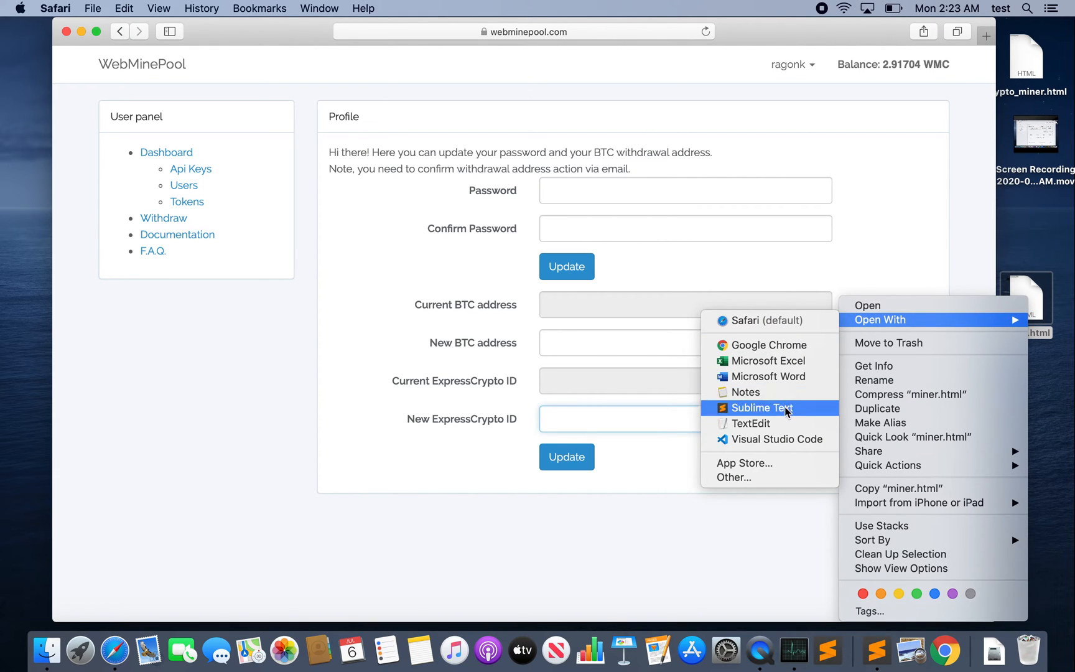
click(762, 408)
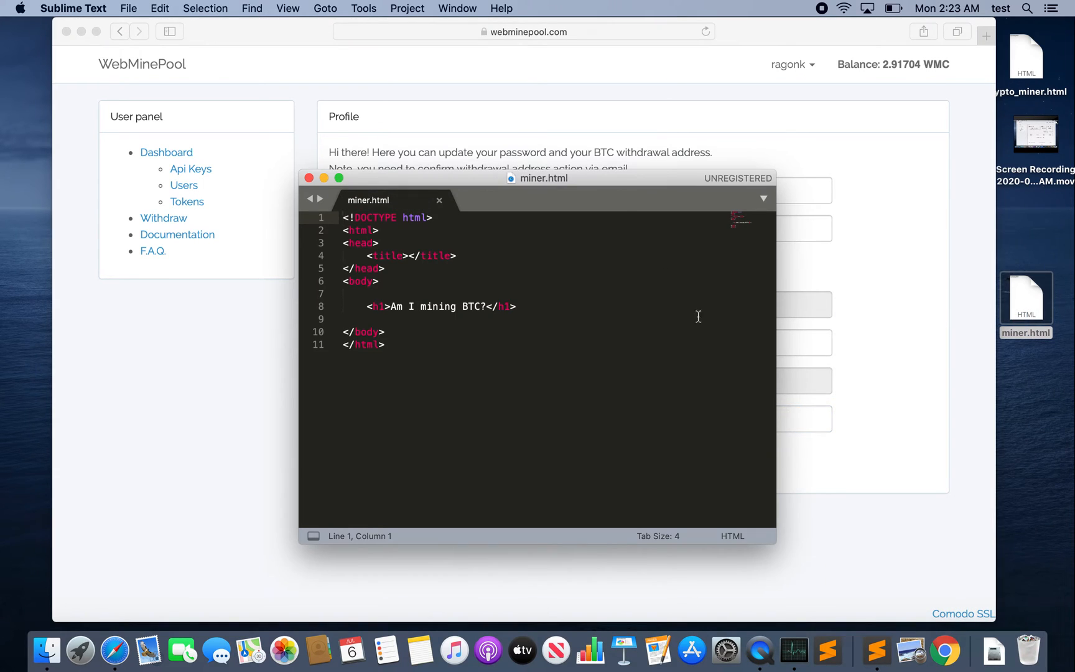
Step: Move the editor aside and bring up the JavaScript Miner guide in WebMinePool's documentation
drag(536, 178, 790, 104)
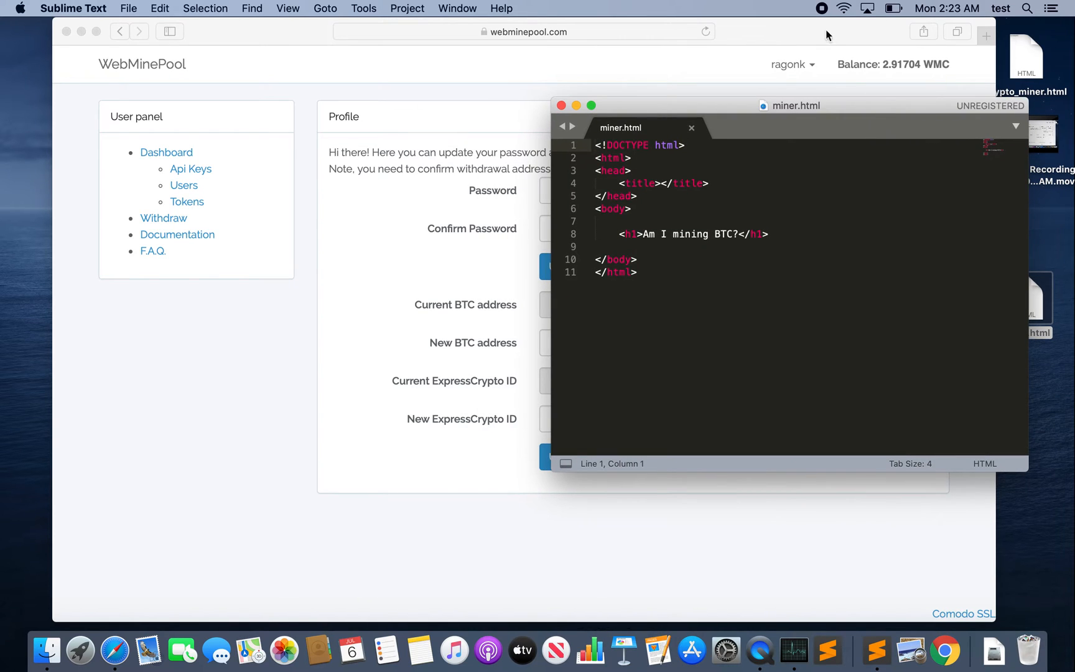
mouse_move(175, 292)
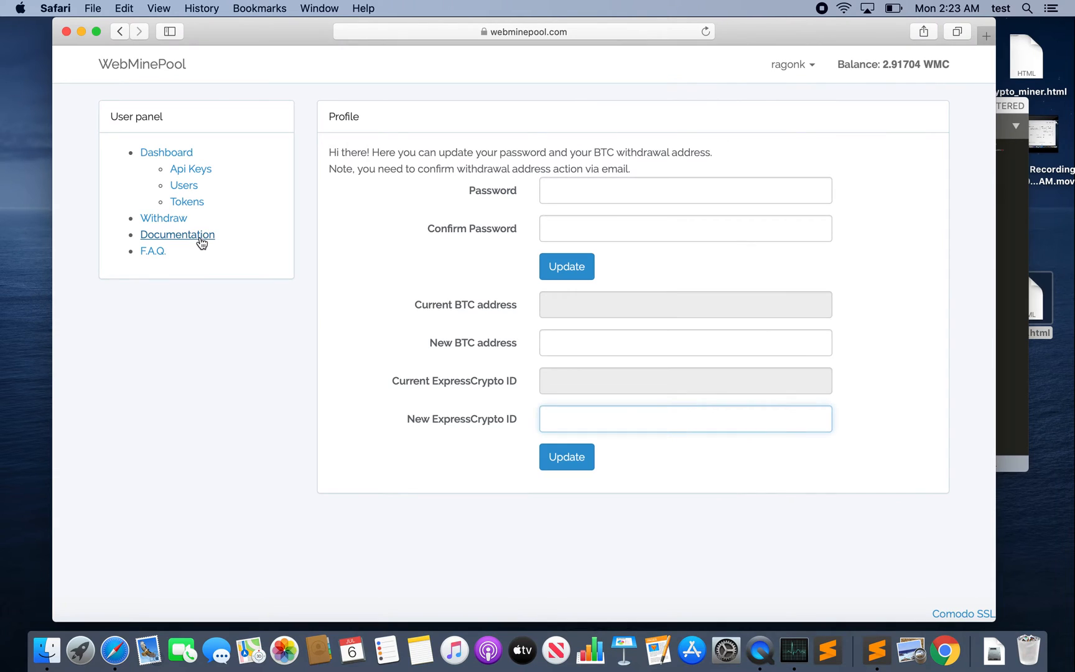
click(178, 234)
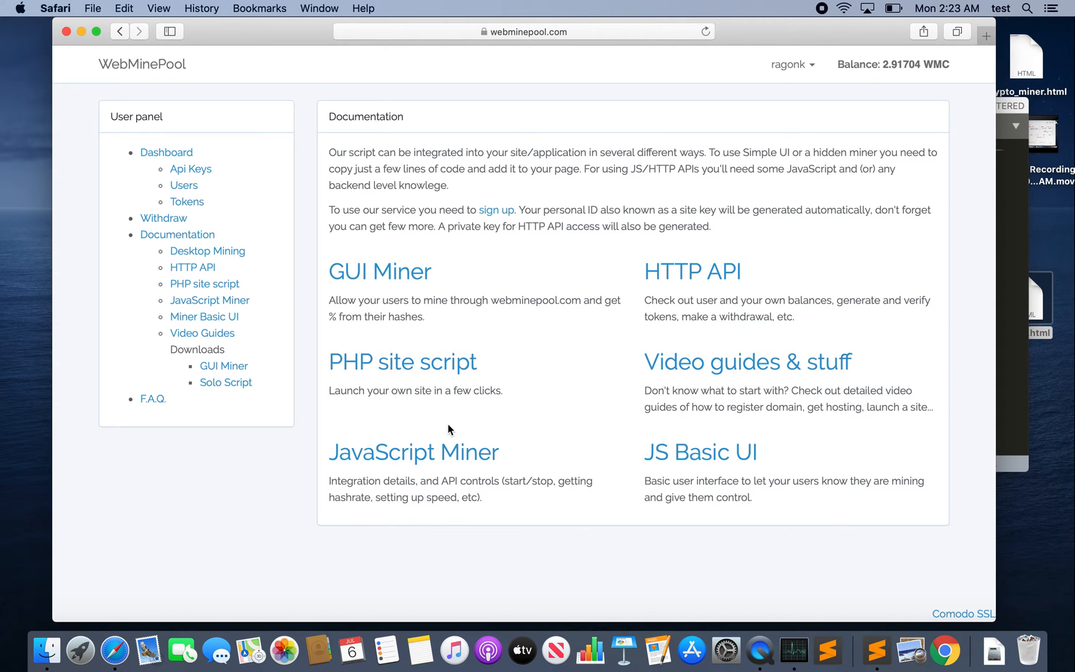
click(413, 452)
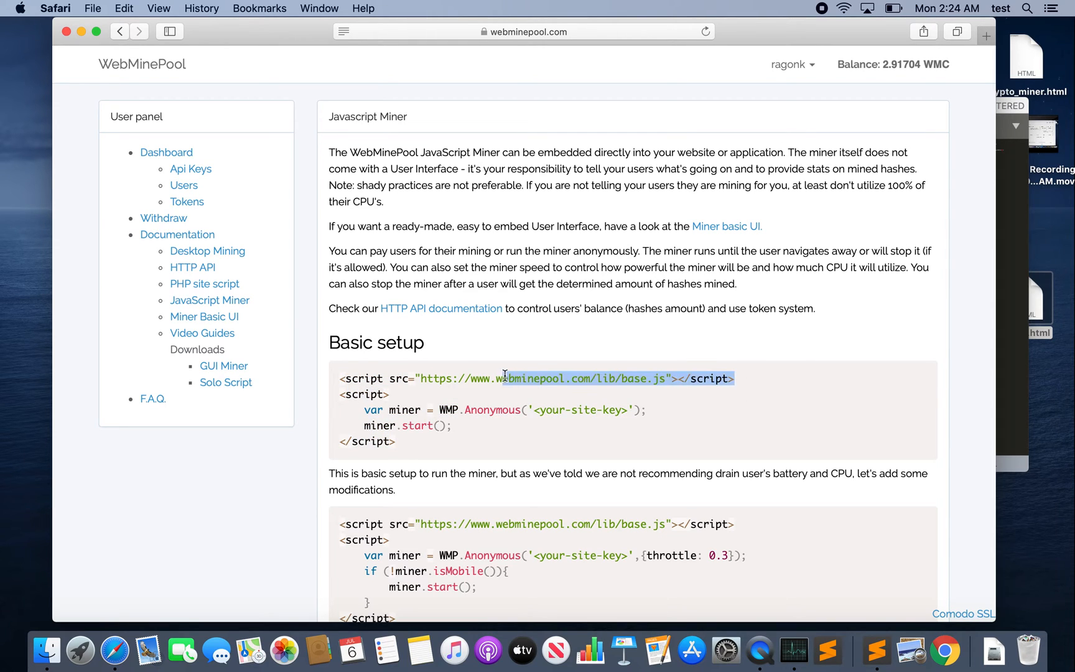
Step: Copy the Basic setup snippet into miner.html: base.js include plus an anonymous miner with throttle 0.3
drag(504, 378, 339, 378)
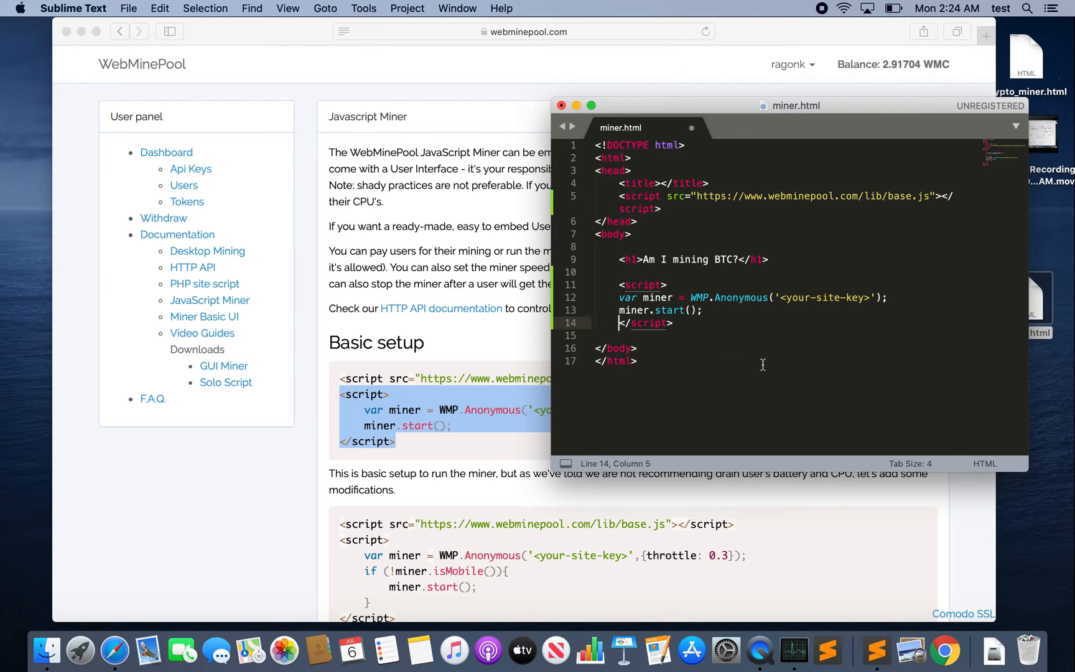
drag(619, 297, 702, 310)
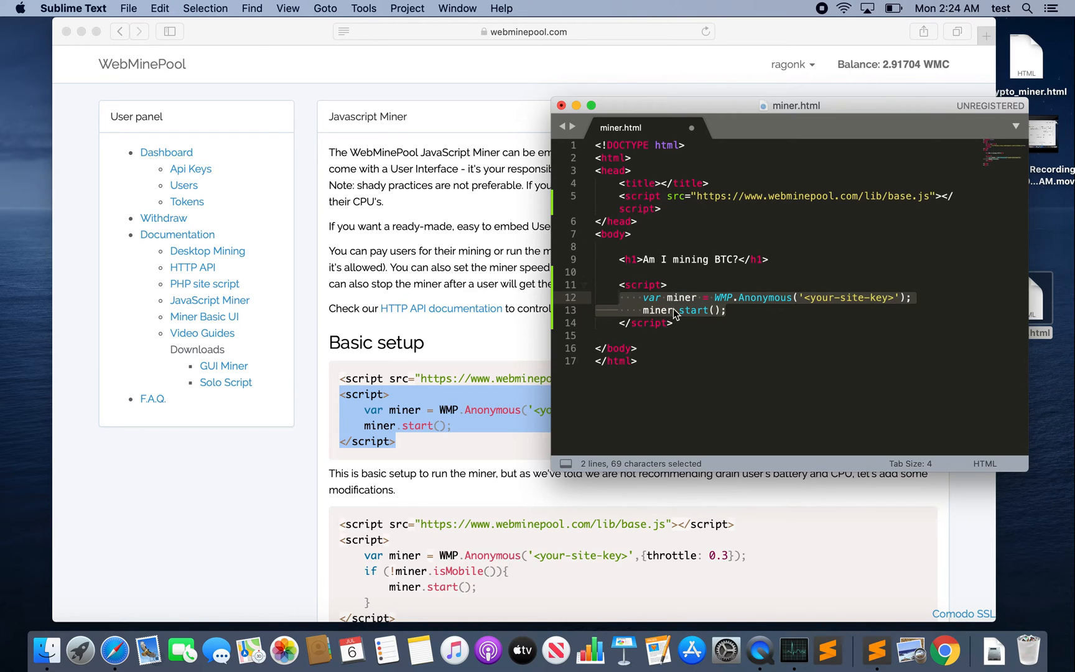
click(726, 310)
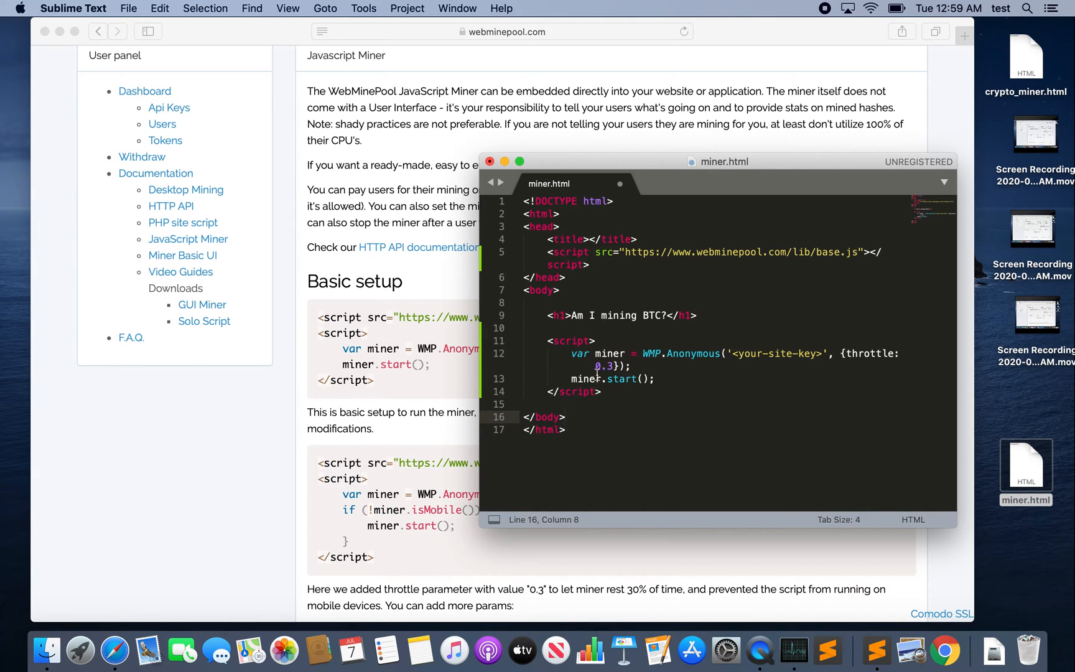
mouse_move(604, 265)
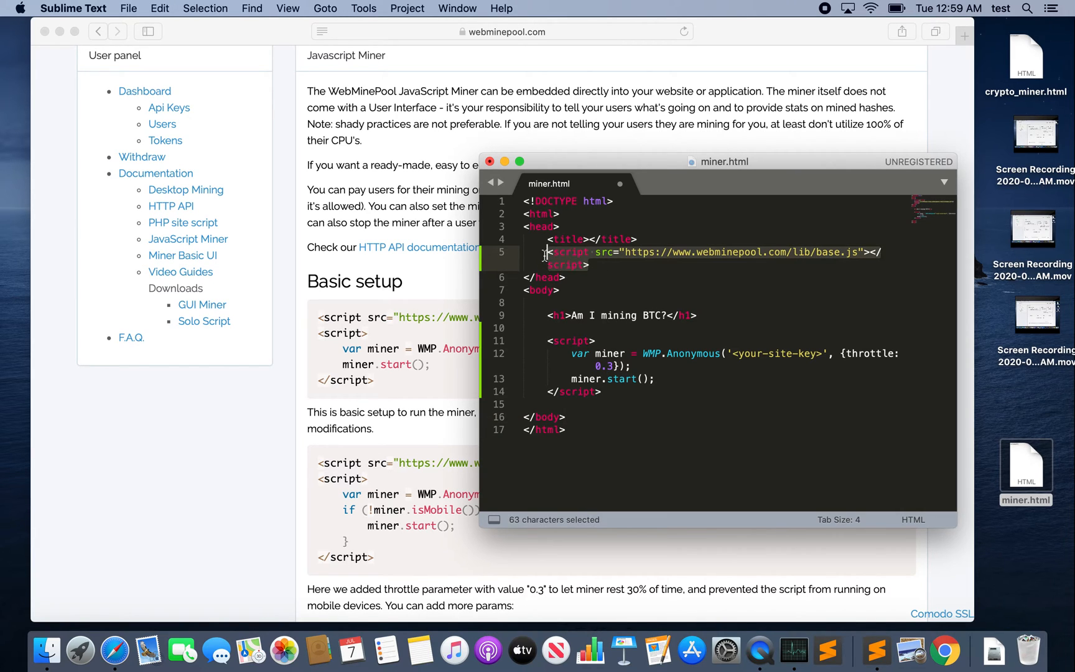
mouse_move(604, 267)
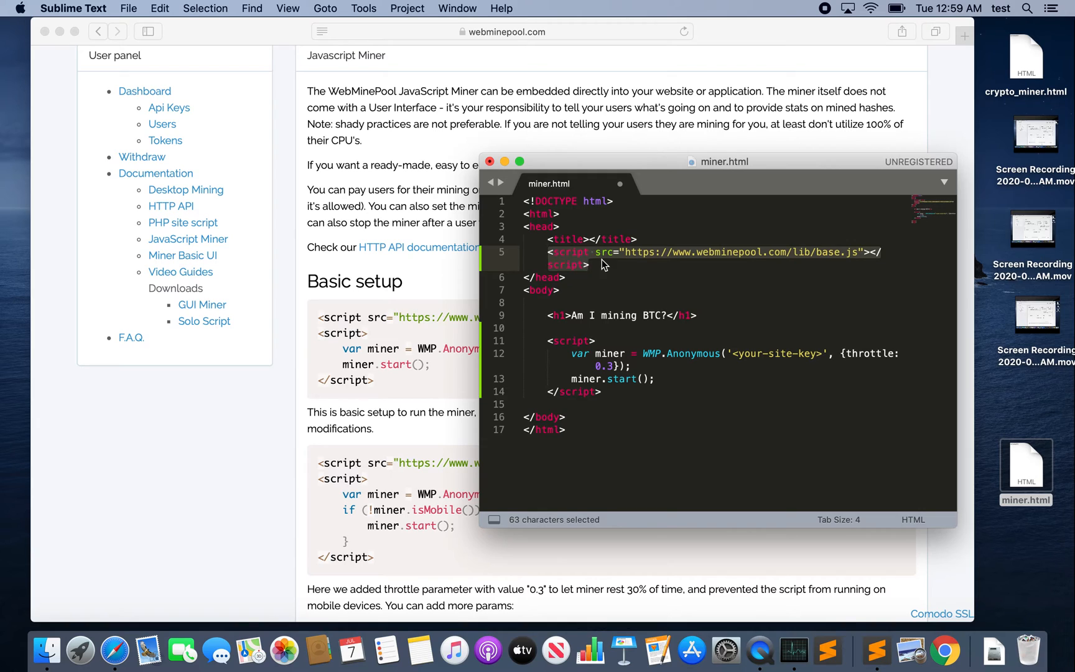
Step: Highlight the src attribute, base.js URL, WMP object and Anonymous constructor to explain them
double_click(604, 252)
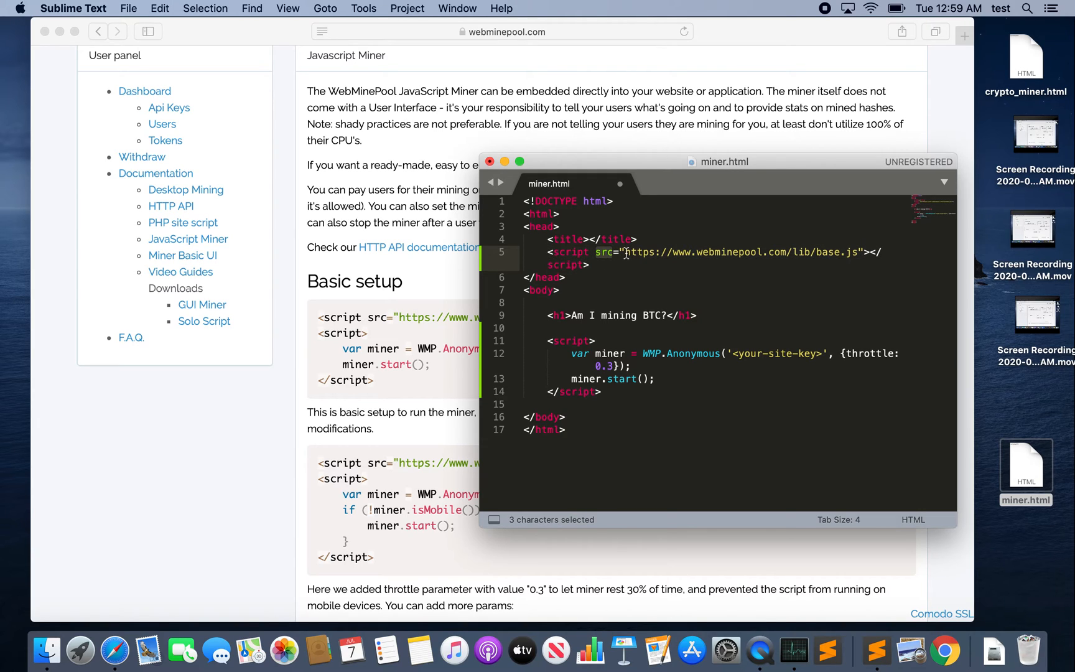
drag(624, 251, 814, 251)
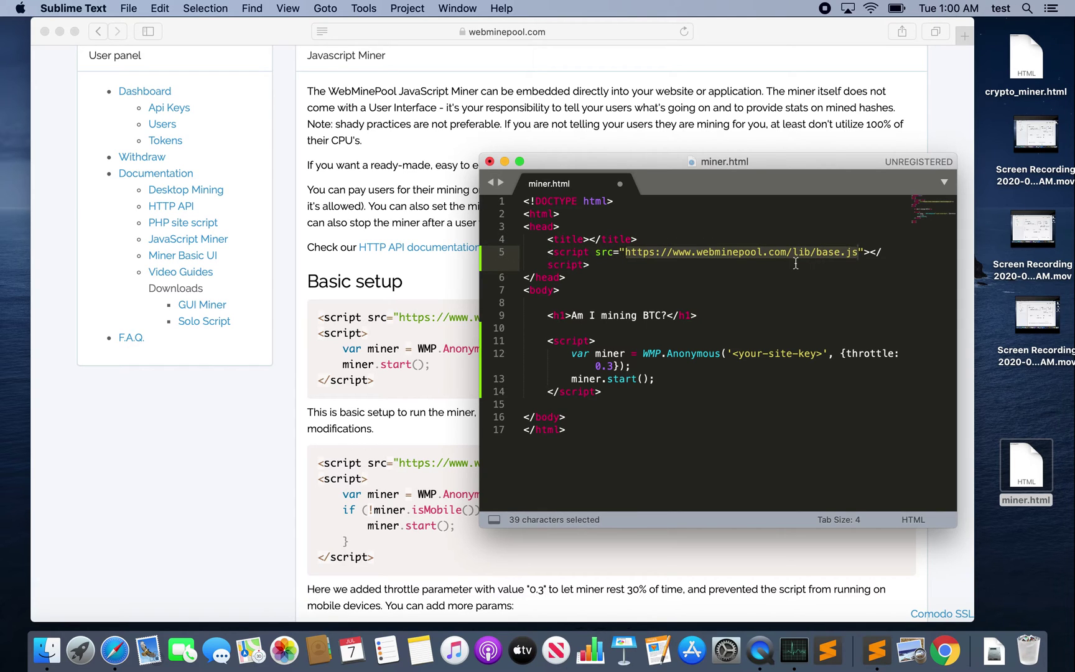
double_click(610, 353)
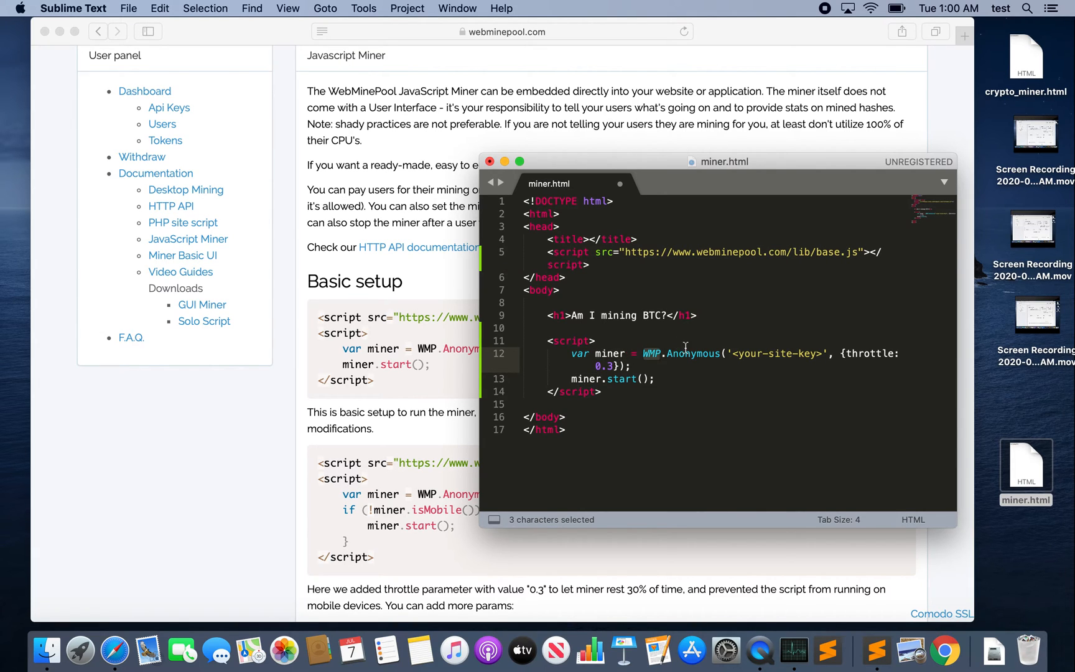
double_click(693, 354)
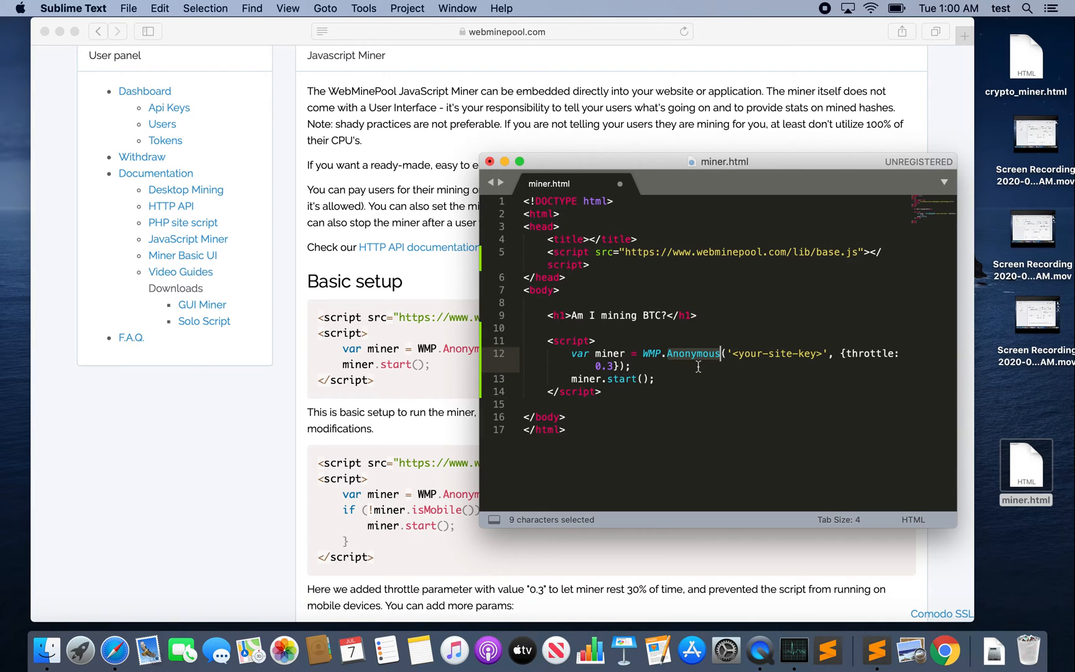
mouse_move(710, 371)
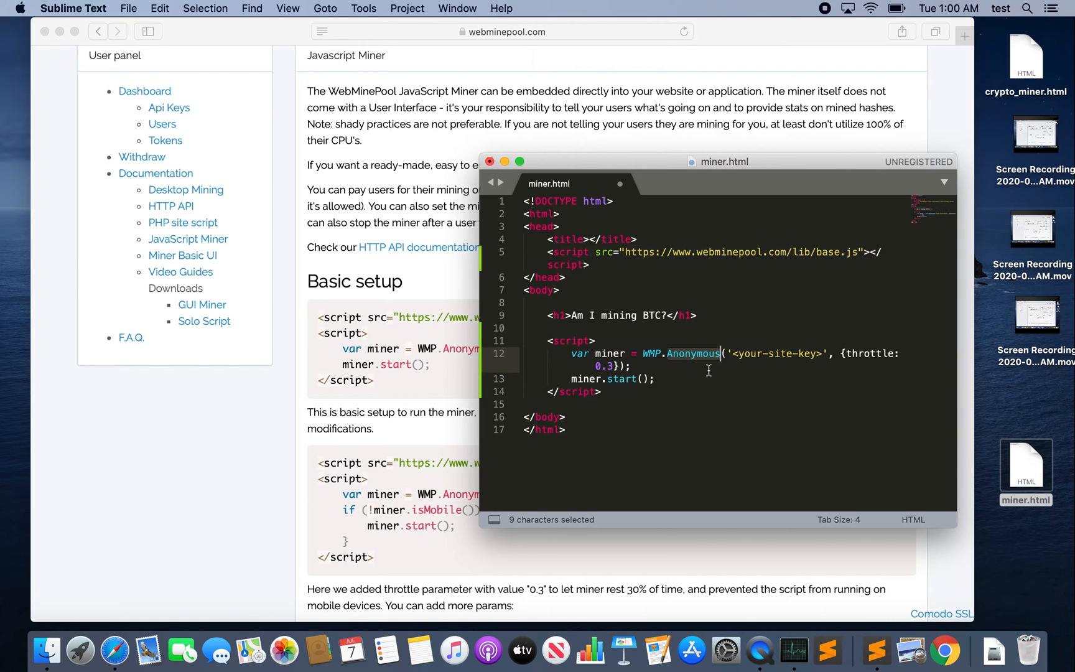
mouse_move(699, 372)
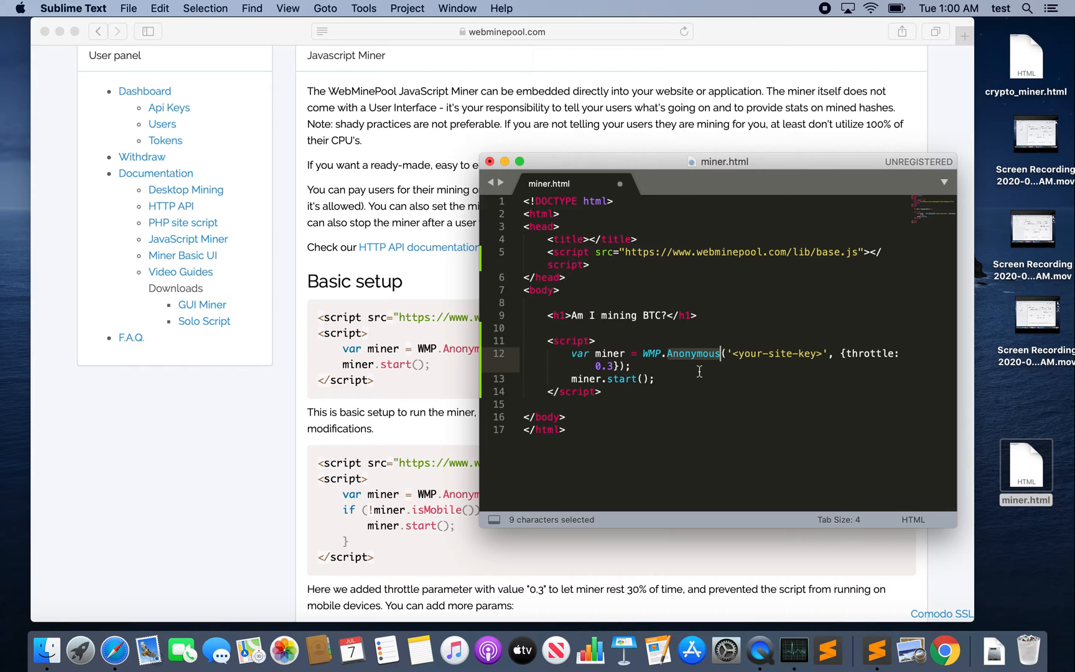
click(699, 372)
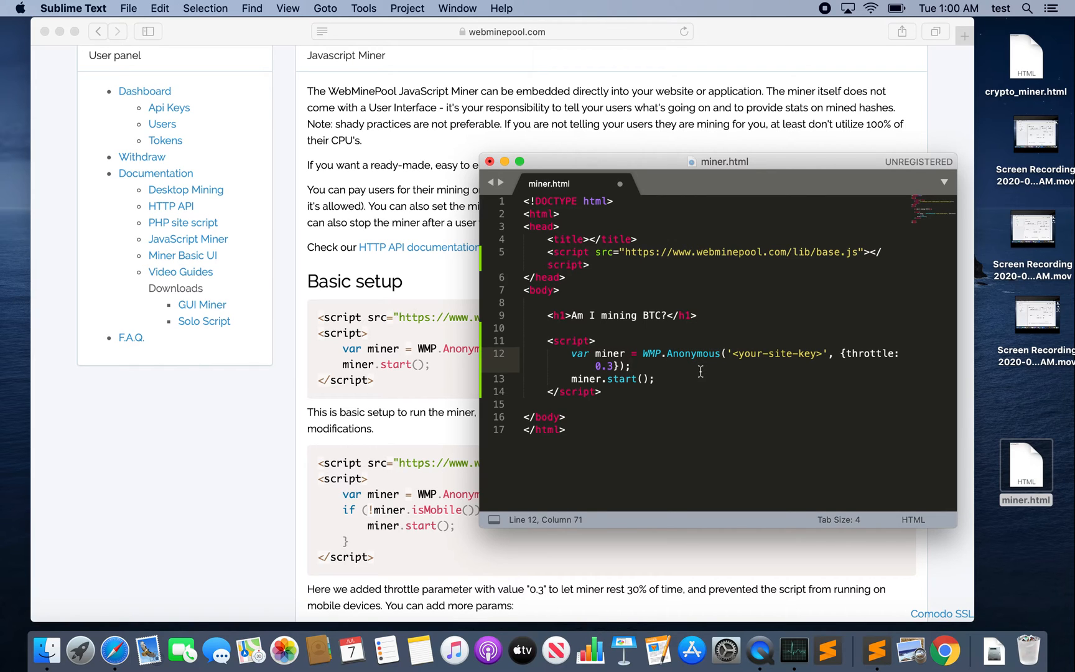
click(692, 354)
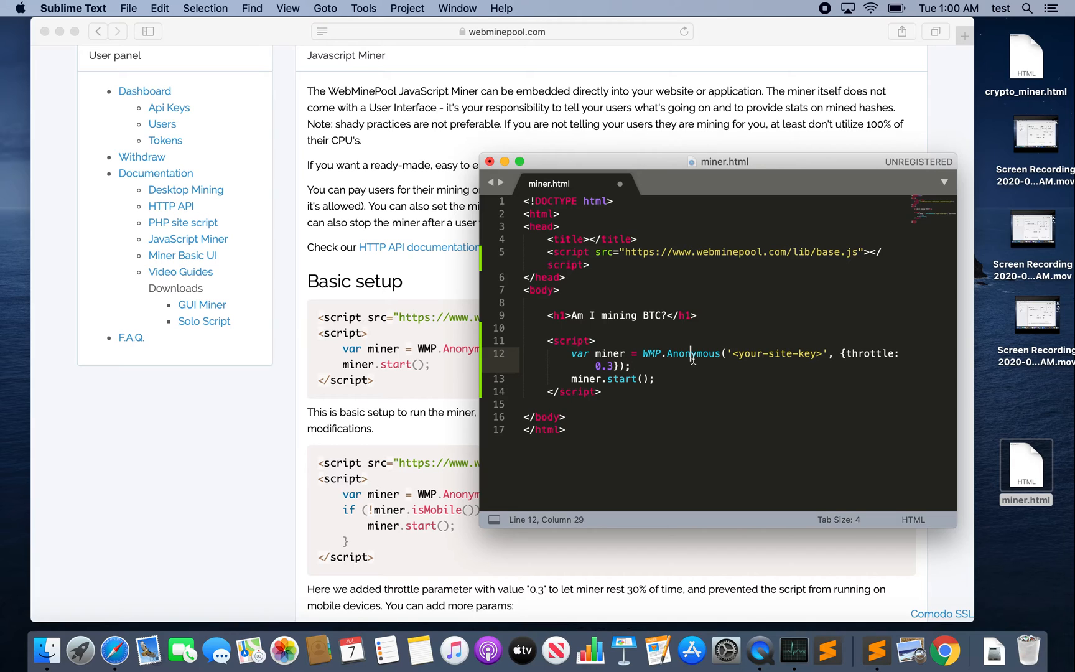
double_click(693, 354)
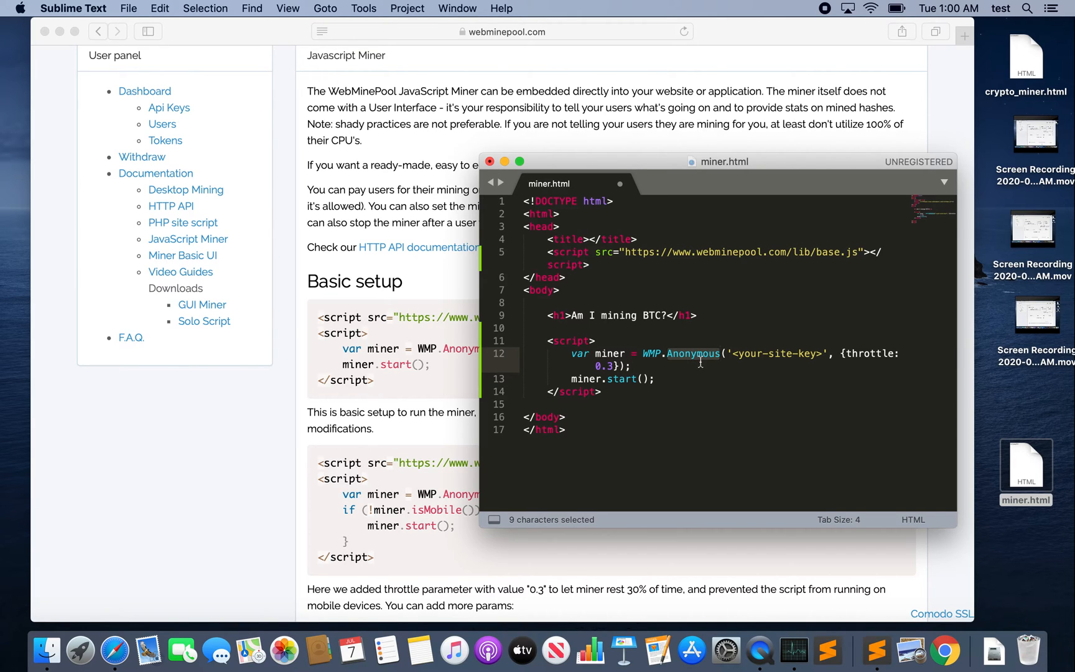
mouse_move(704, 367)
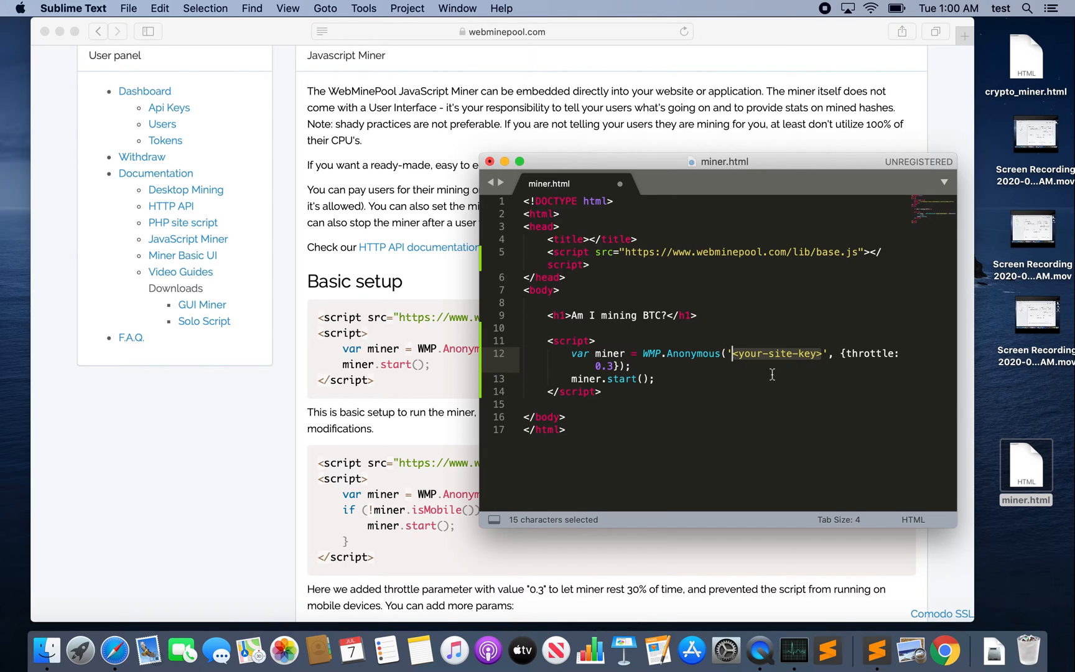
mouse_move(775, 358)
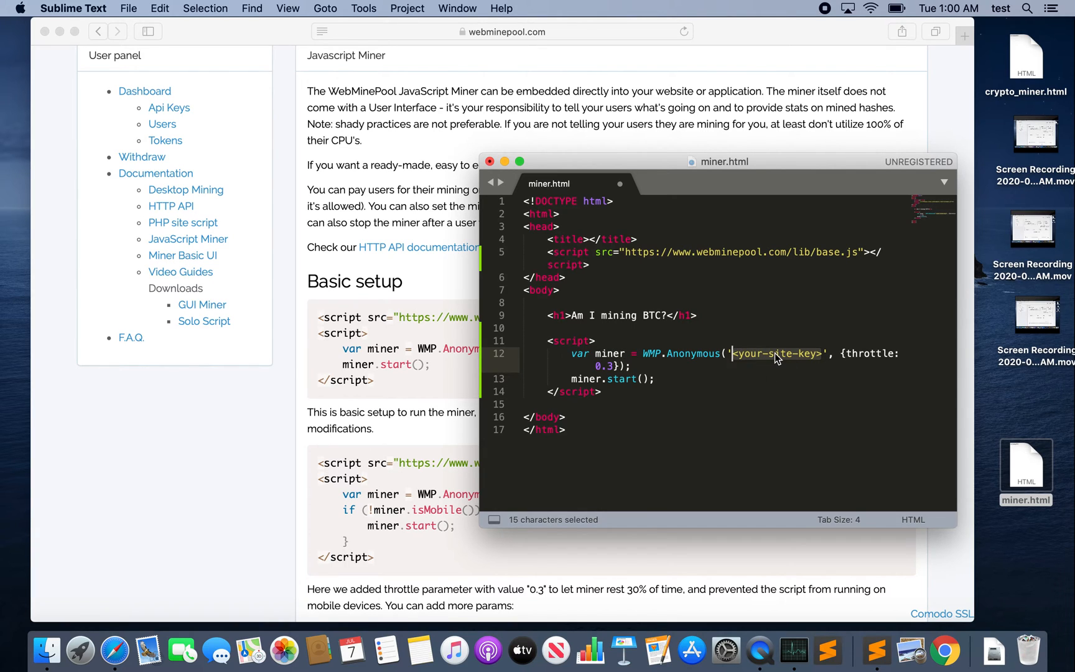
mouse_move(792, 386)
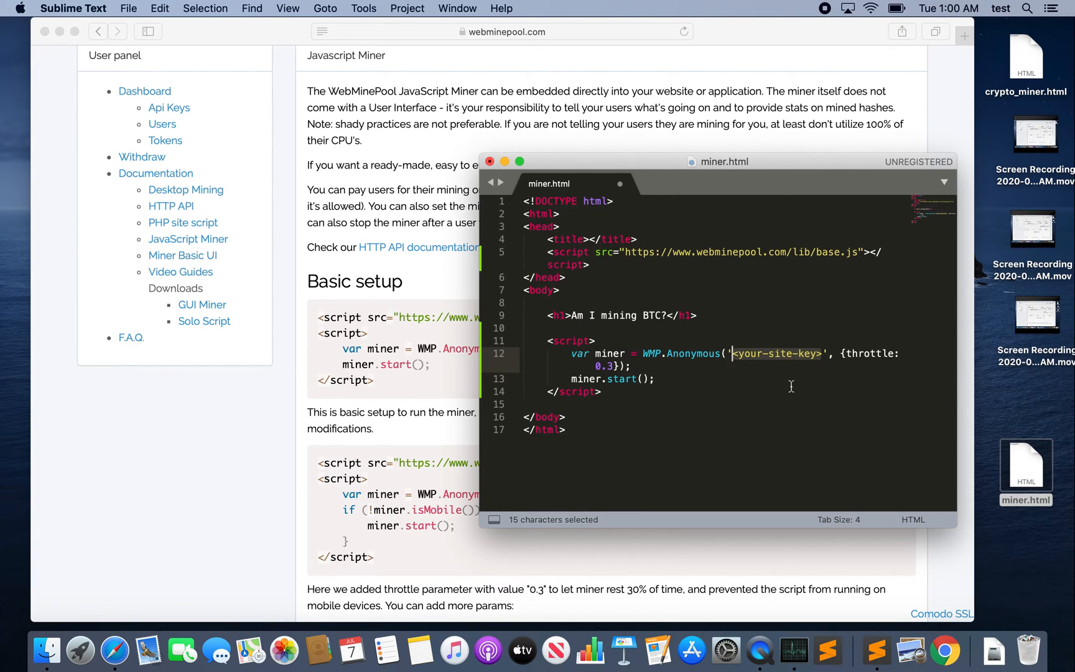
mouse_move(778, 361)
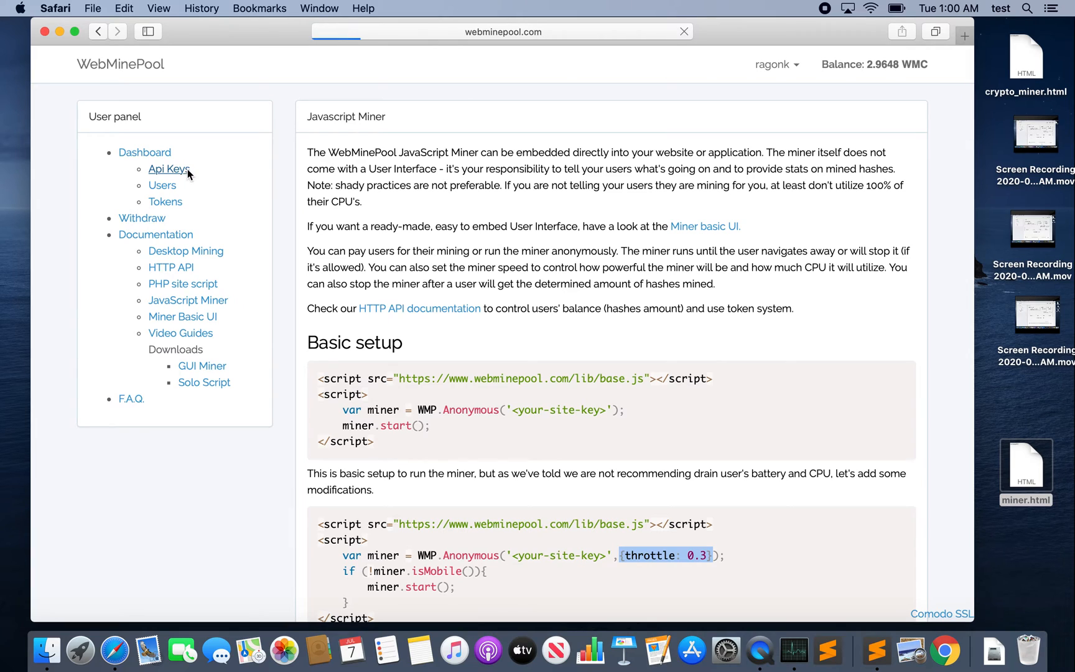
Step: On the Api Keys page, select the account's site key for copying
click(170, 169)
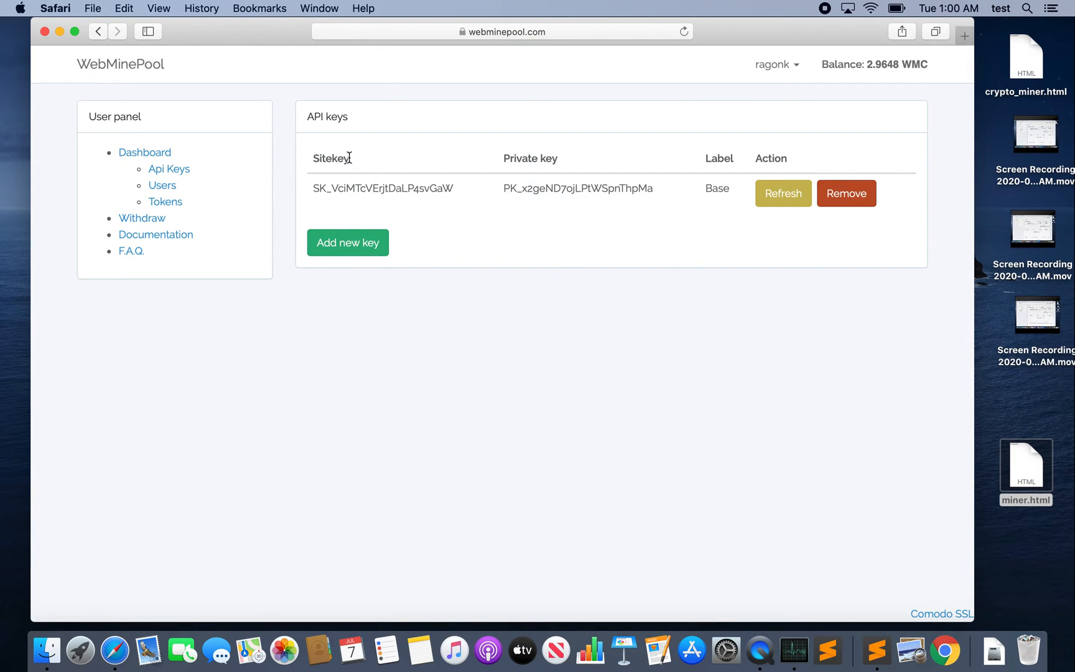
mouse_move(523, 163)
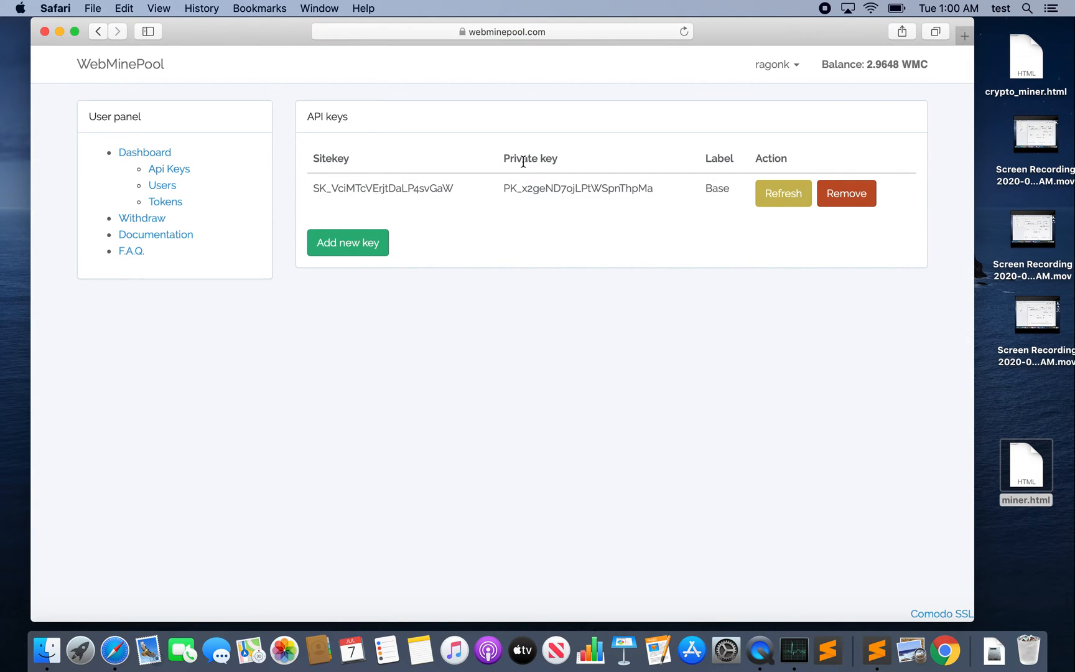
double_click(385, 188)
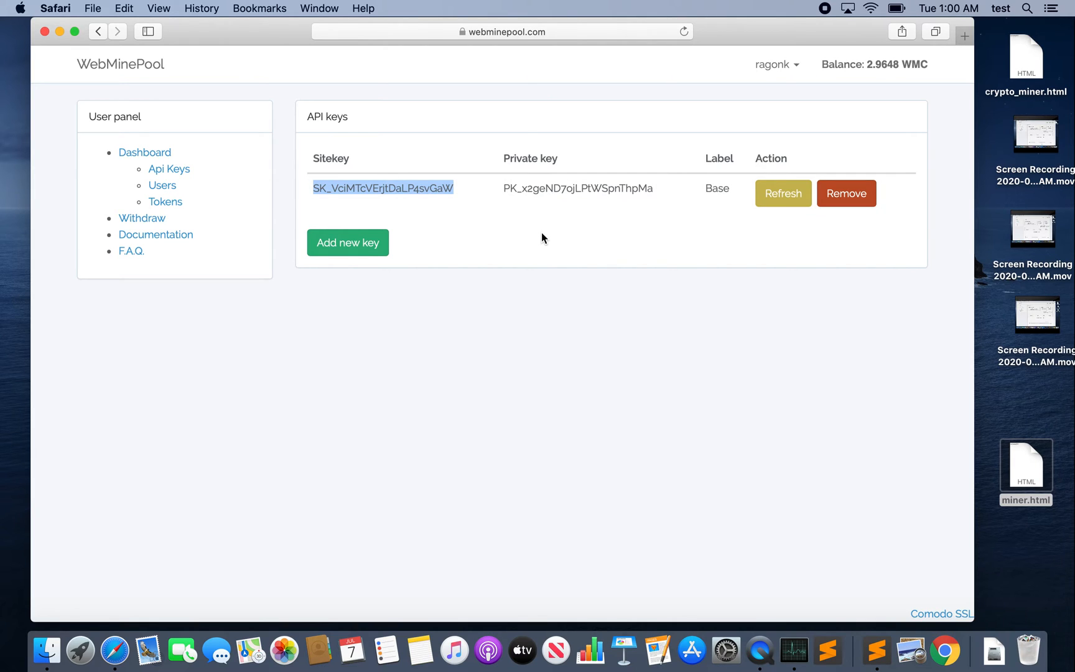
mouse_move(793, 422)
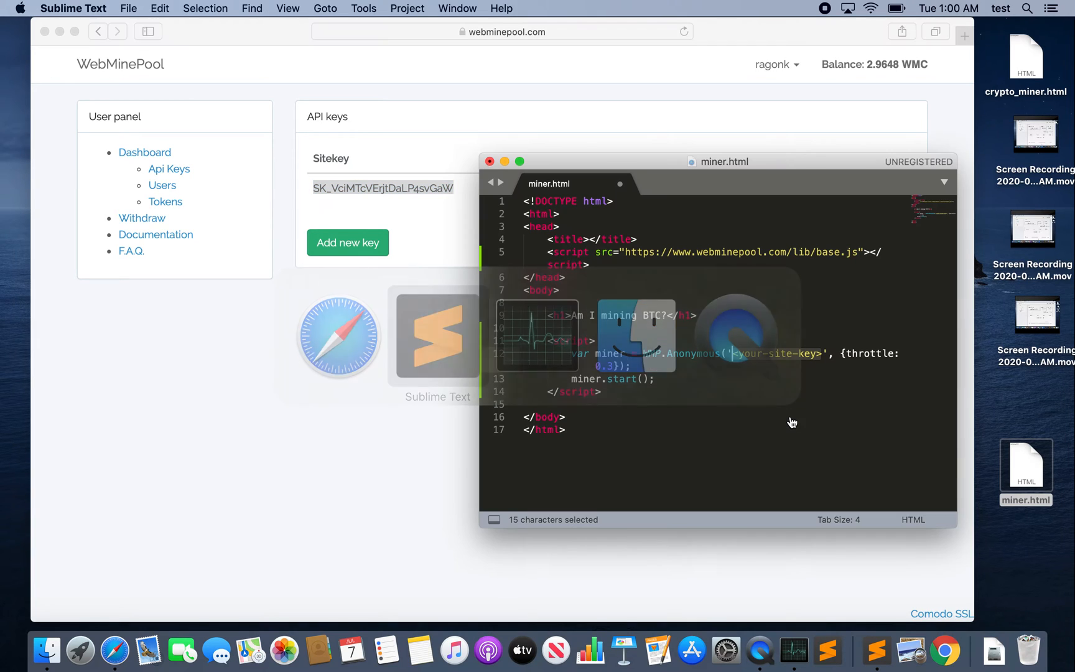
key(delete)
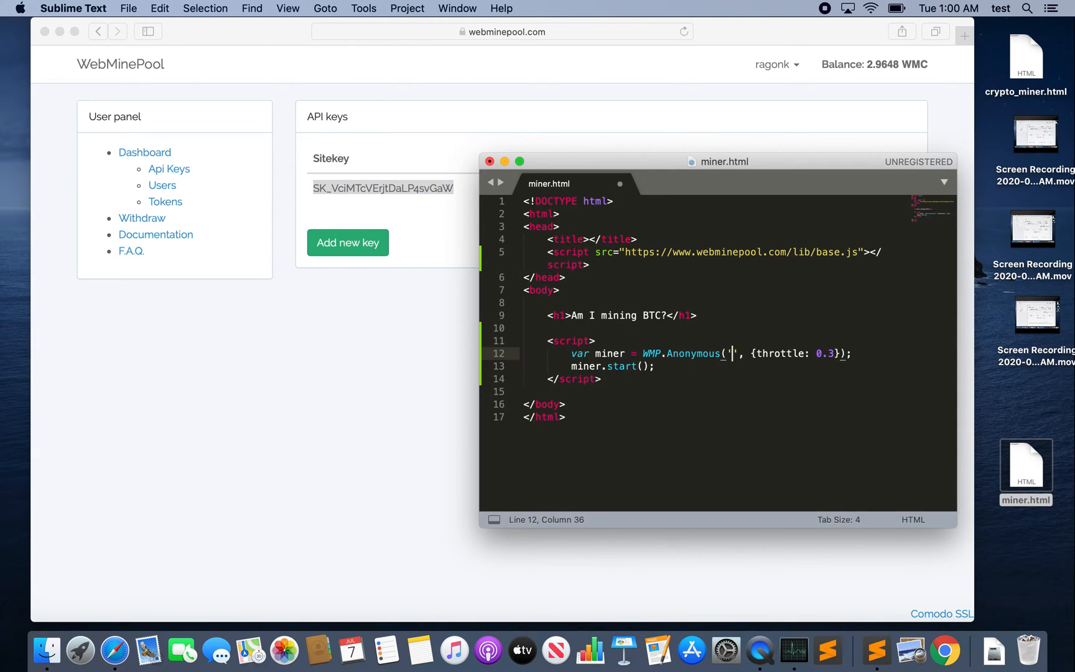
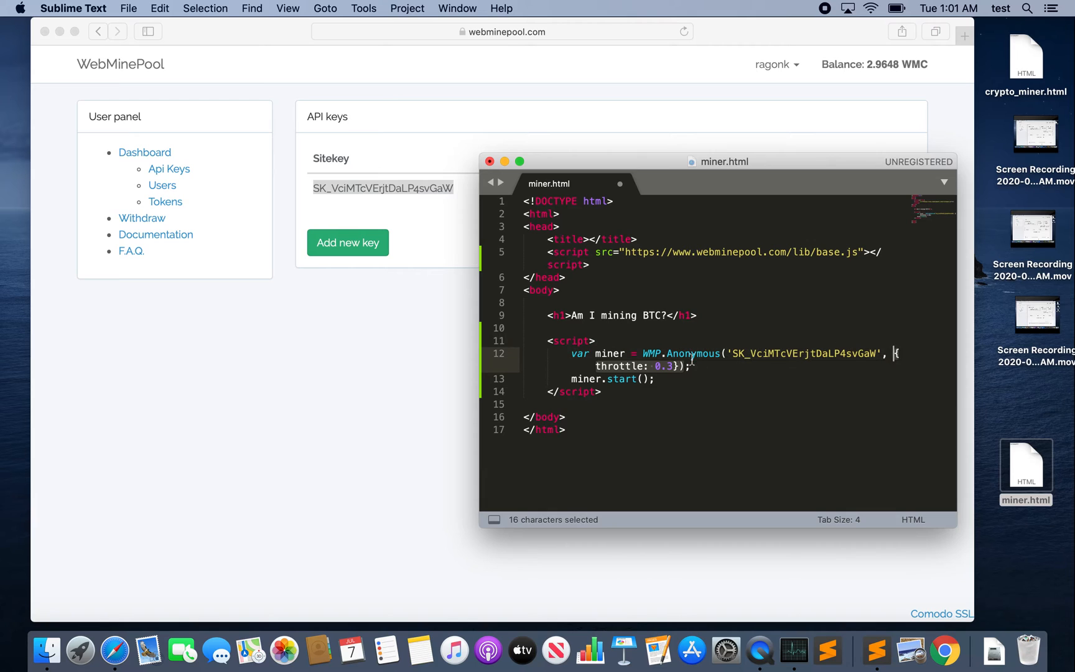
click(675, 365)
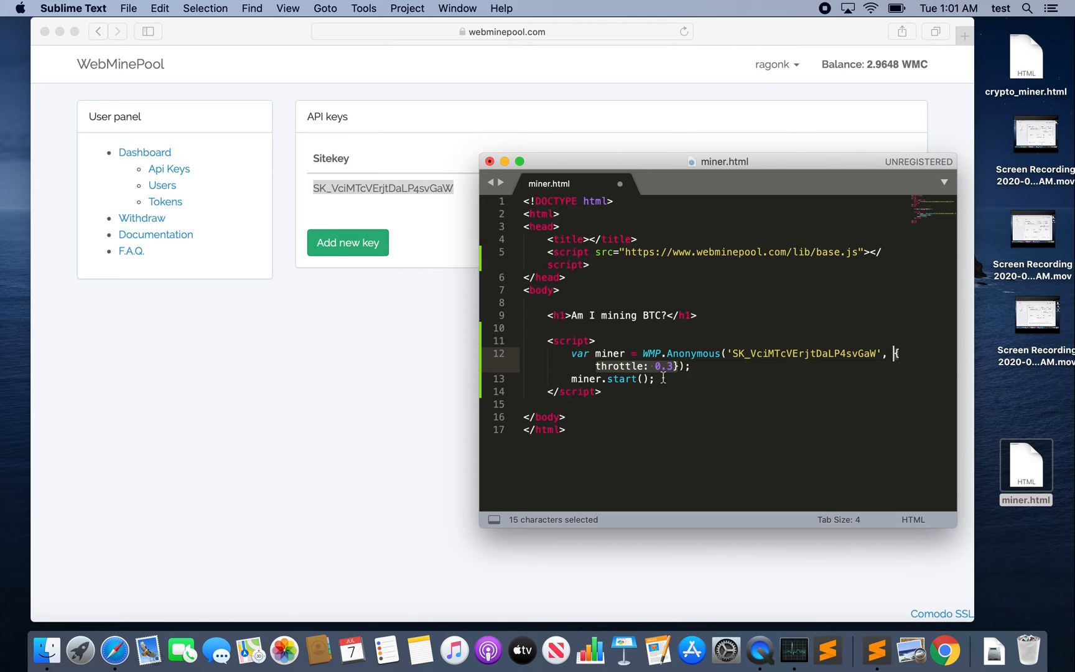
mouse_move(725, 334)
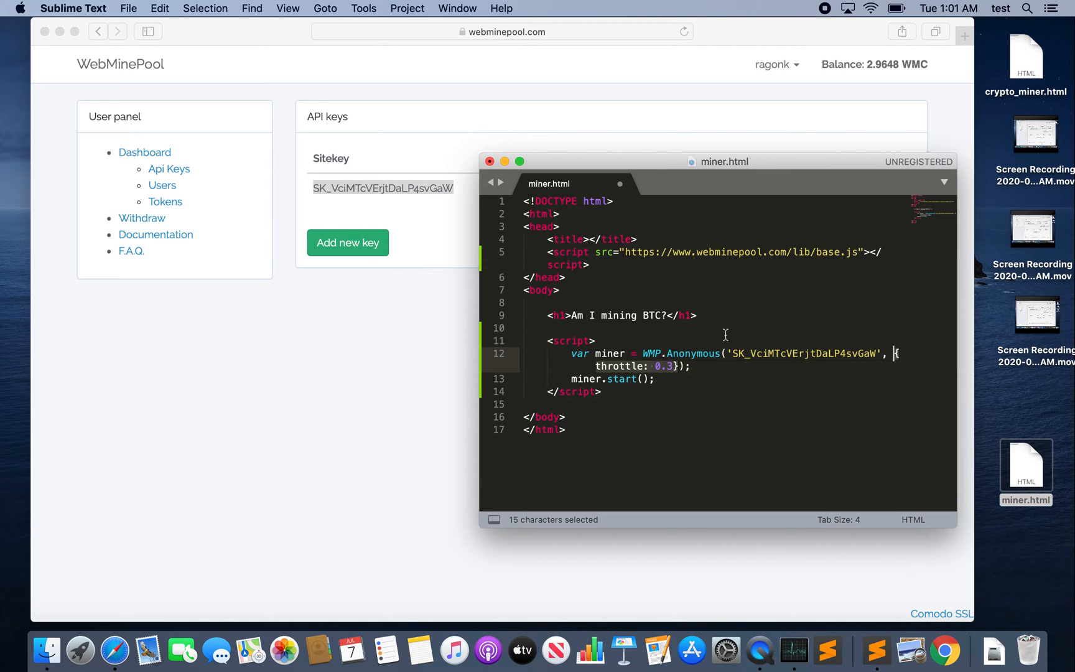
mouse_move(691, 413)
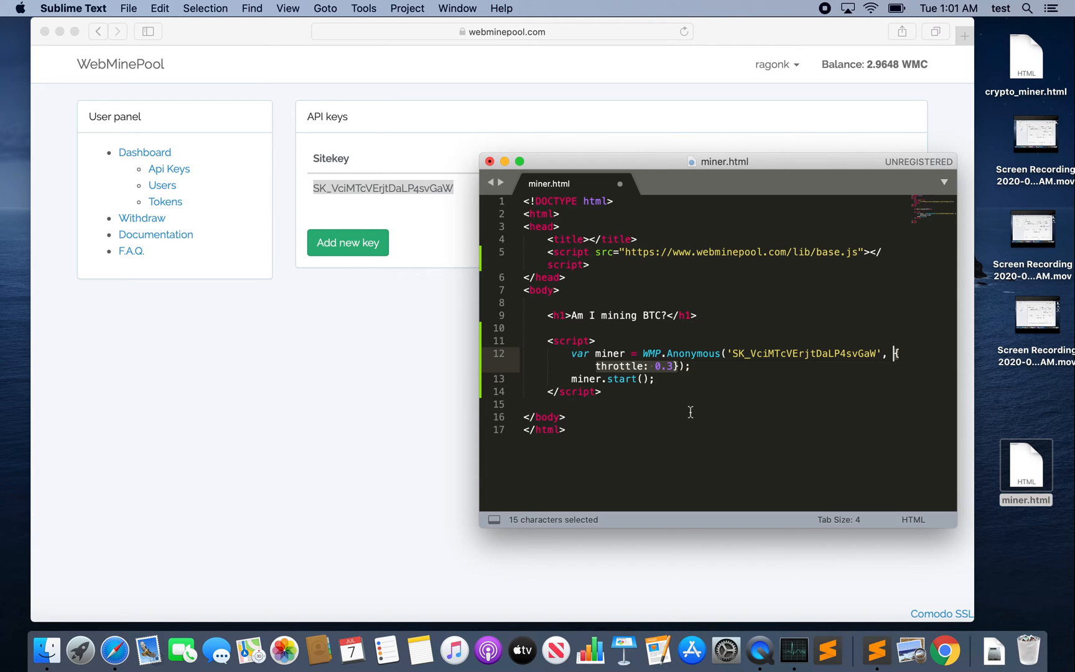
Step: Review the miner start call, then save miner.html and put the editor away
click(688, 366)
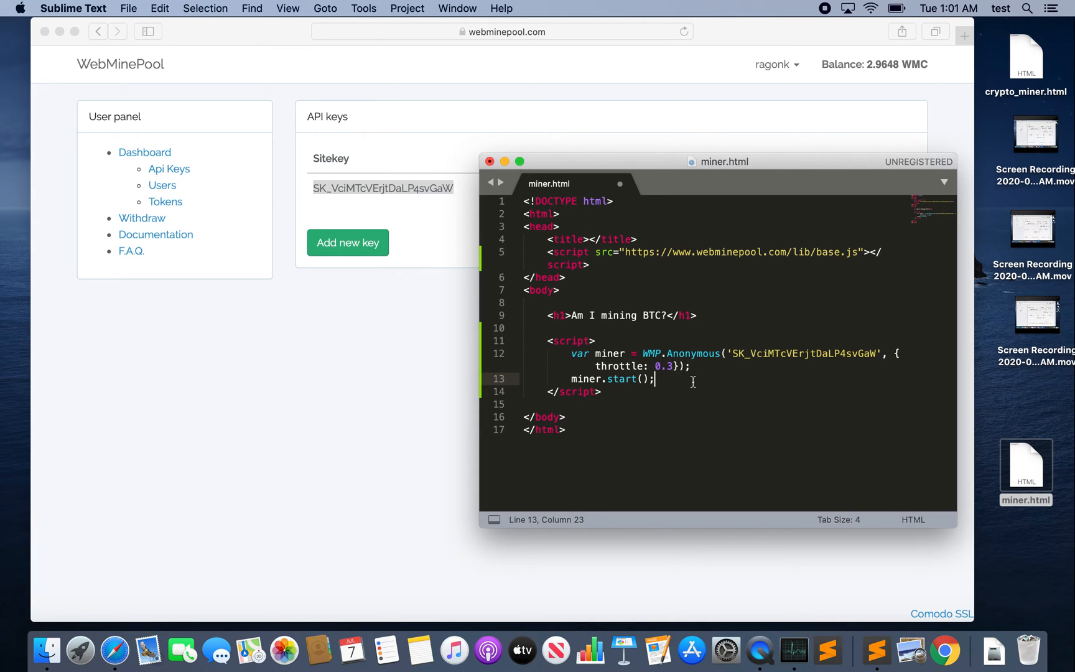
double_click(622, 378)
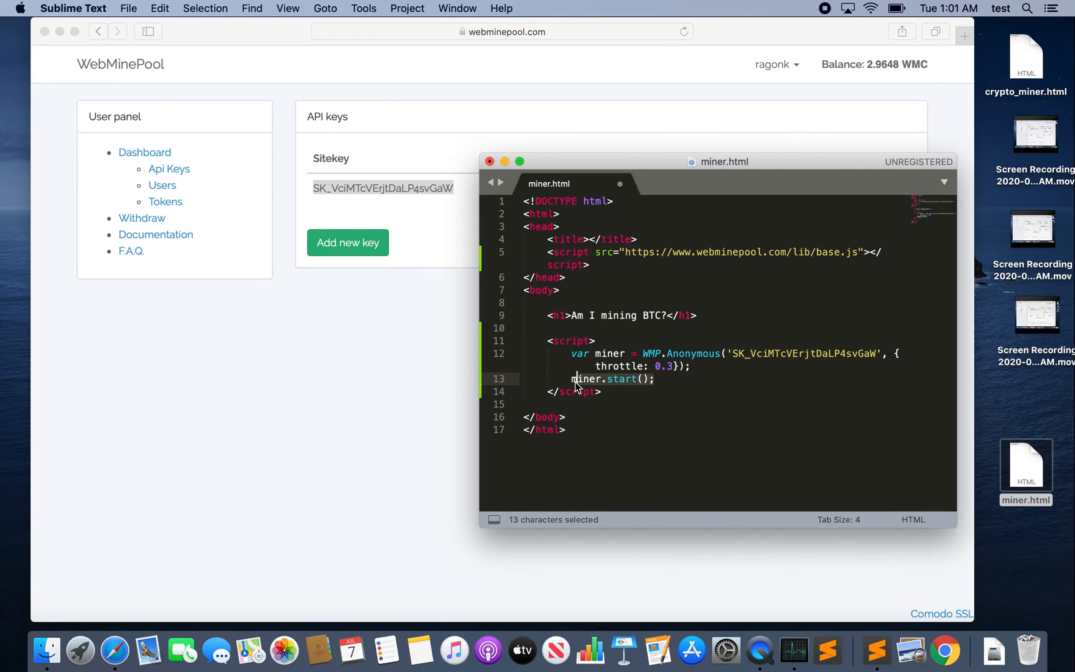
click(654, 379)
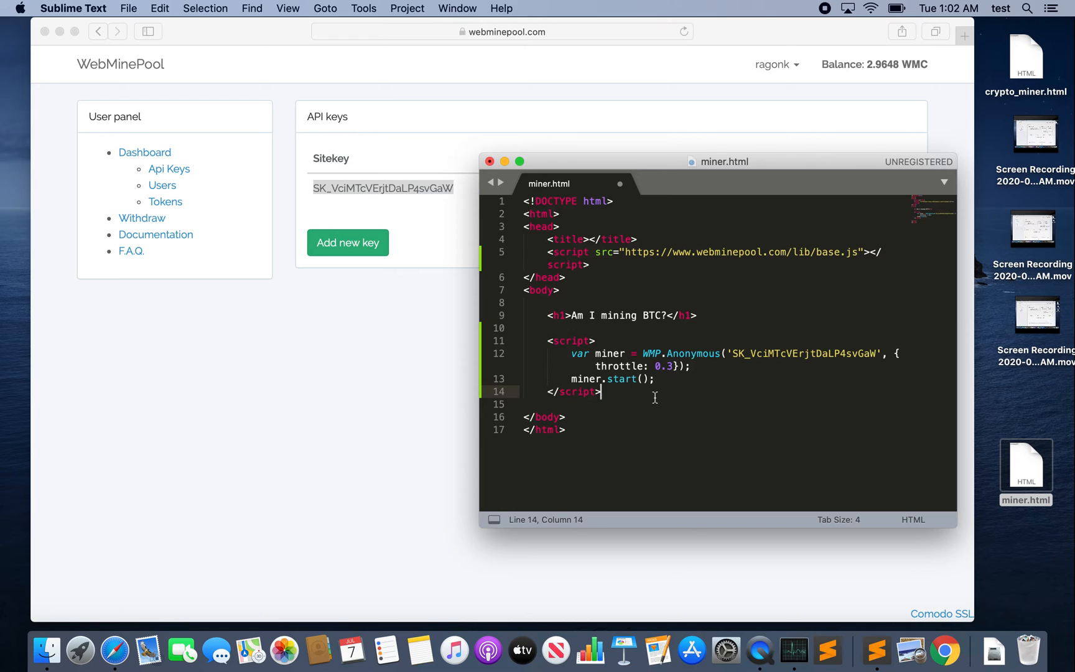
key(cmd+s)
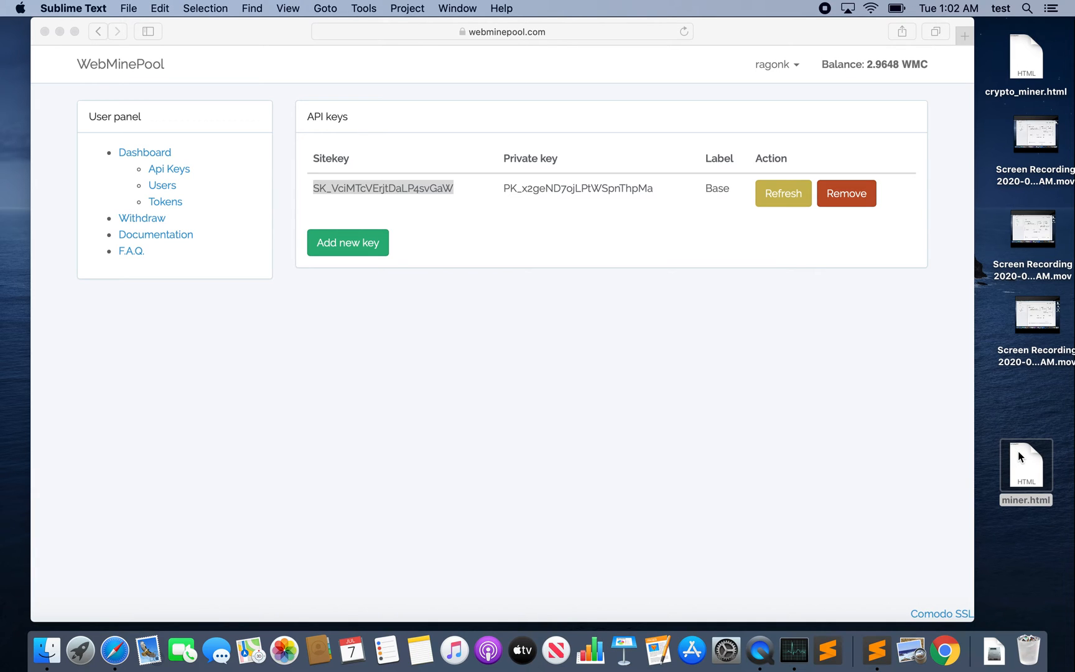
Step: Launch miner.html in Safari so Safari Web Content climbs toward 200% CPU
click(1027, 467)
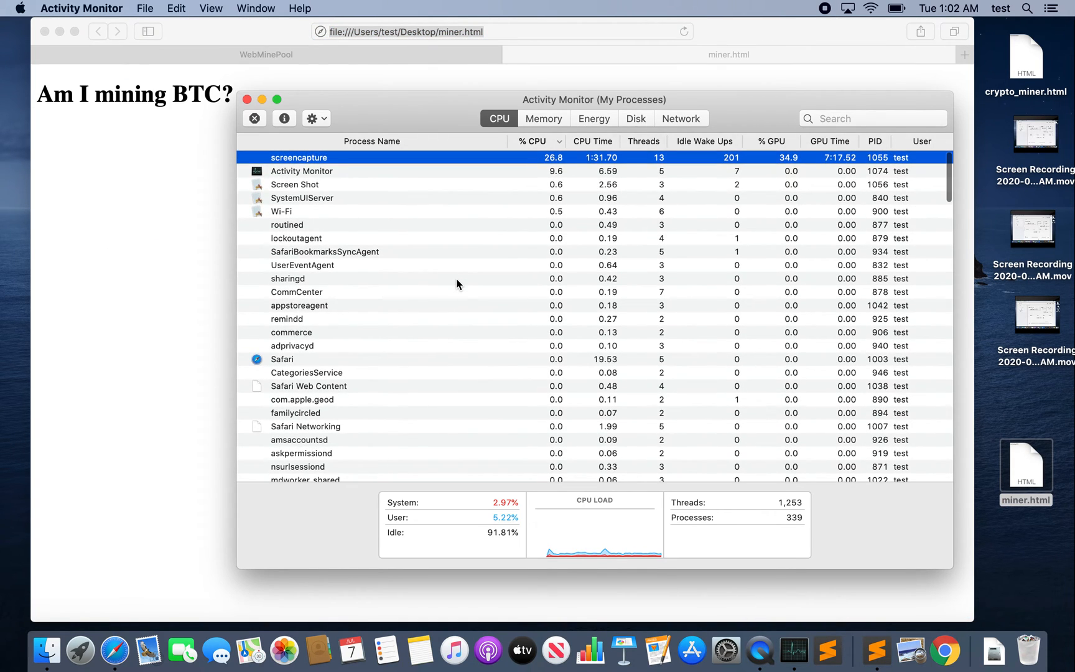
mouse_move(441, 184)
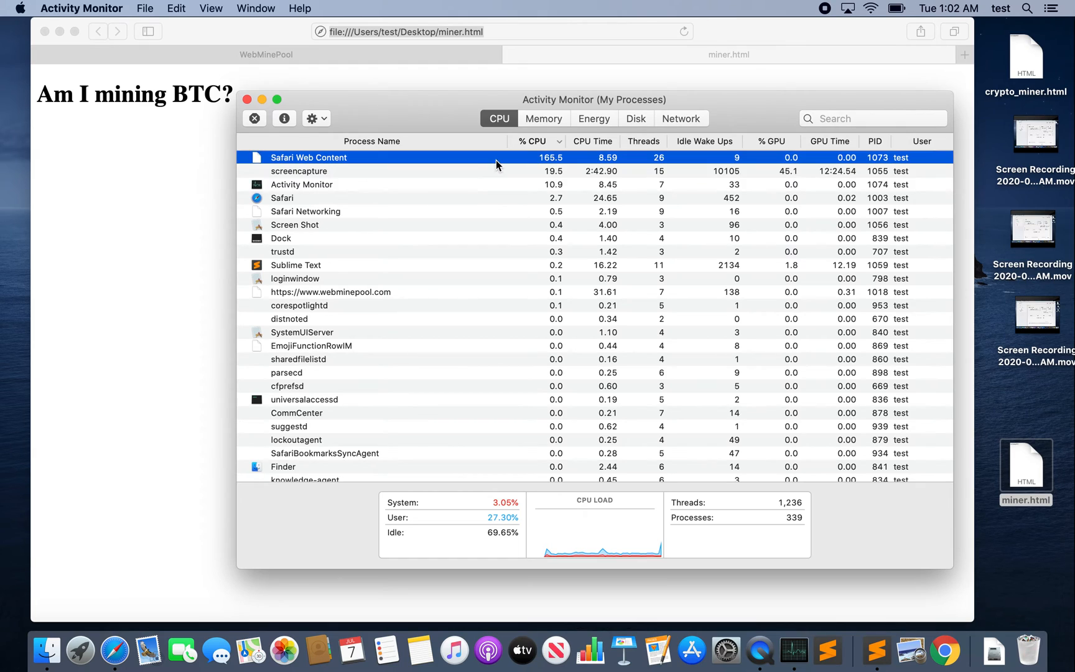
mouse_move(339, 167)
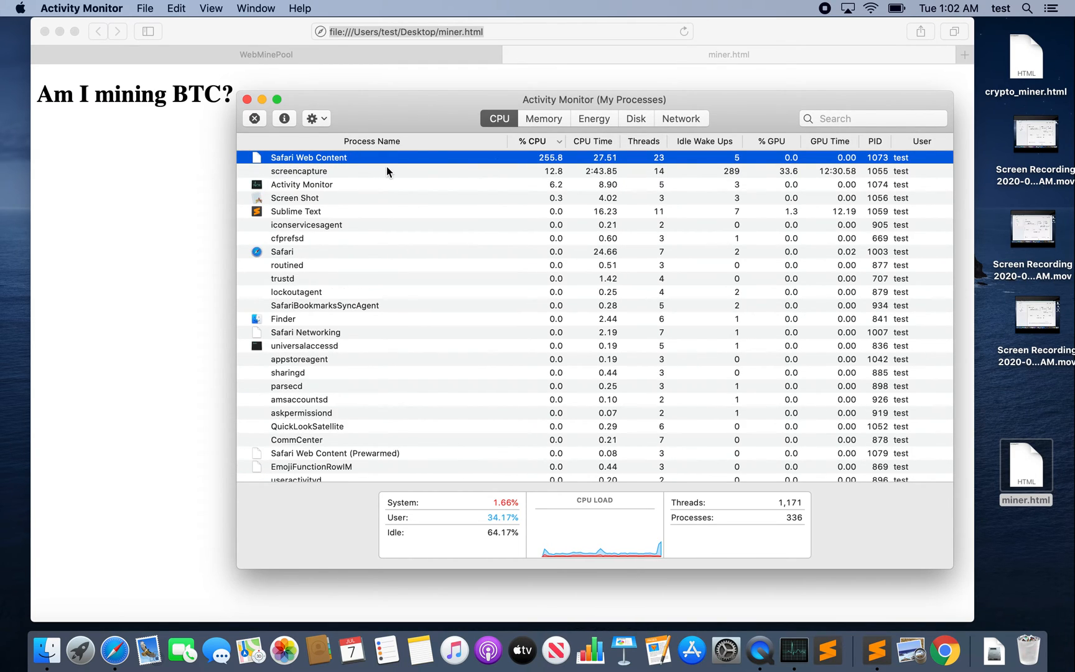
mouse_move(556, 171)
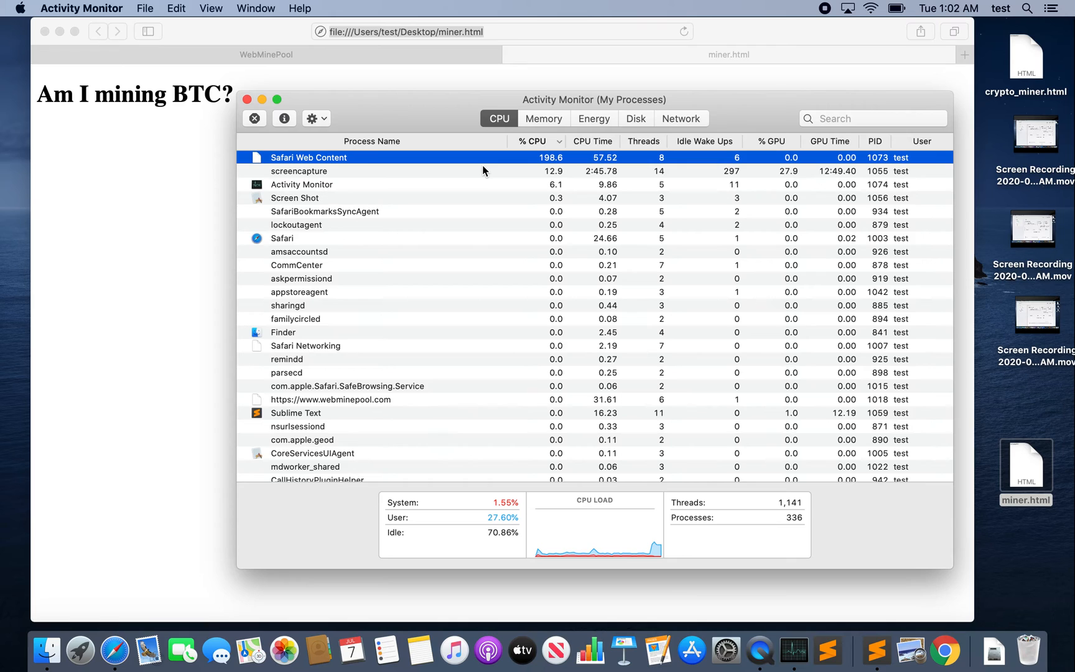
mouse_move(490, 194)
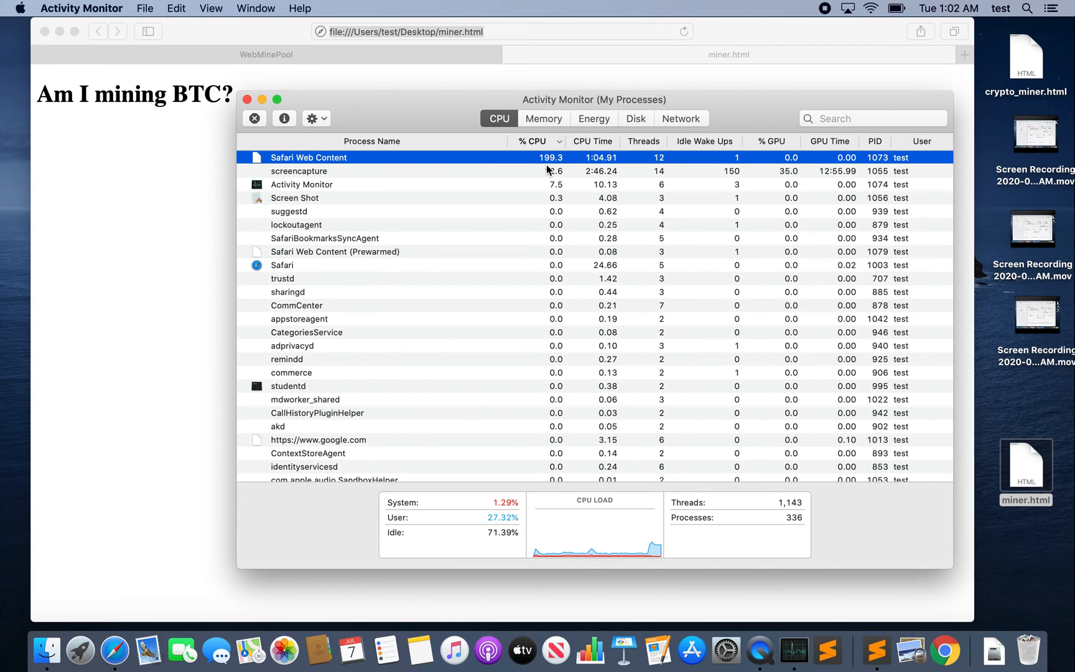
mouse_move(520, 179)
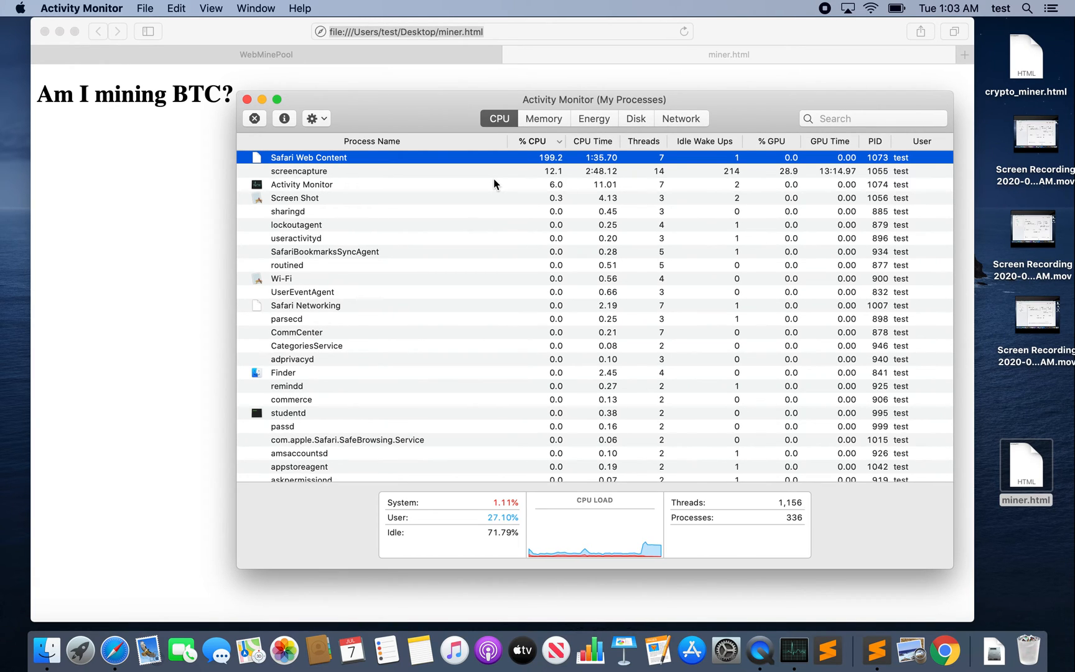
mouse_move(1015, 400)
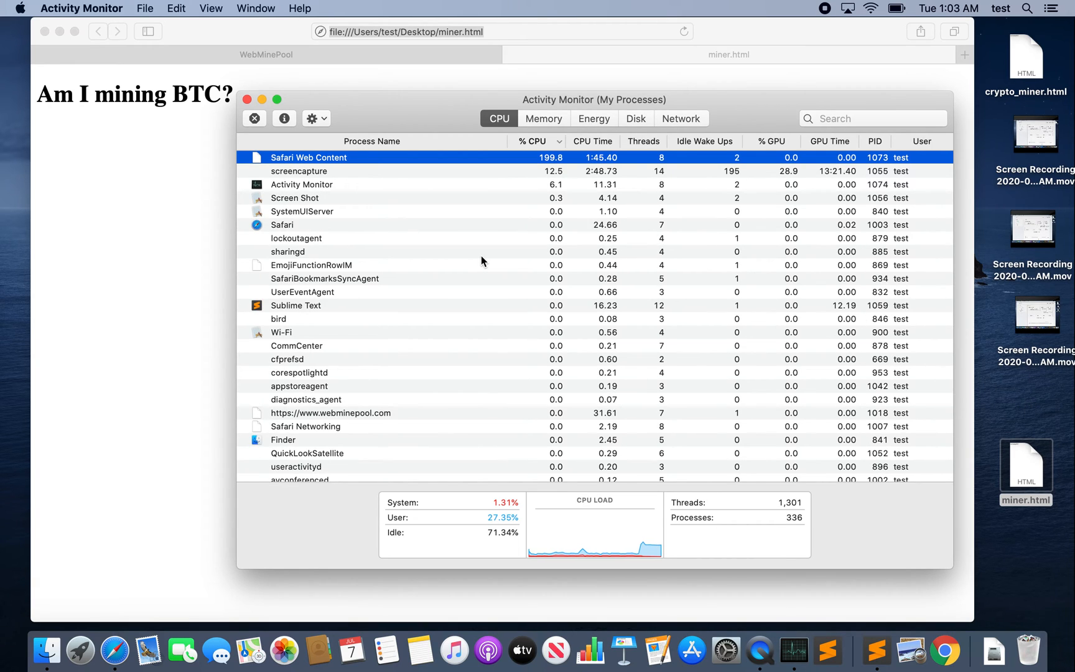
mouse_move(498, 188)
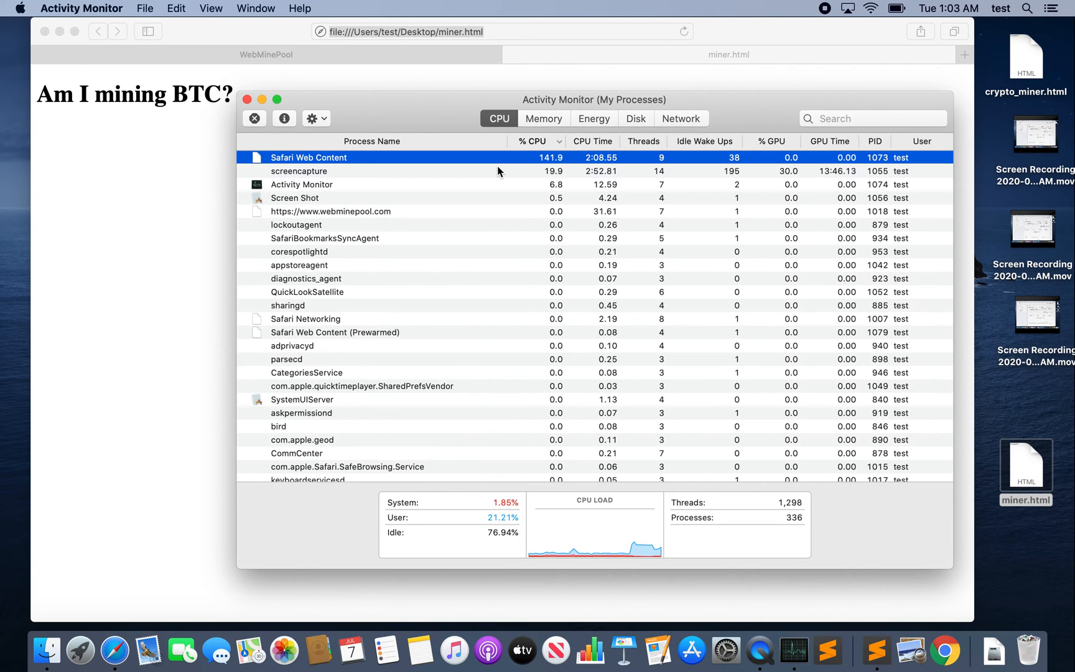
mouse_move(502, 181)
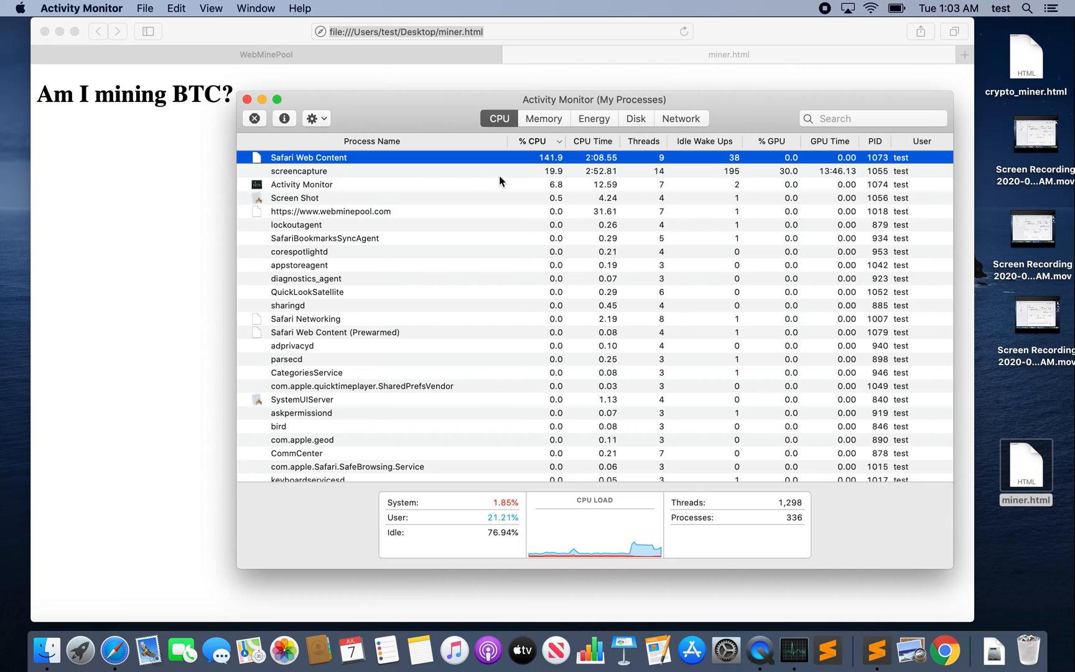
mouse_move(443, 190)
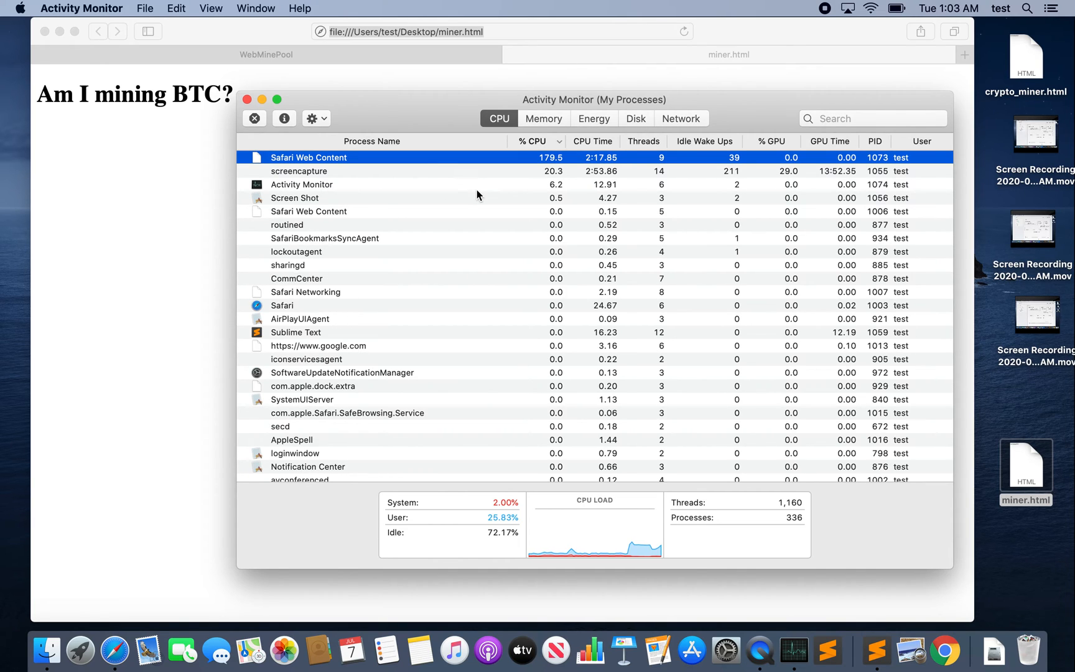
mouse_move(485, 174)
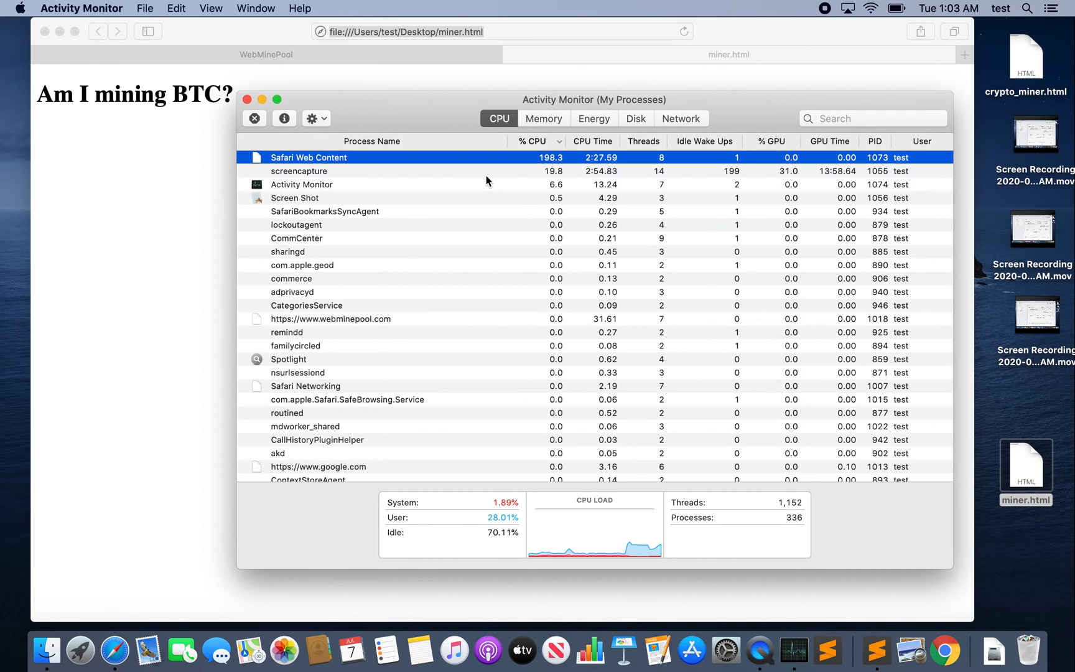
mouse_move(550, 163)
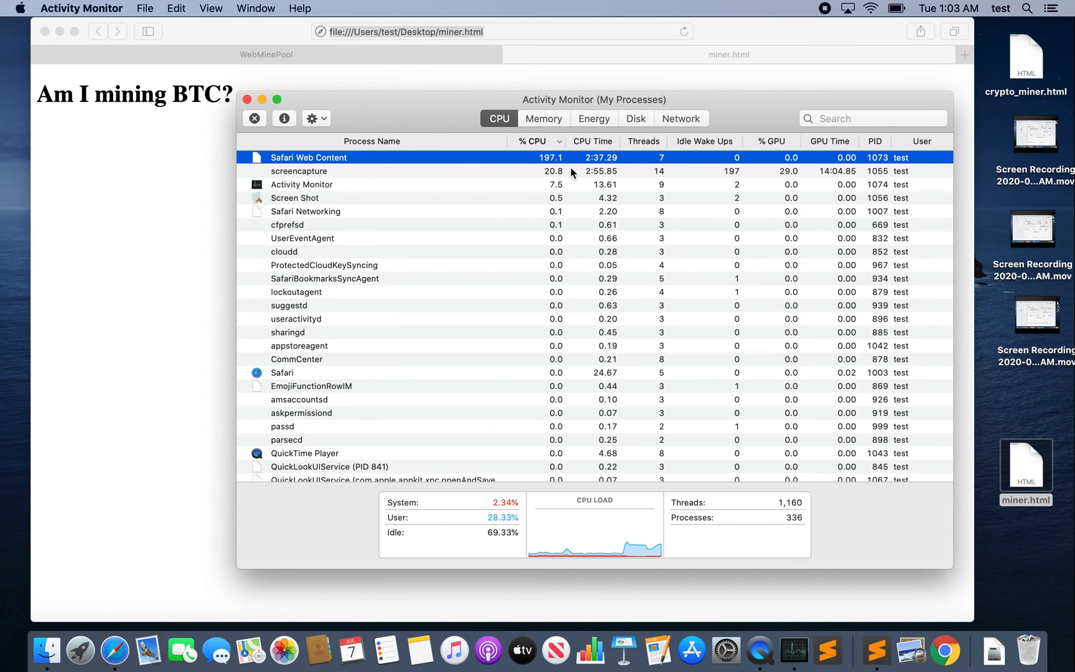
mouse_move(433, 118)
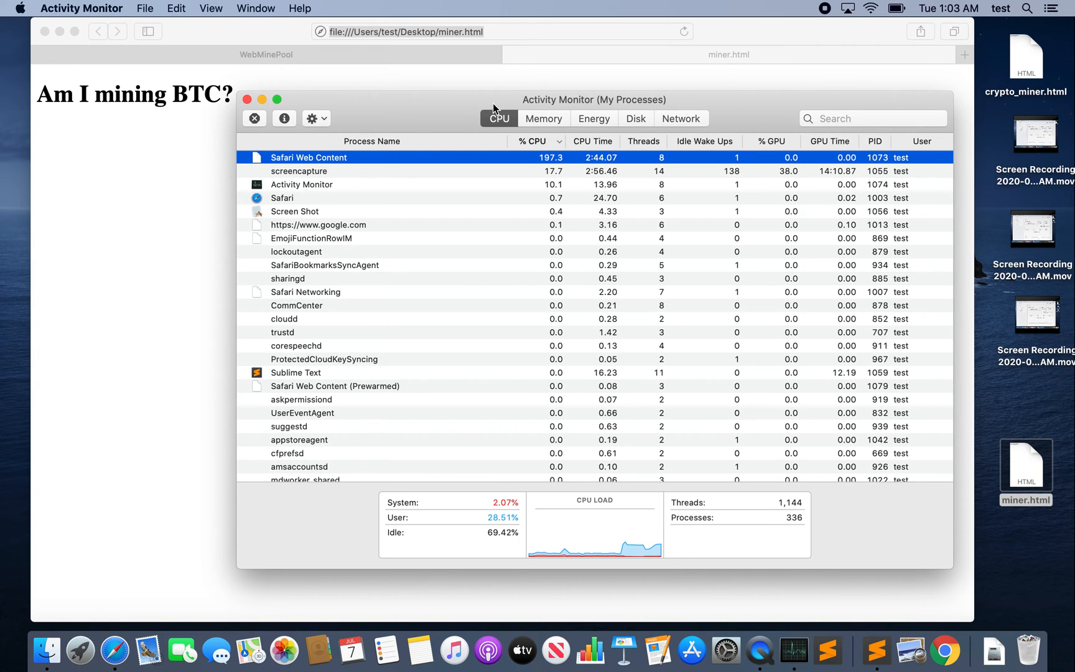
mouse_move(426, 117)
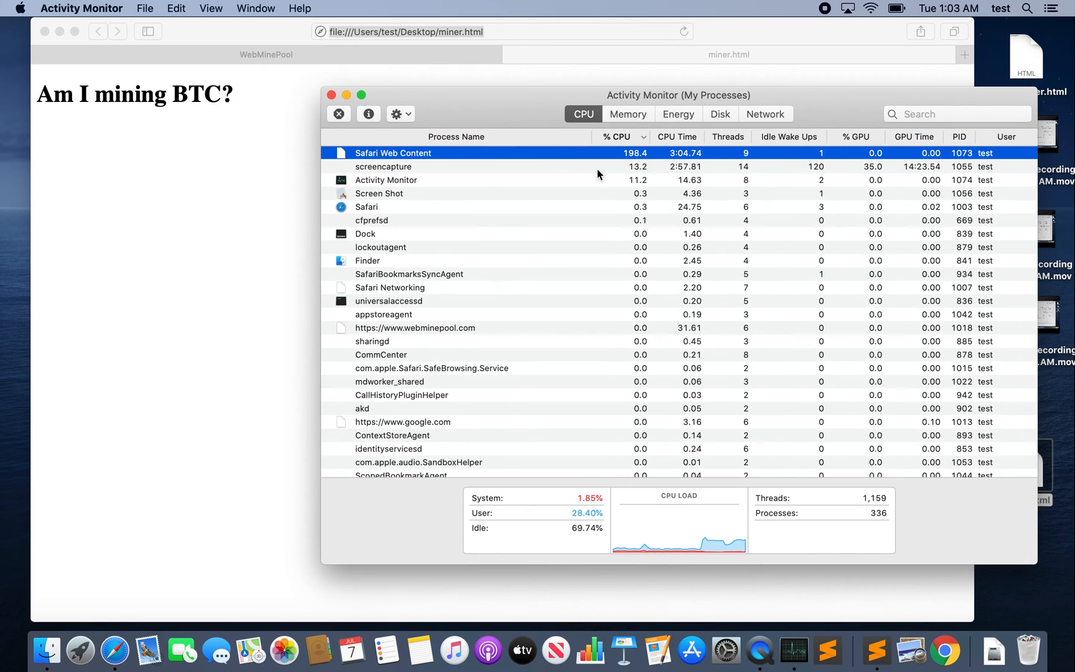
mouse_move(636, 160)
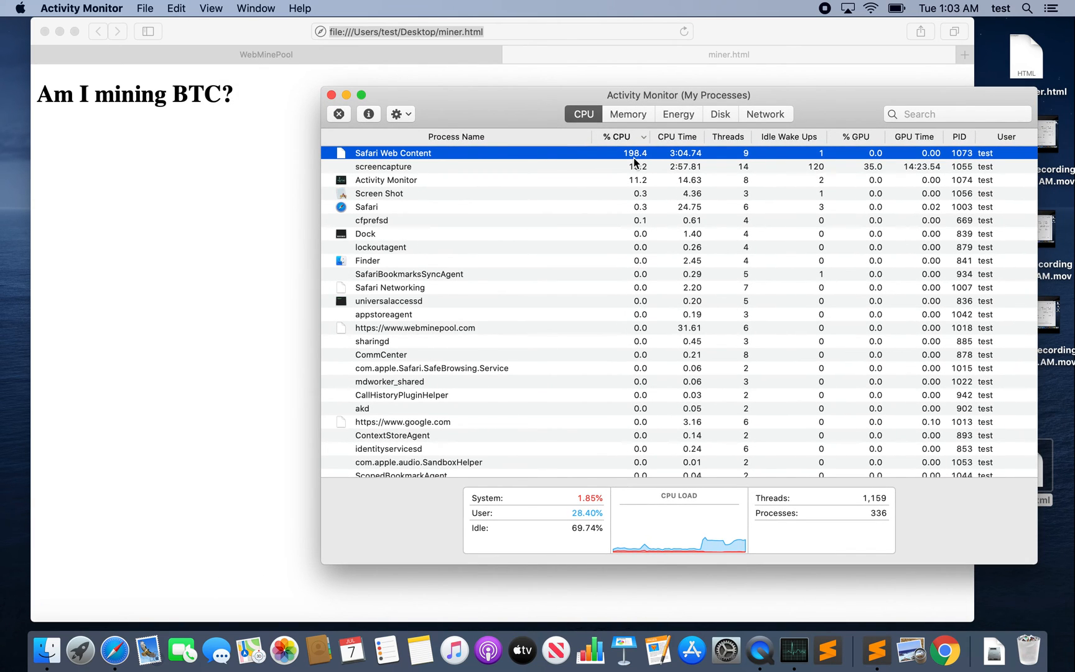
mouse_move(546, 228)
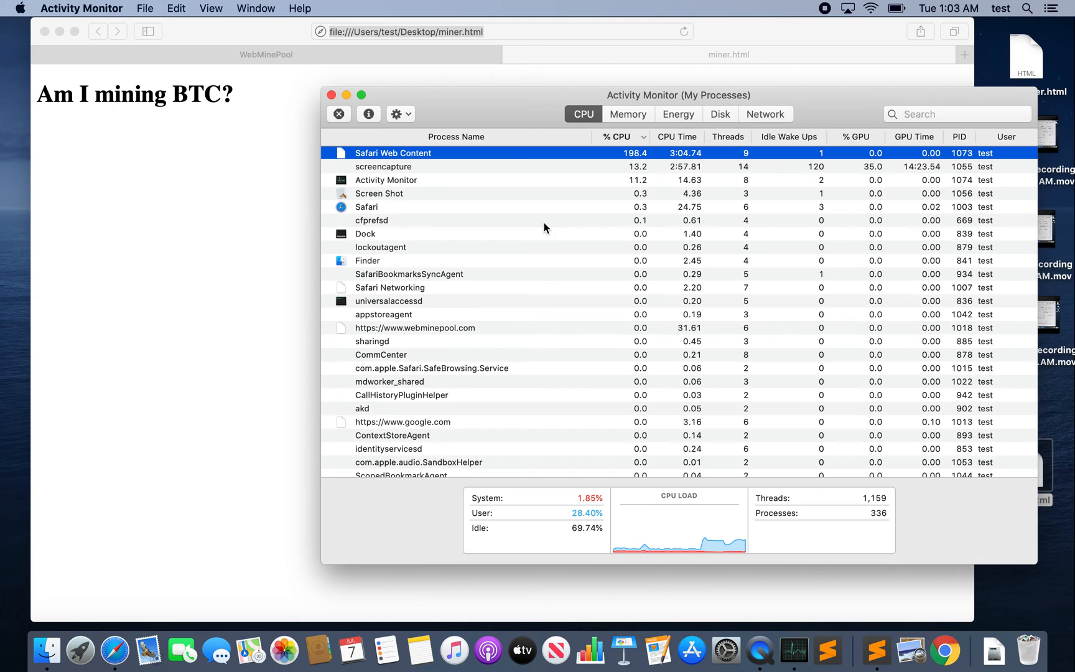
mouse_move(615, 218)
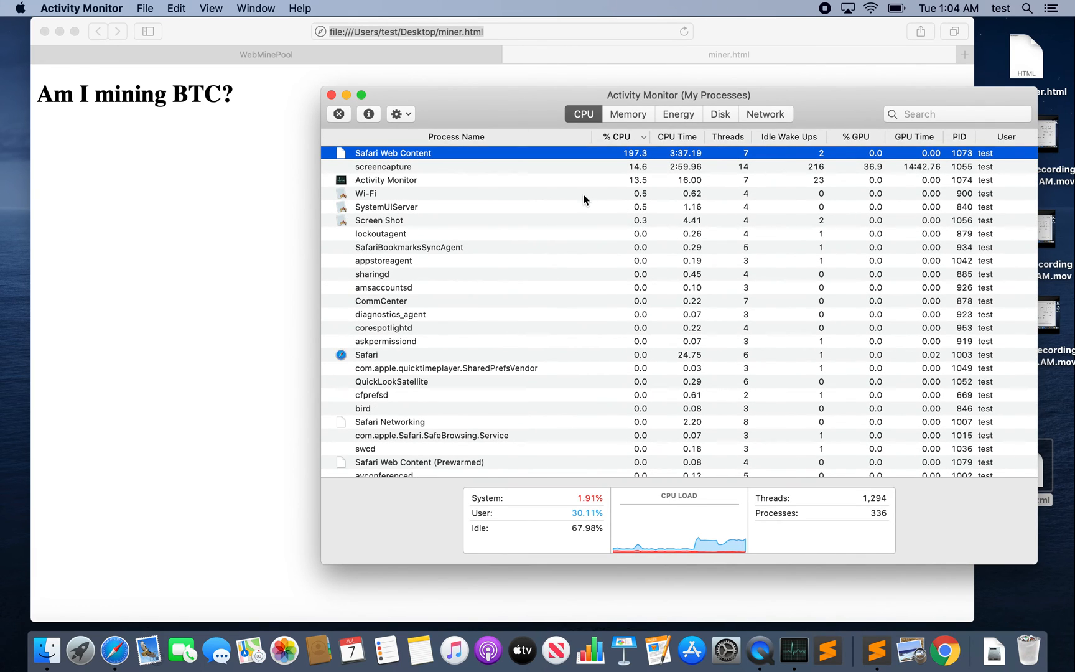
mouse_move(531, 177)
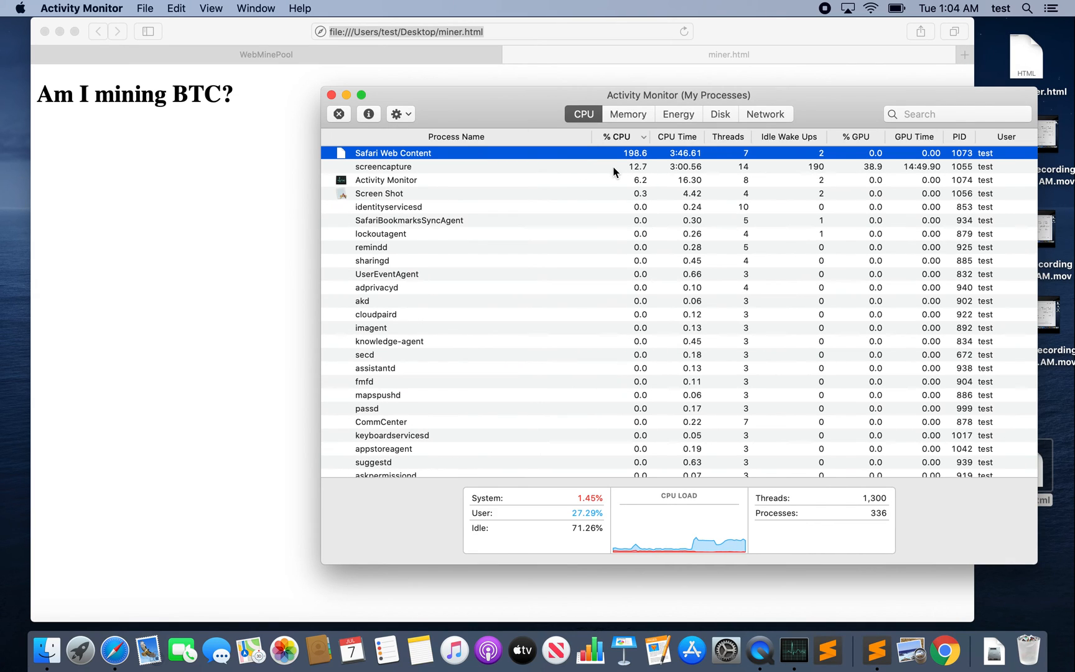
mouse_move(516, 122)
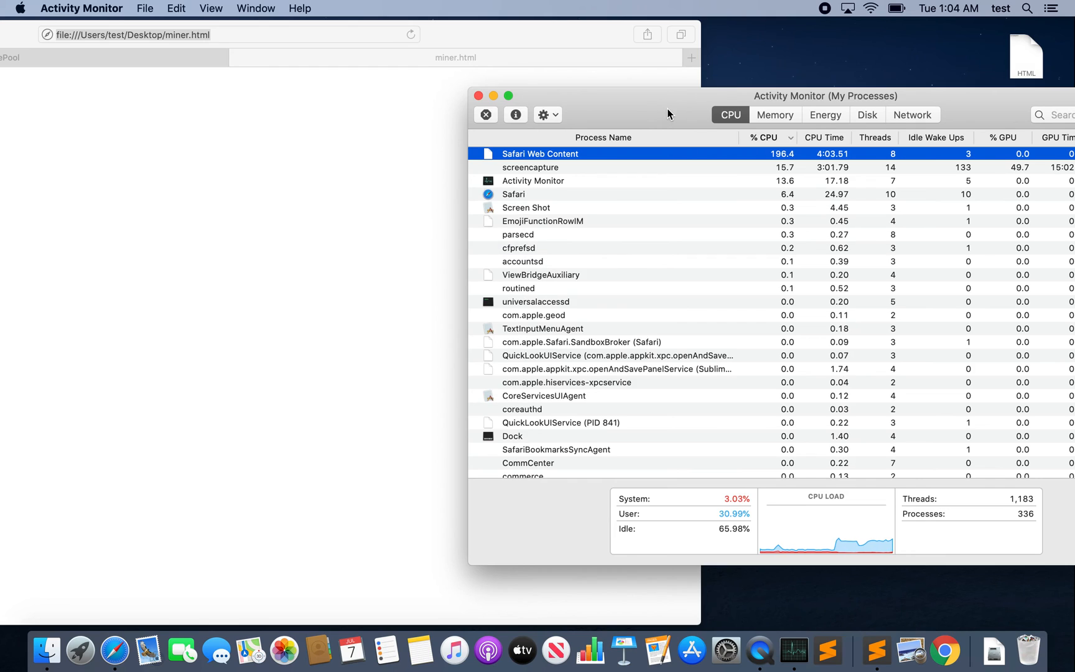
Step: Close the miner.html tab and watch CPU usage drop in Activity Monitor
drag(668, 96, 863, 94)
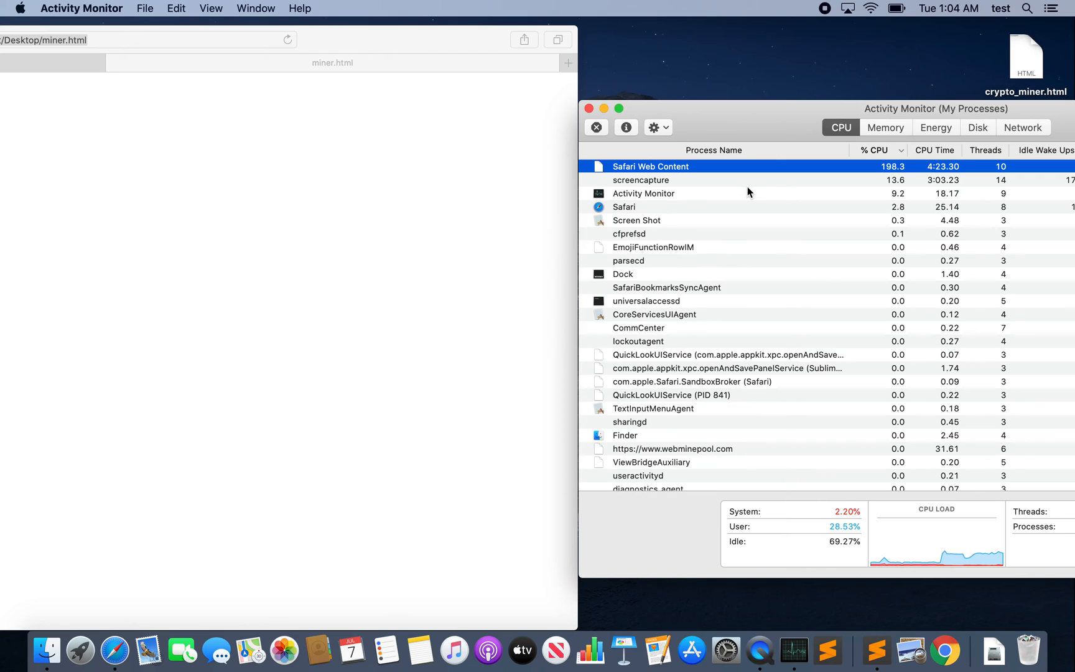
mouse_move(125, 100)
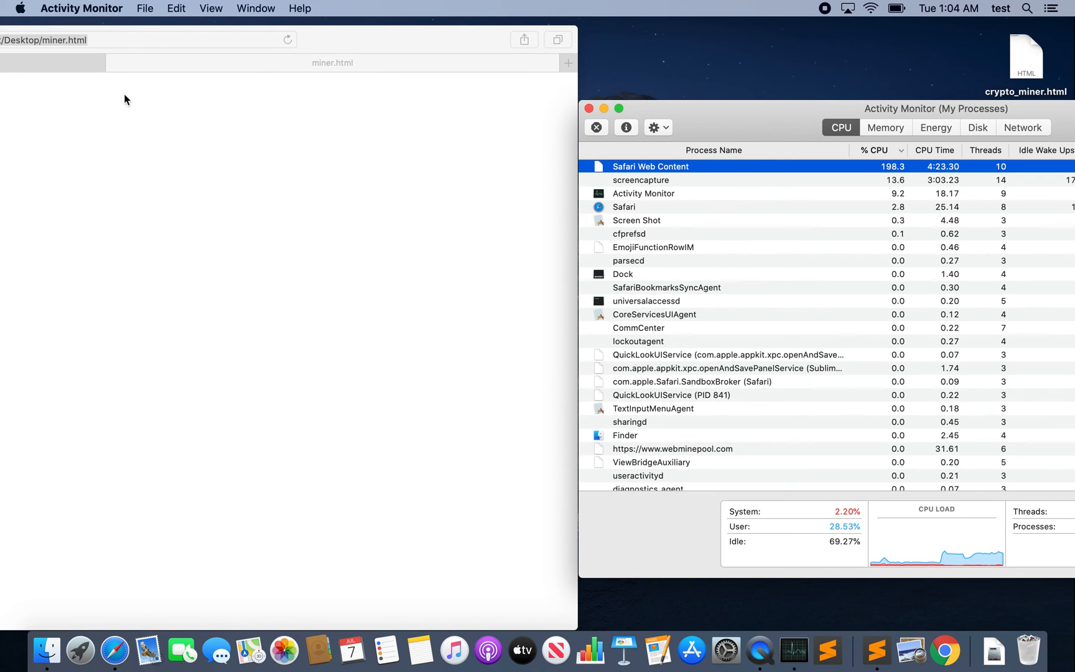
mouse_move(589, 216)
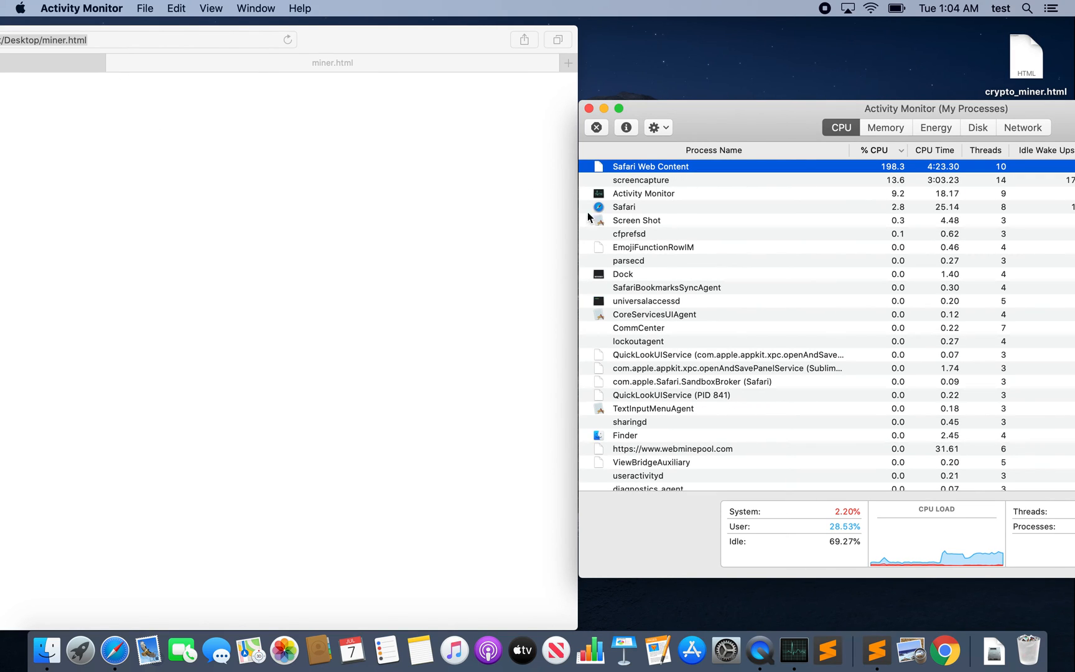
mouse_move(630, 197)
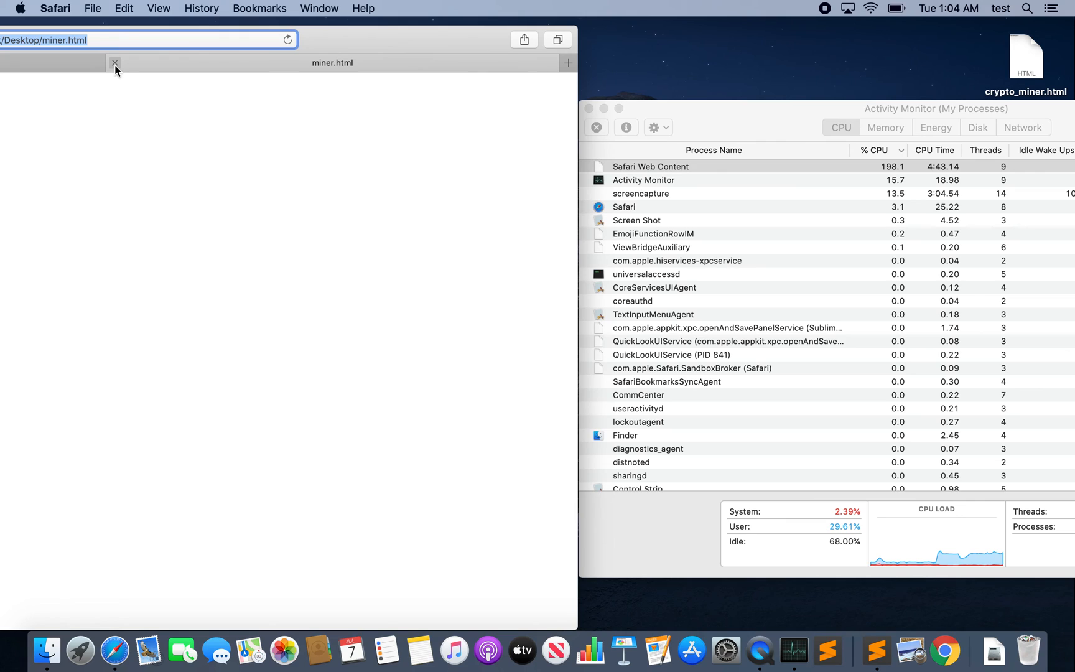
click(114, 63)
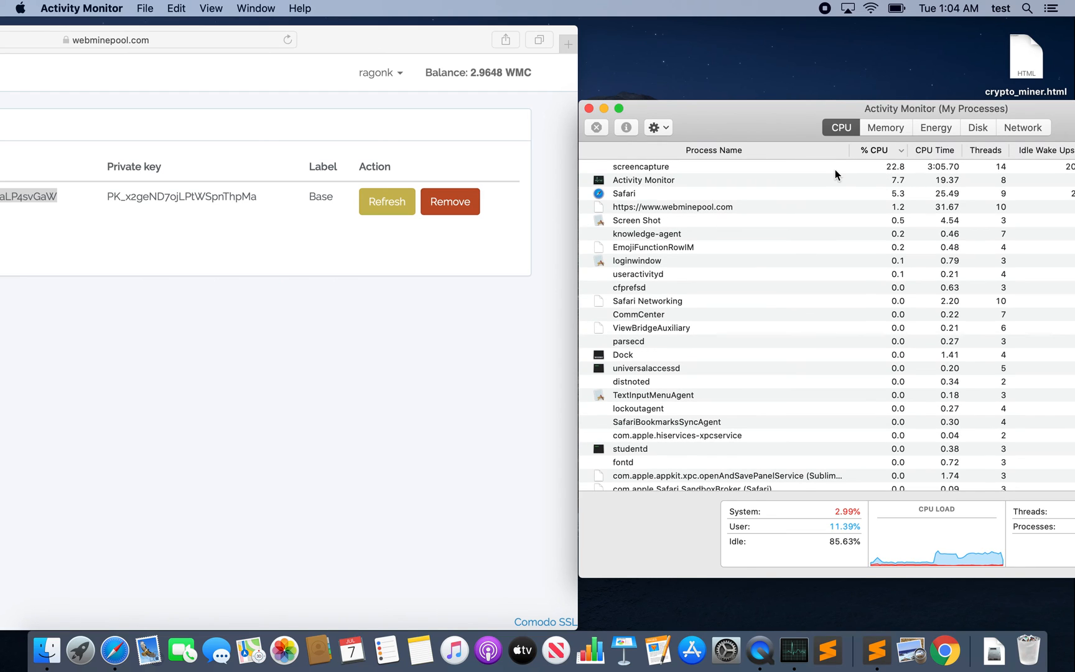
click(640, 167)
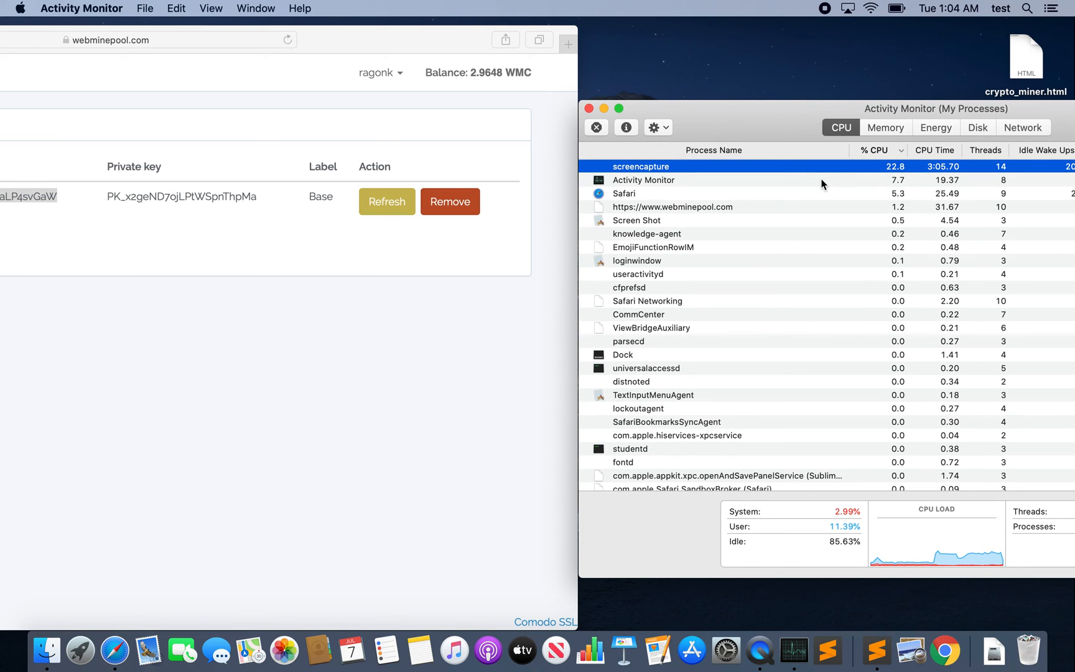
mouse_move(657, 179)
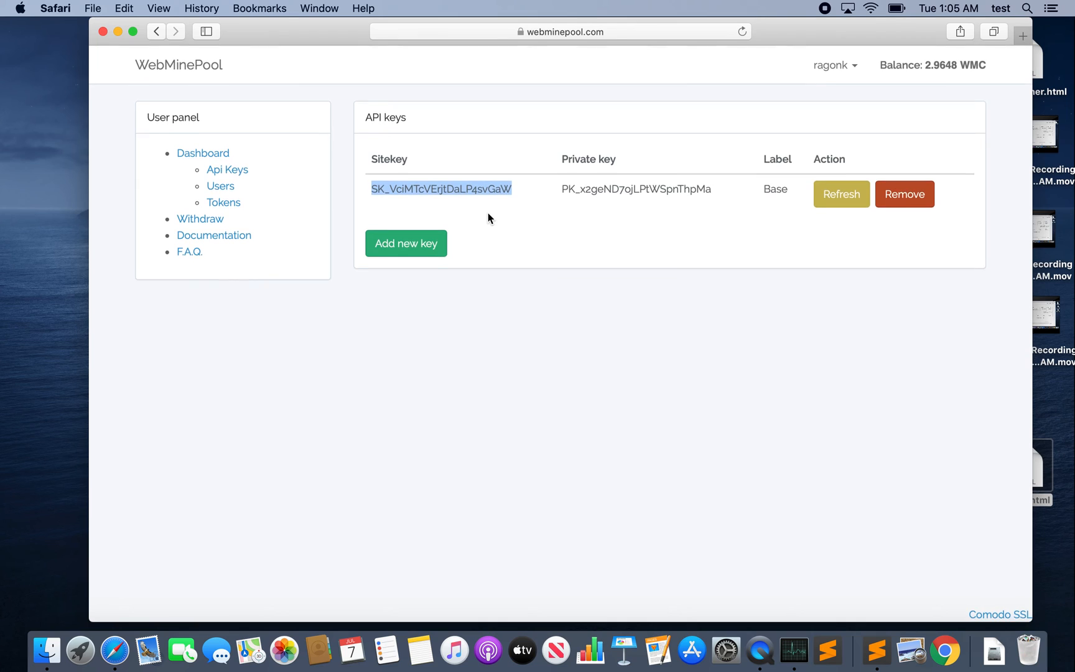
mouse_move(938, 74)
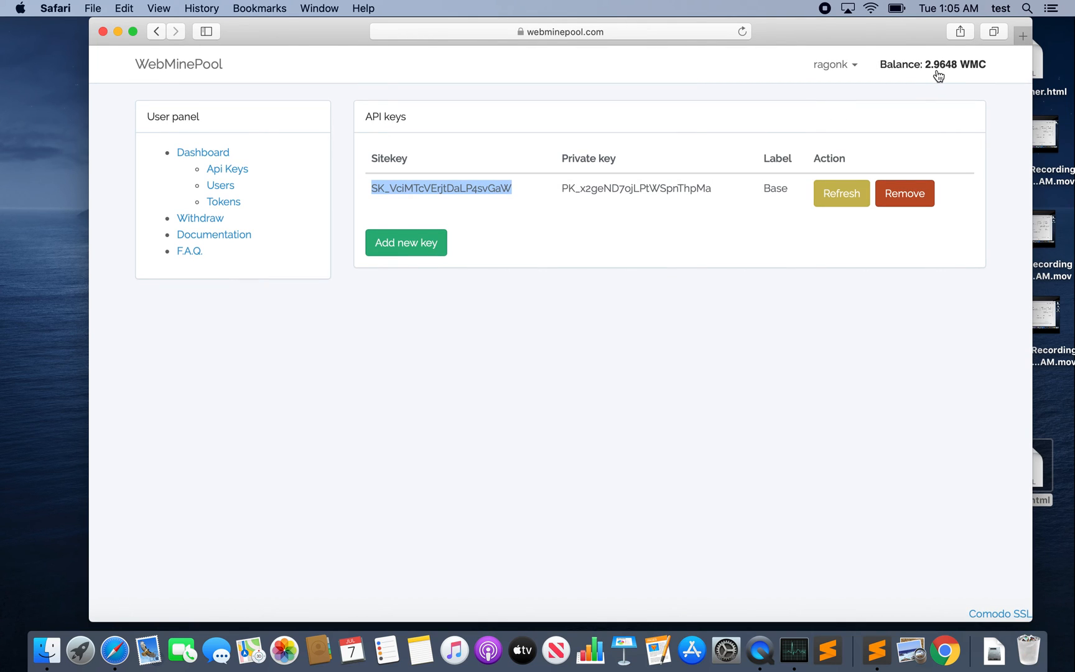
mouse_move(978, 74)
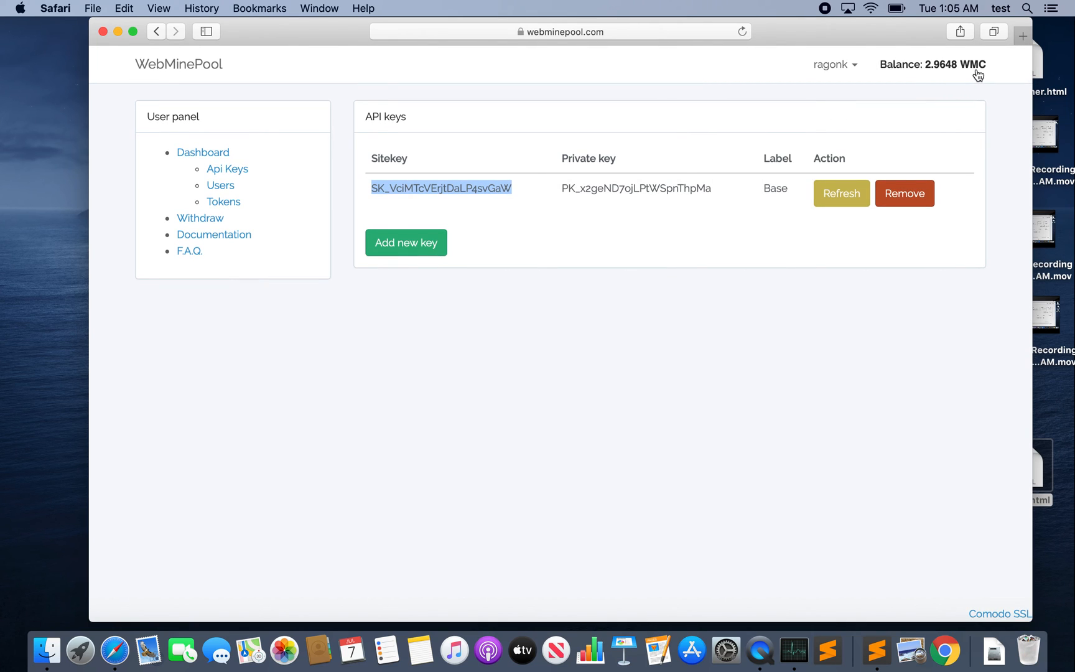
mouse_move(241, 158)
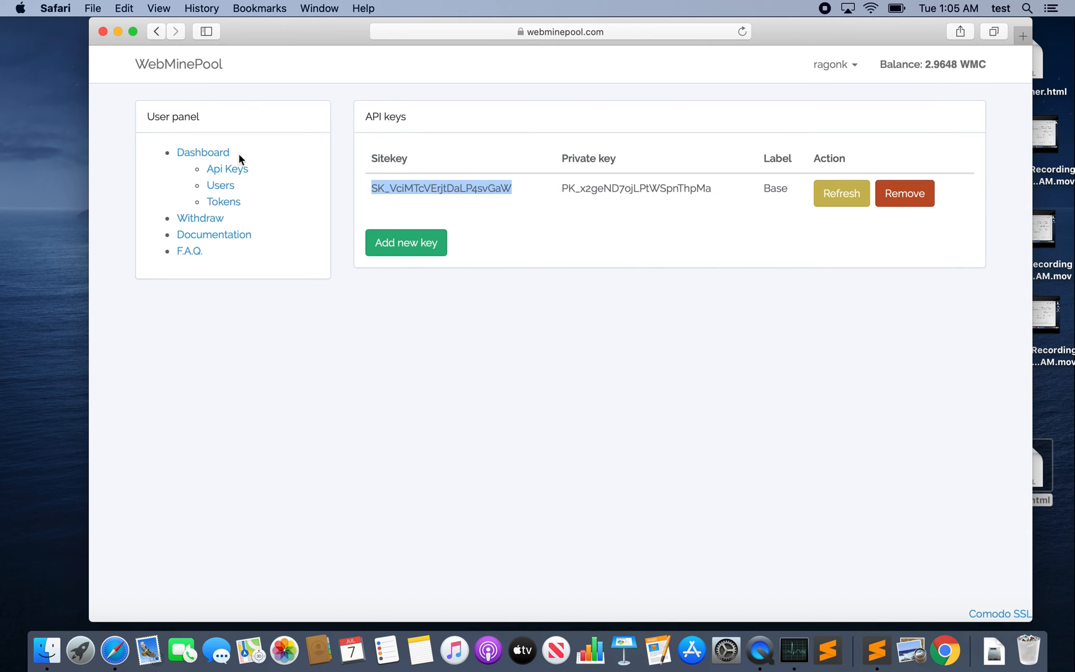
Step: Return to the dashboard, where the balance has risen to 3.06031 WMC
click(202, 153)
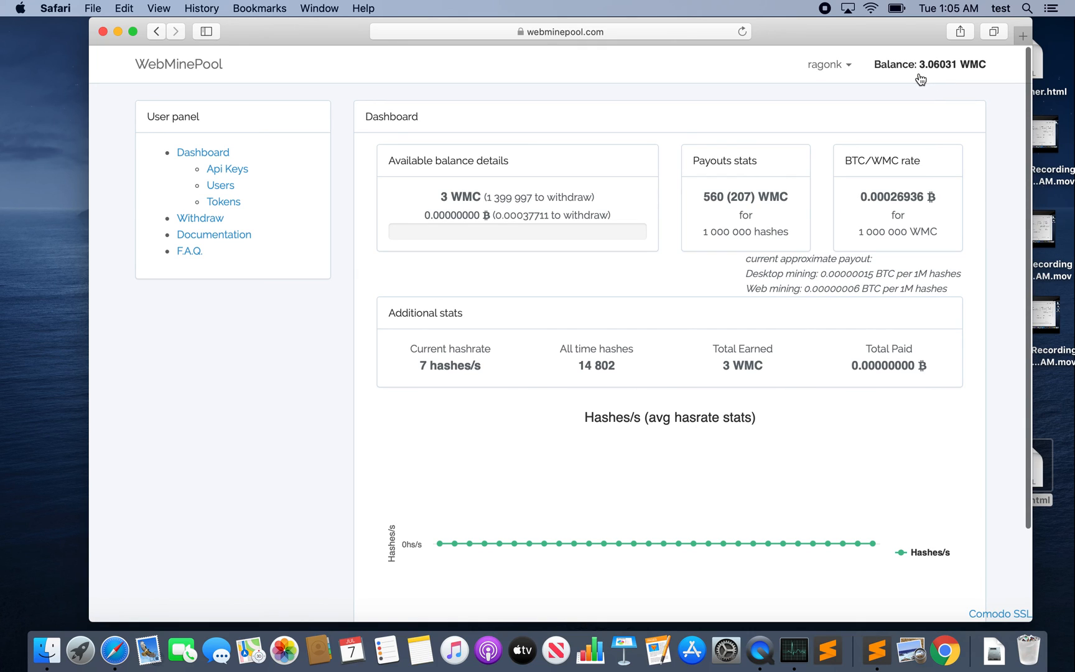
mouse_move(928, 78)
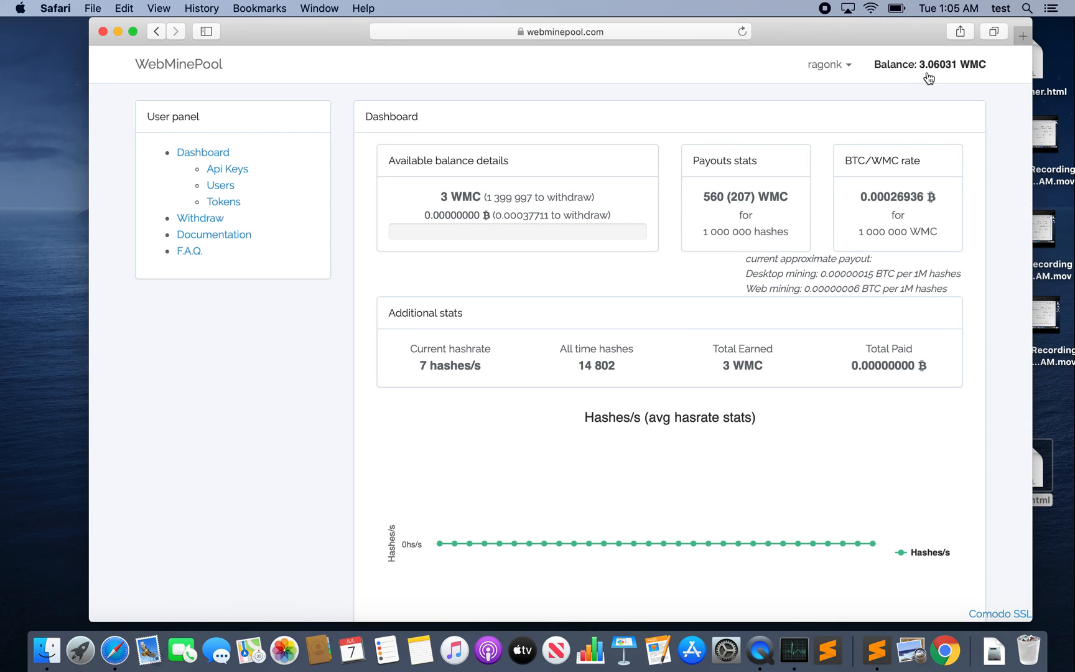
mouse_move(976, 81)
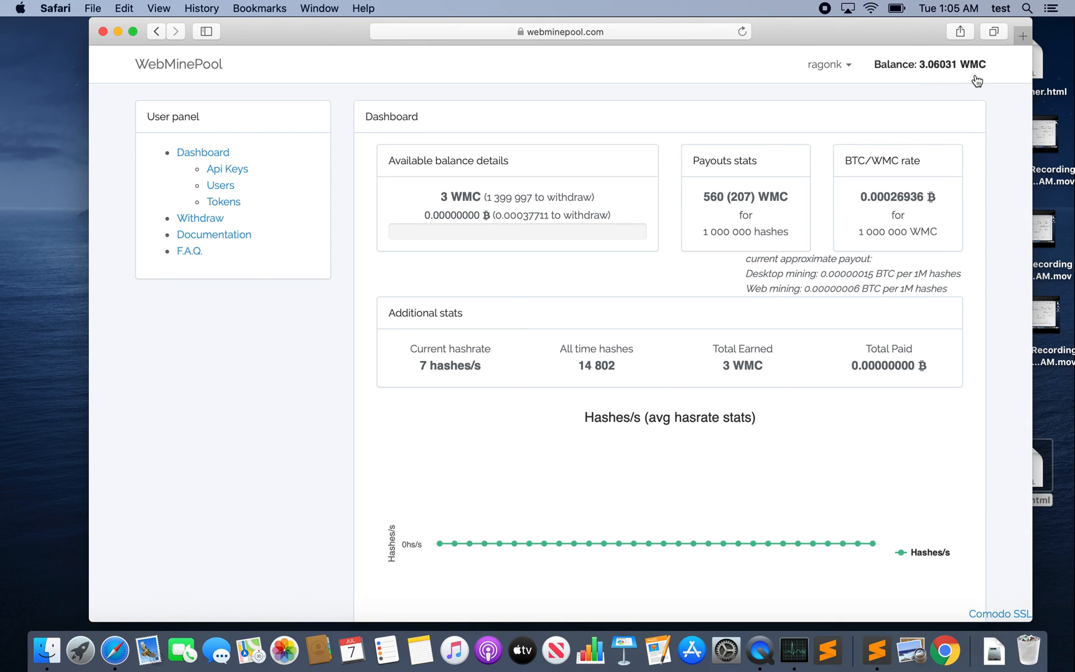
mouse_move(686, 138)
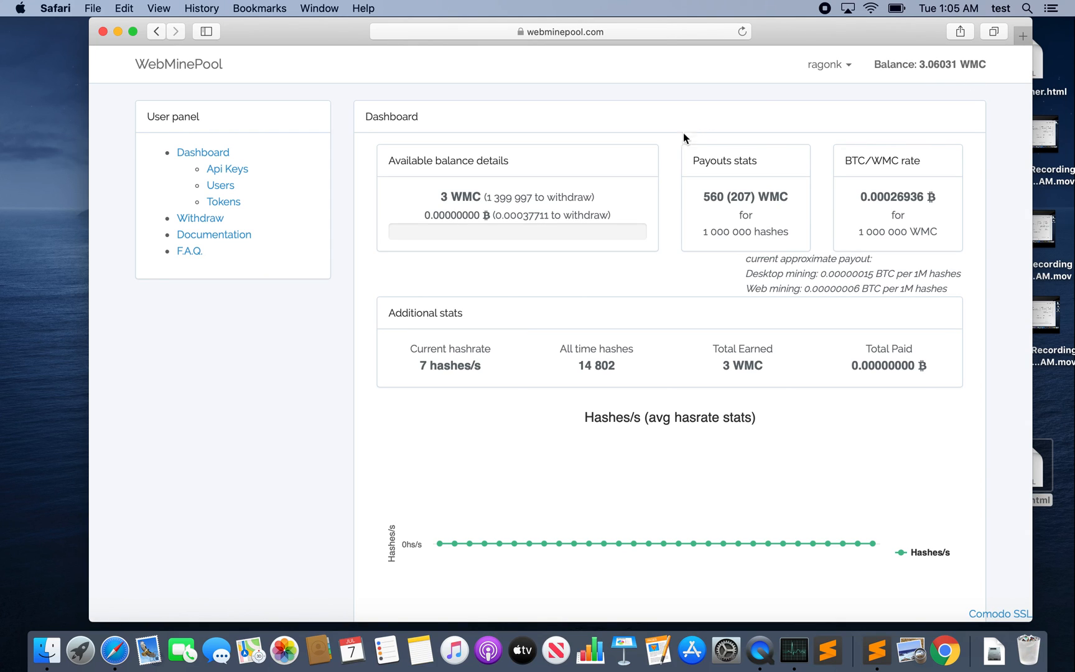
mouse_move(875, 85)
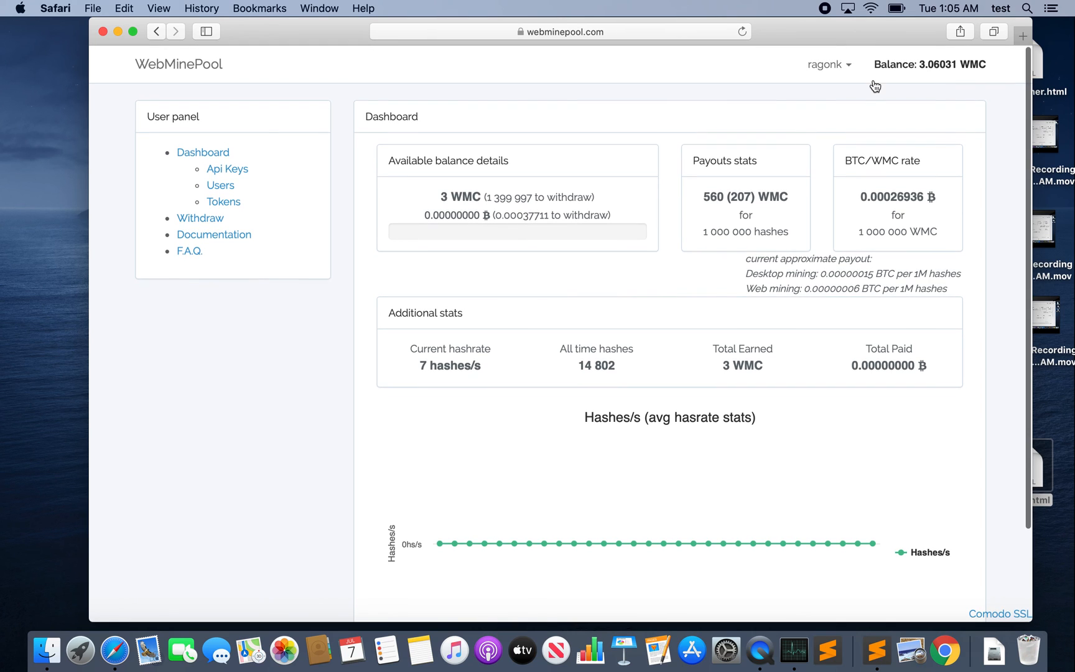
mouse_move(968, 154)
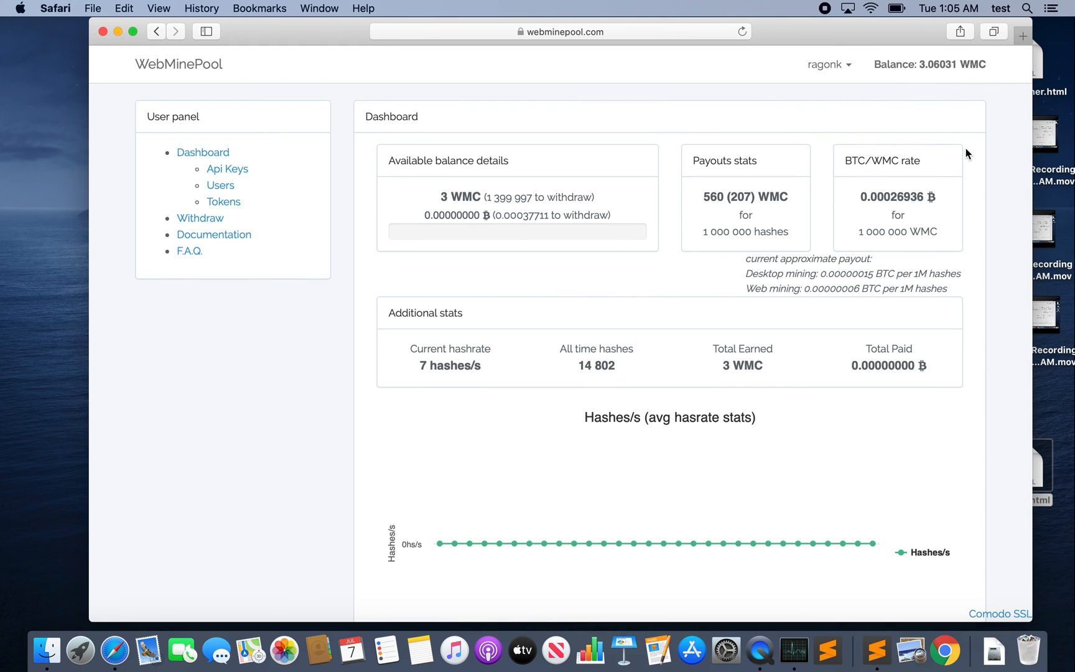
mouse_move(518, 237)
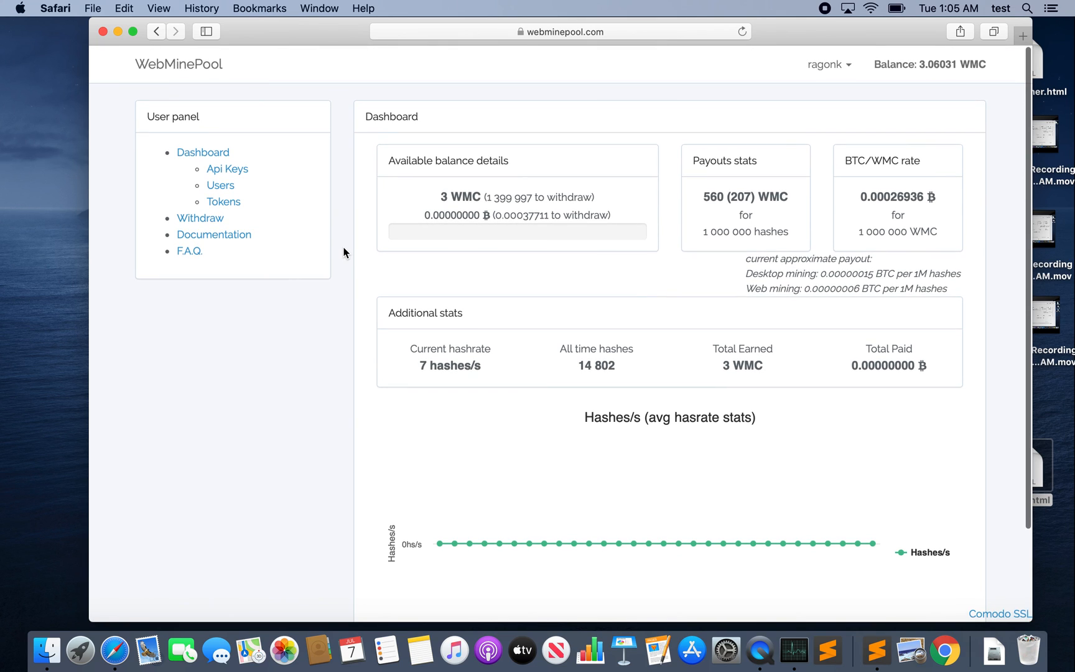
mouse_move(956, 141)
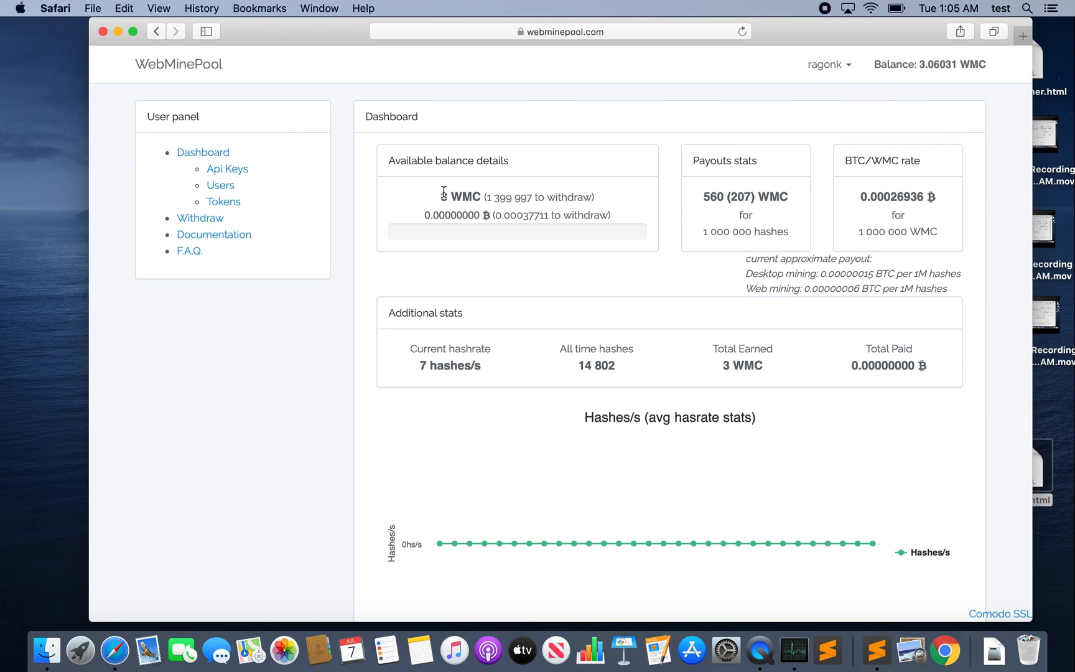
Step: Bring up the HTTP API documentation on secret-key calls and token/user methods
click(214, 233)
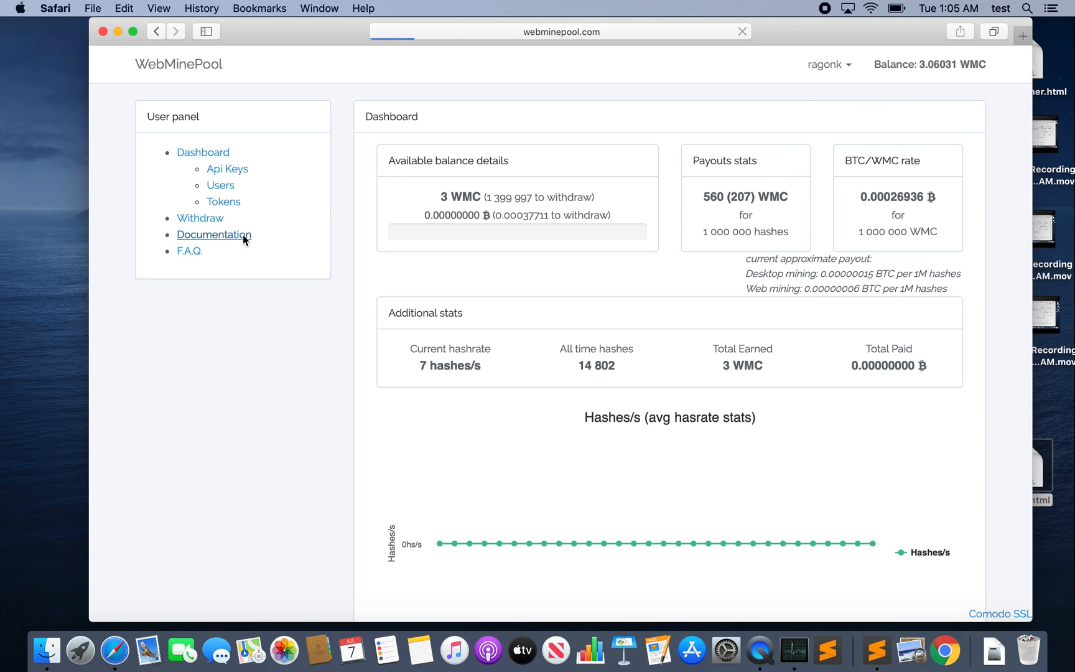
click(214, 234)
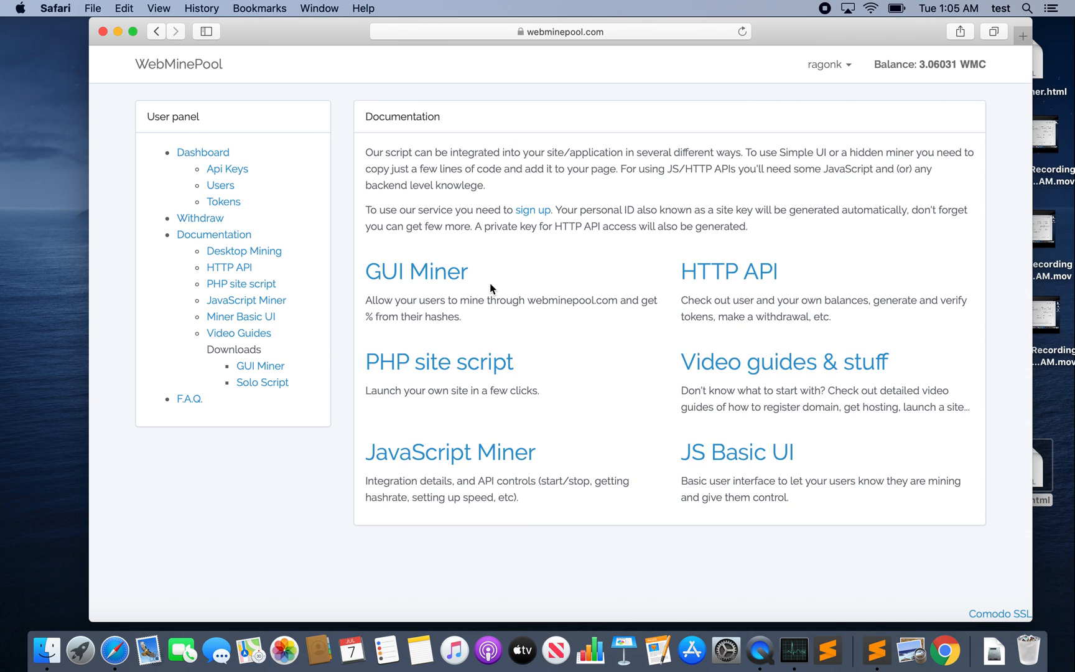
mouse_move(724, 286)
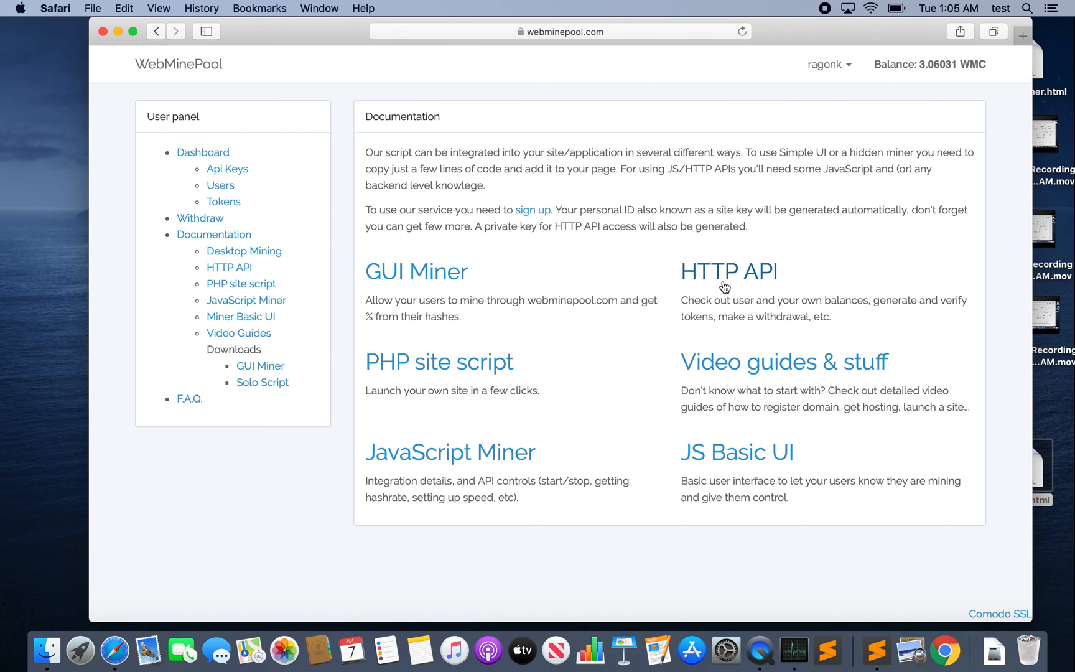
click(729, 272)
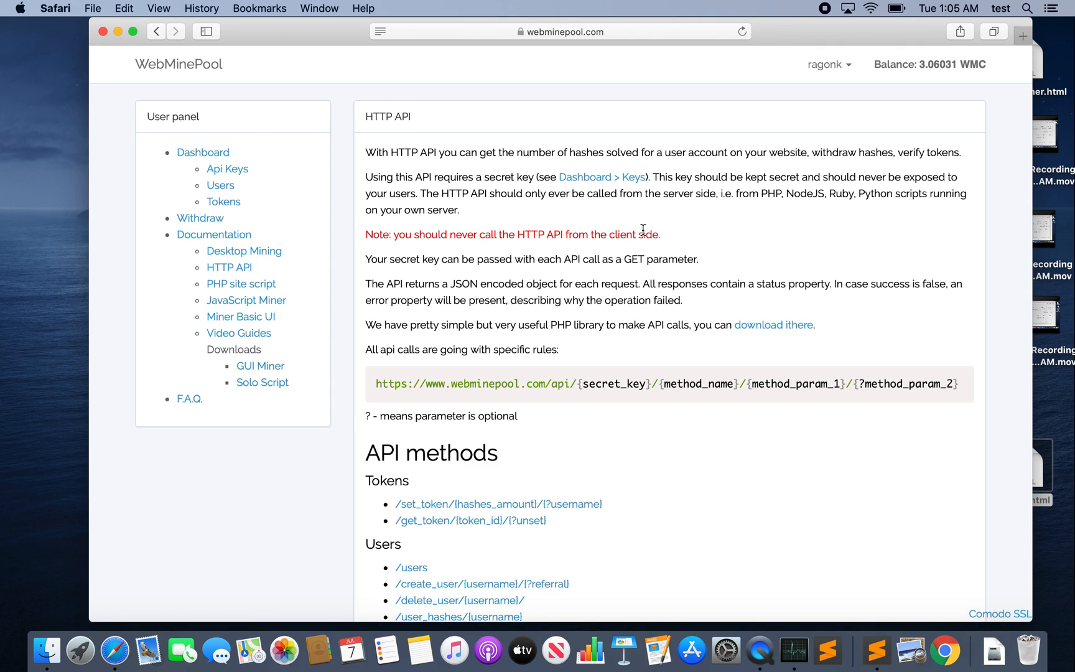
mouse_move(672, 241)
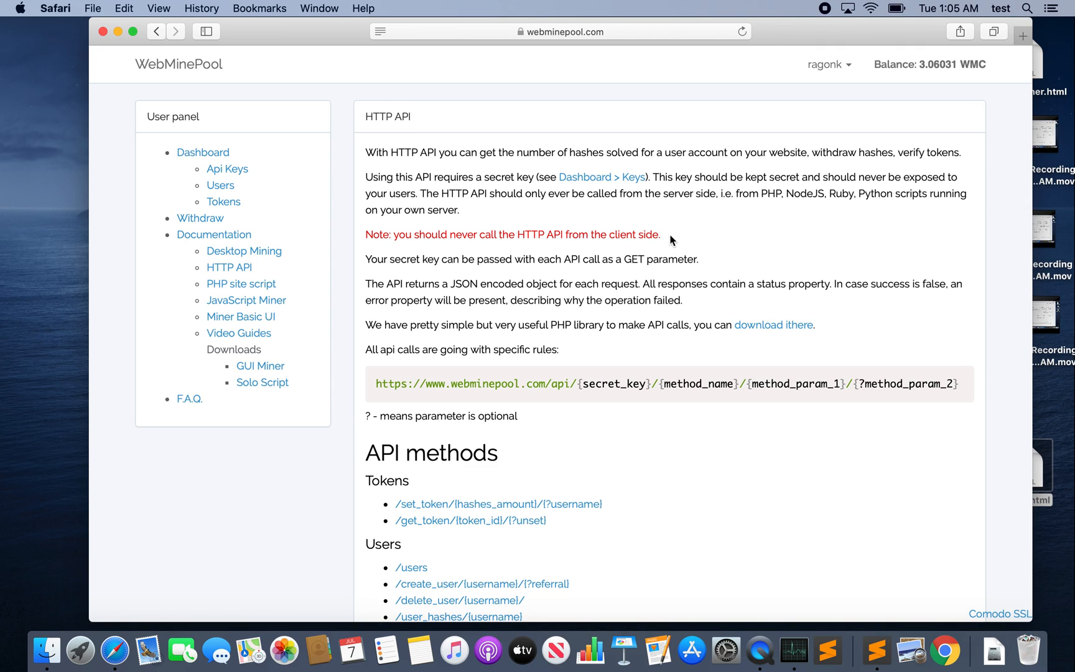
mouse_move(726, 229)
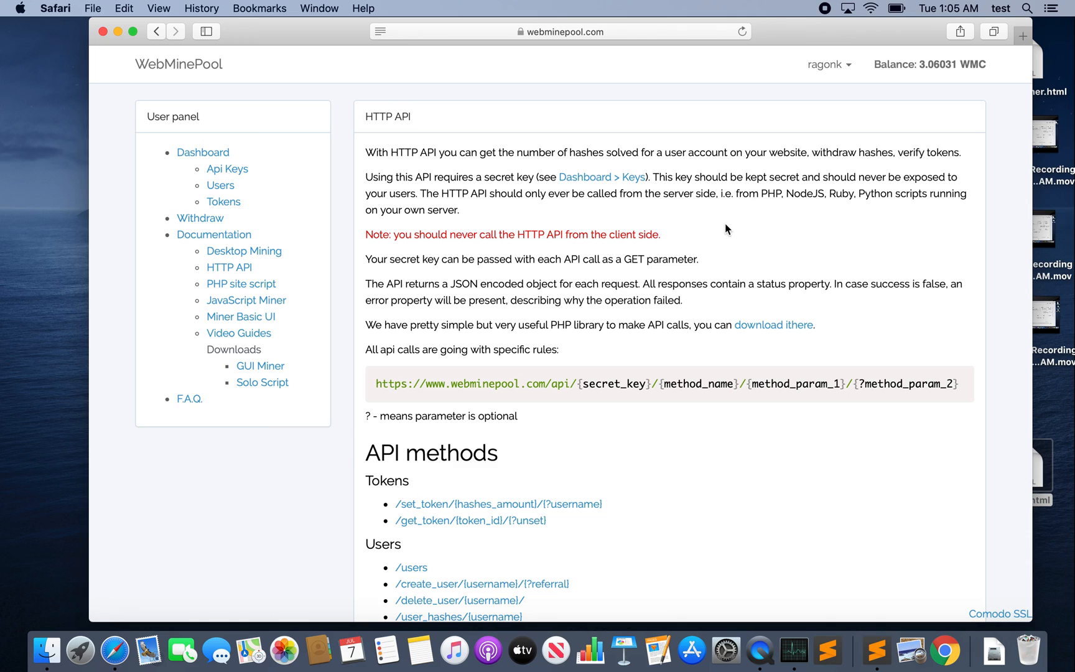
mouse_move(744, 278)
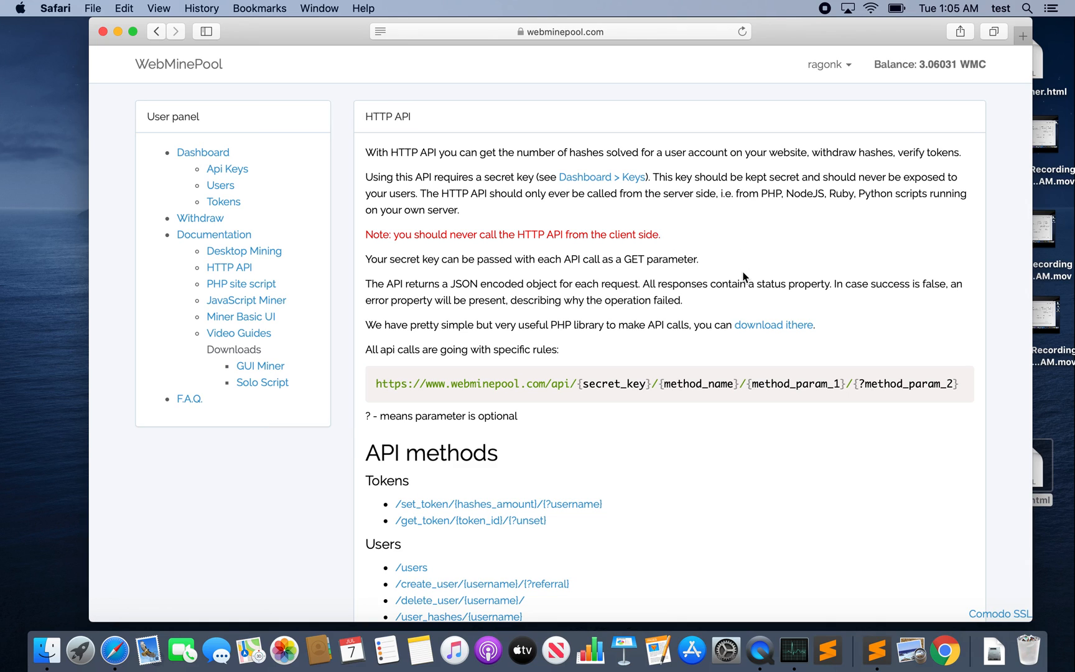
mouse_move(602, 300)
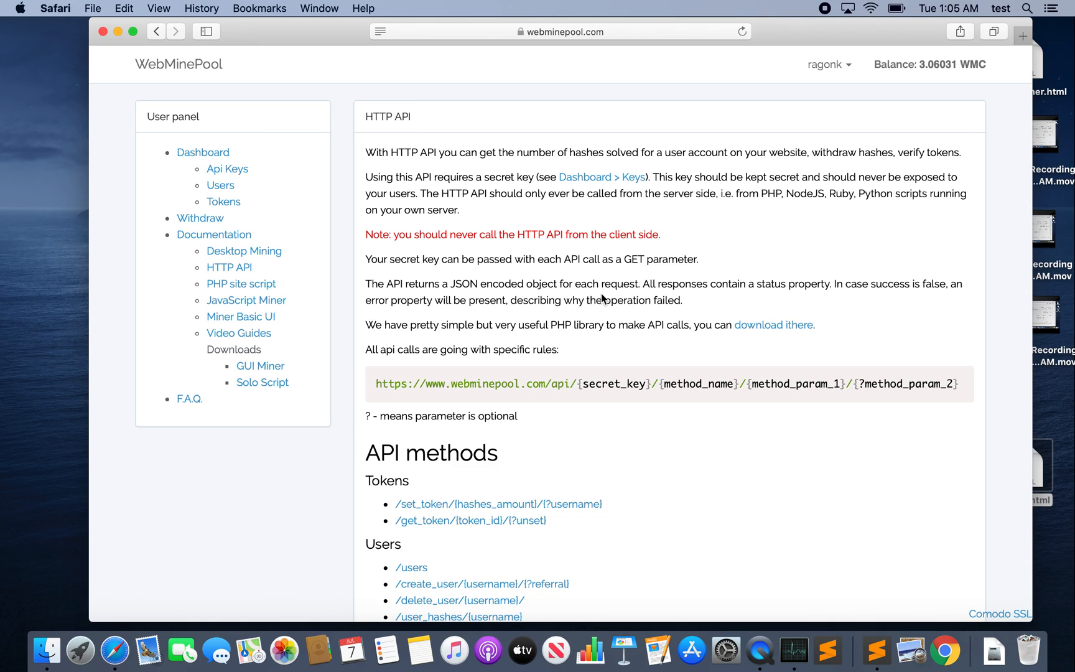
mouse_move(537, 229)
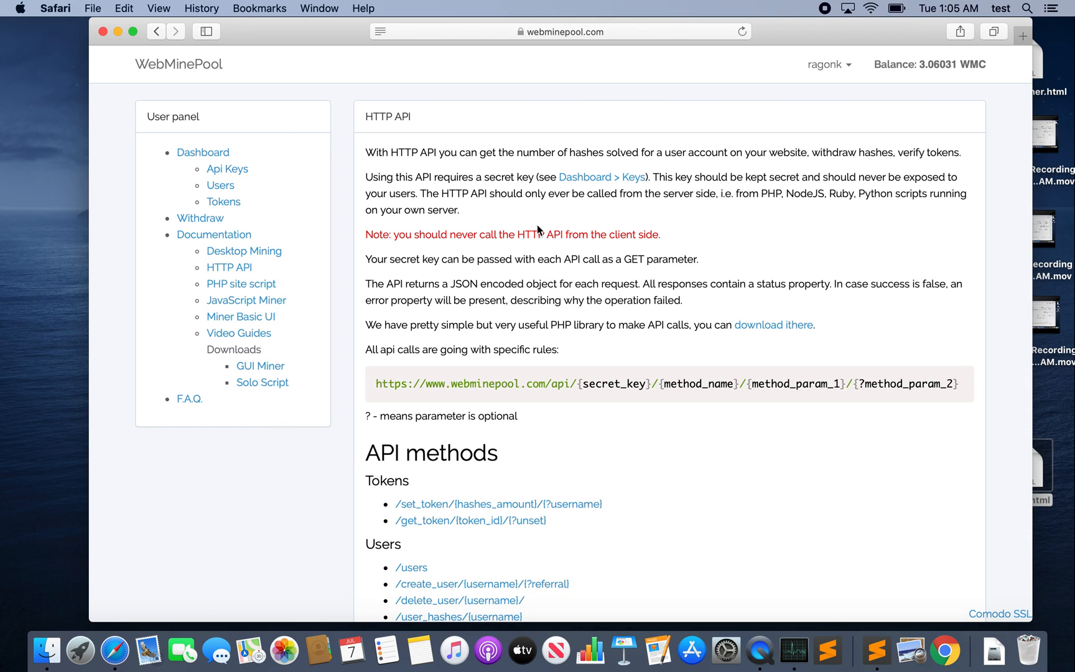
mouse_move(601, 351)
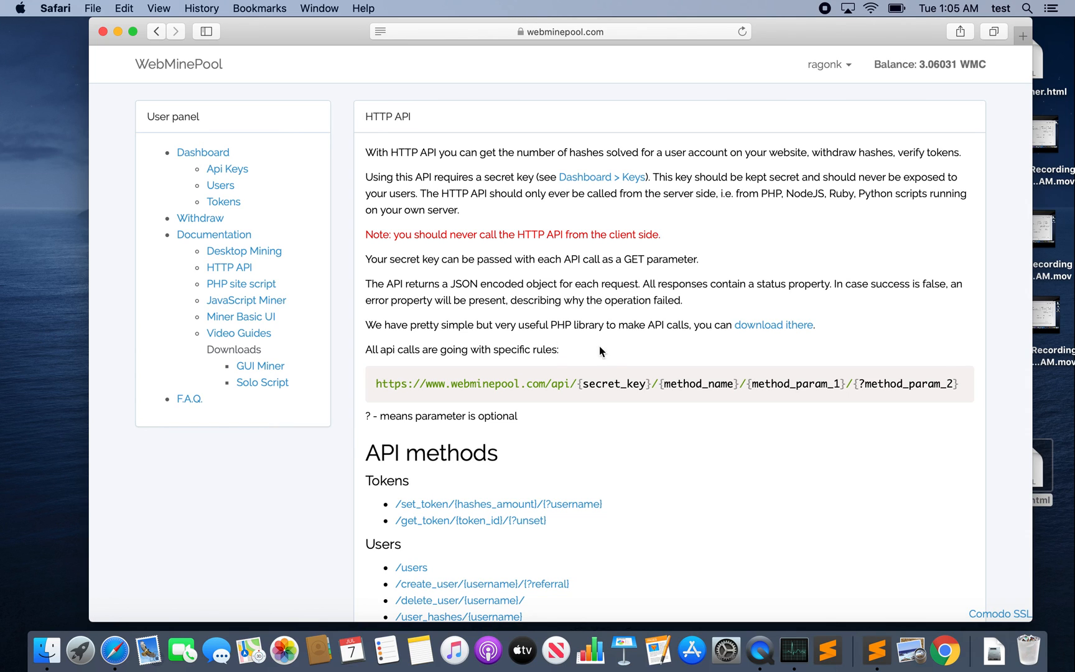
mouse_move(612, 353)
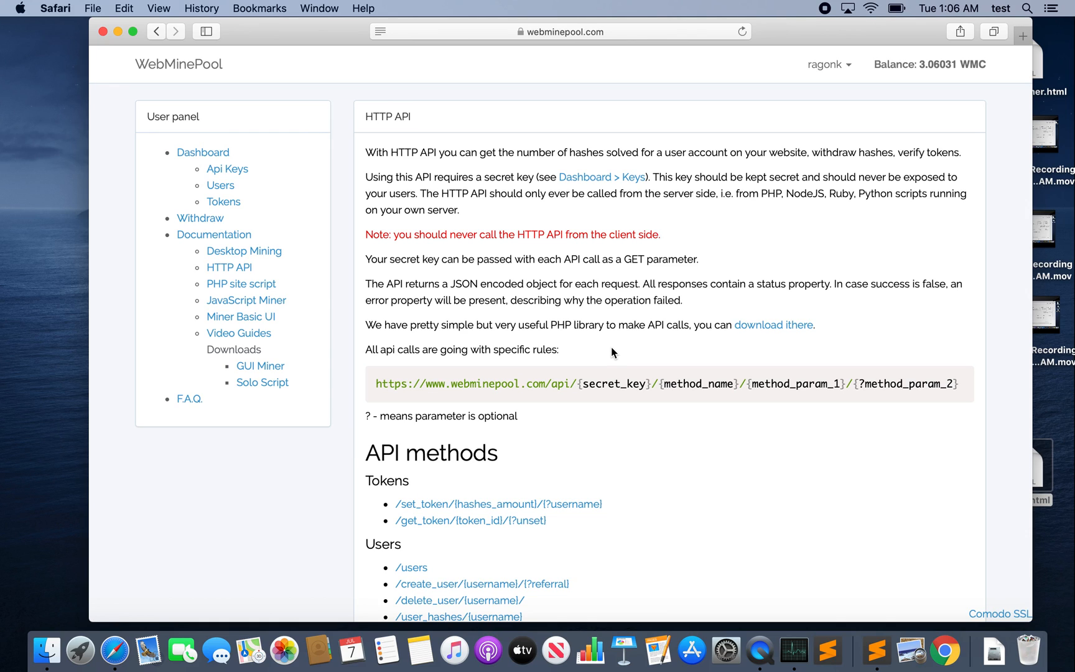
mouse_move(783, 314)
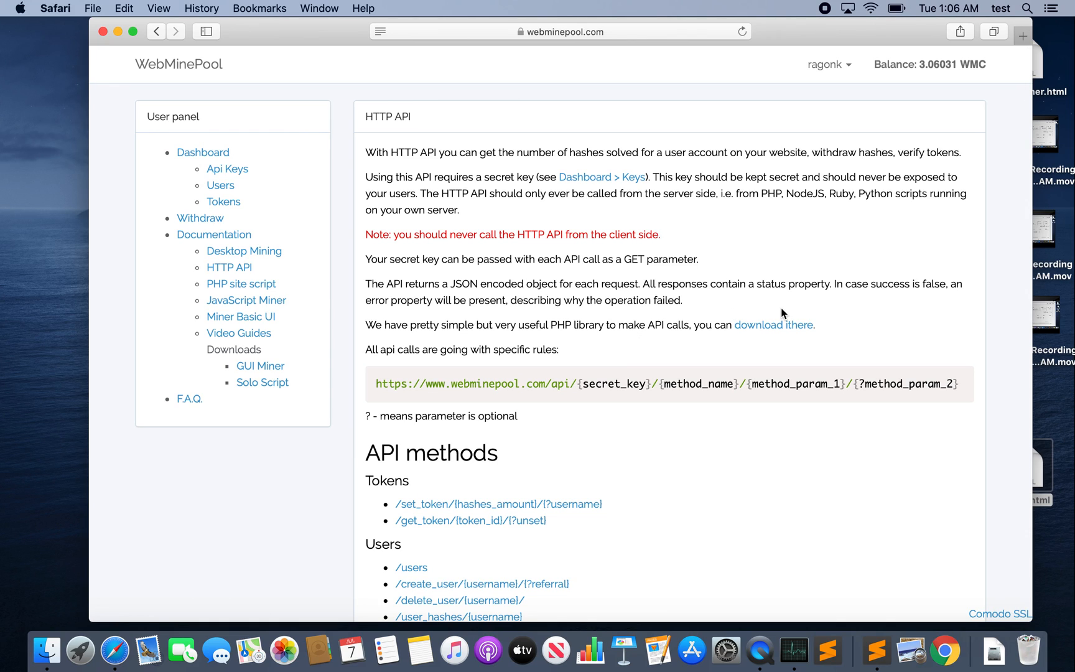